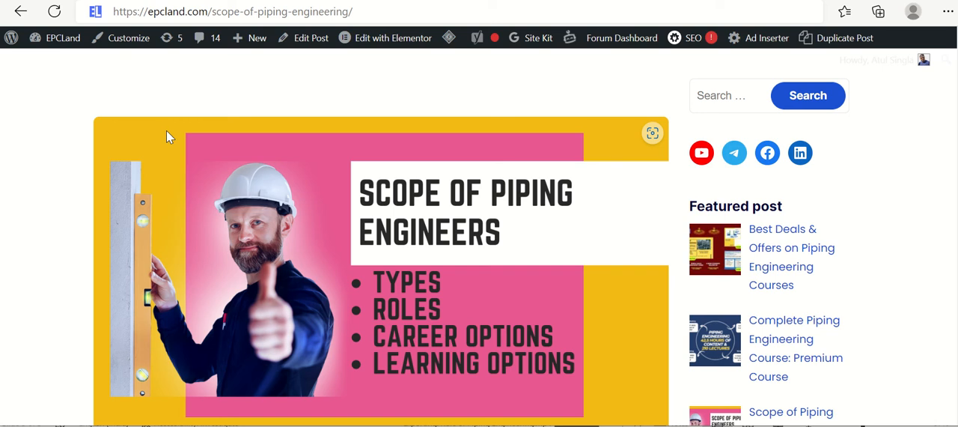
mouse_move(387, 268)
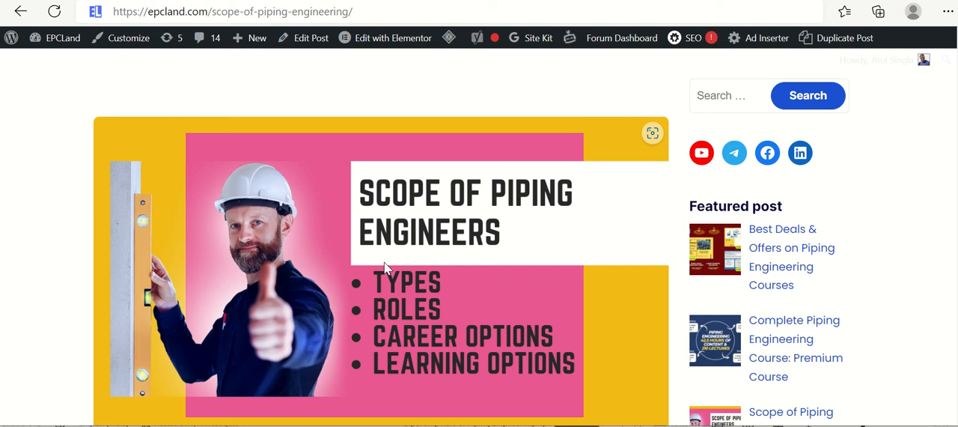
mouse_move(441, 316)
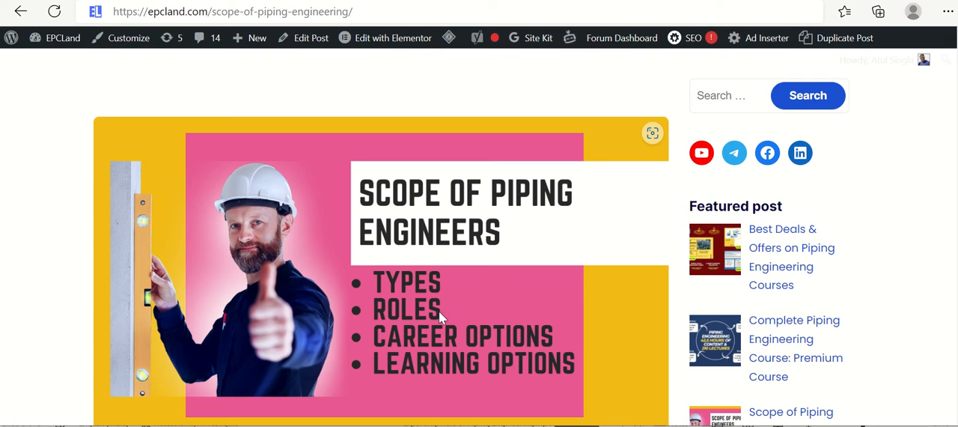
mouse_move(448, 317)
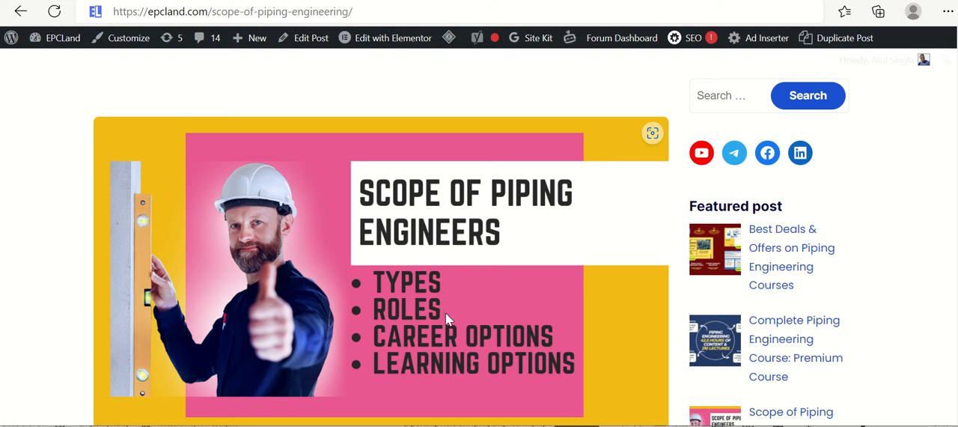
- Scroll past the table of contents and engineer role sections to 'Piping Engineering as a career'
scroll("down", 3)
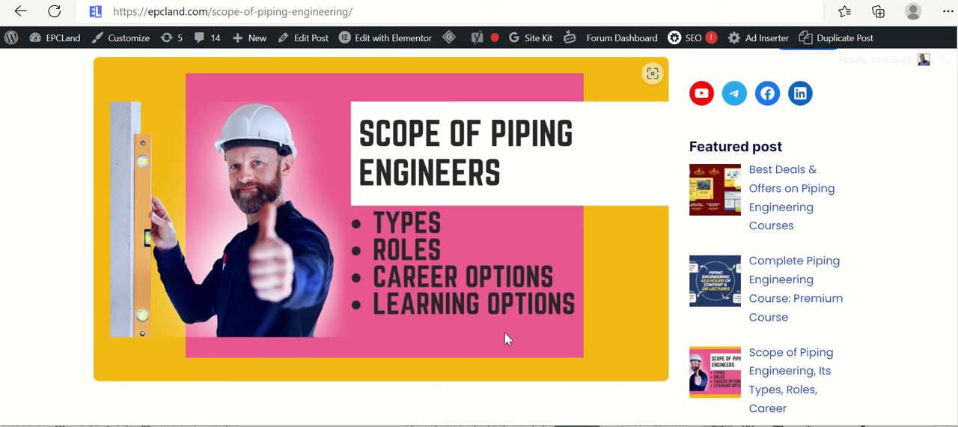
mouse_move(468, 283)
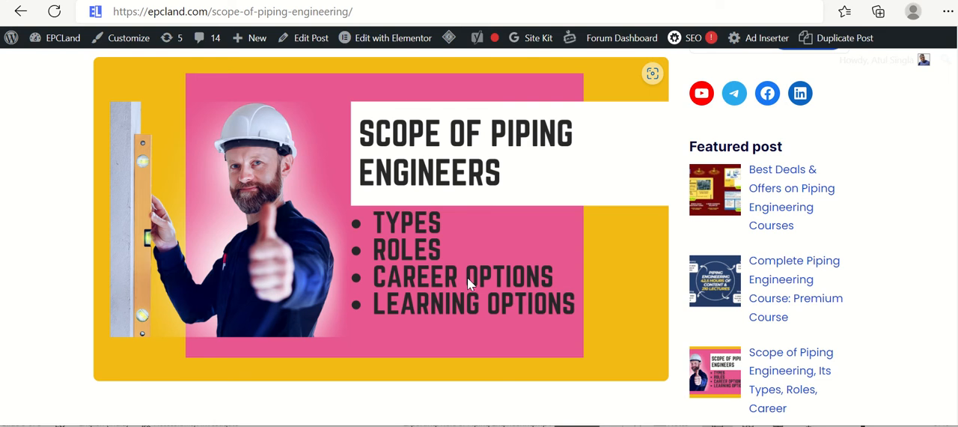
scroll("down", 3)
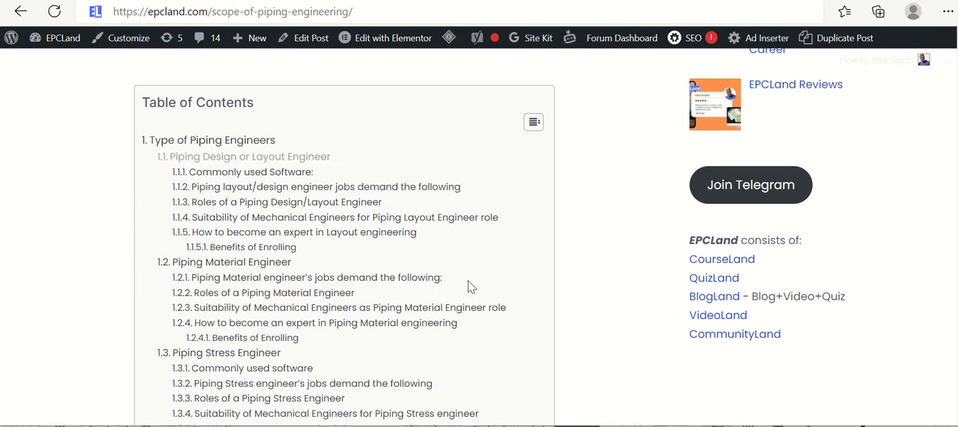
mouse_move(212, 140)
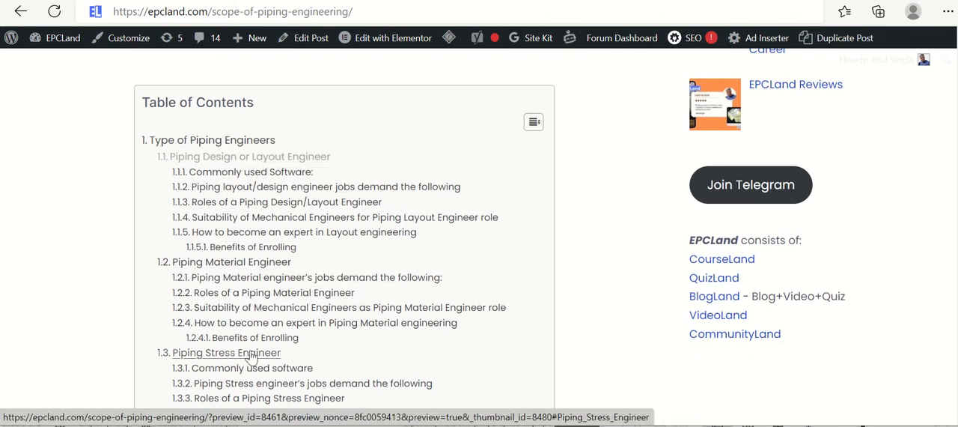
scroll("down", 3)
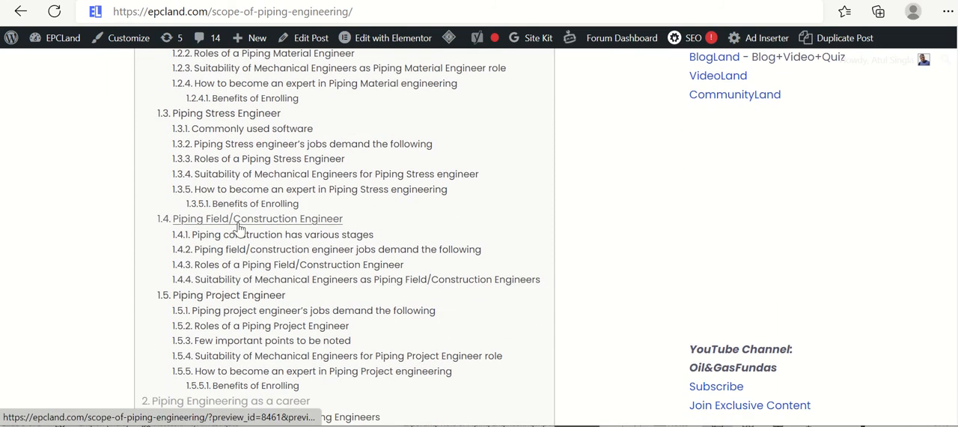
mouse_move(228, 294)
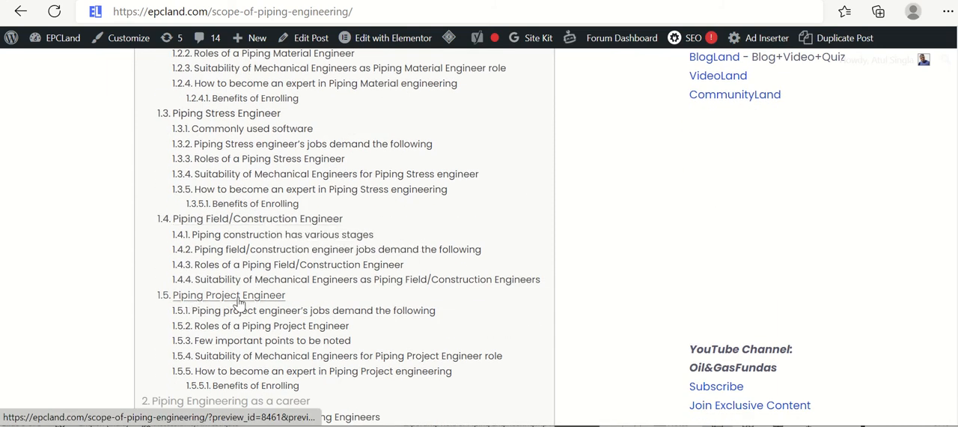
scroll("down", 3)
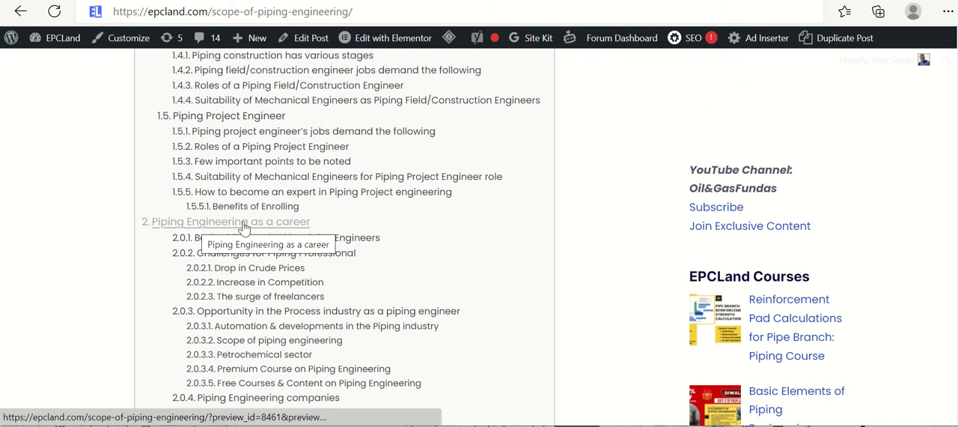
mouse_move(291, 230)
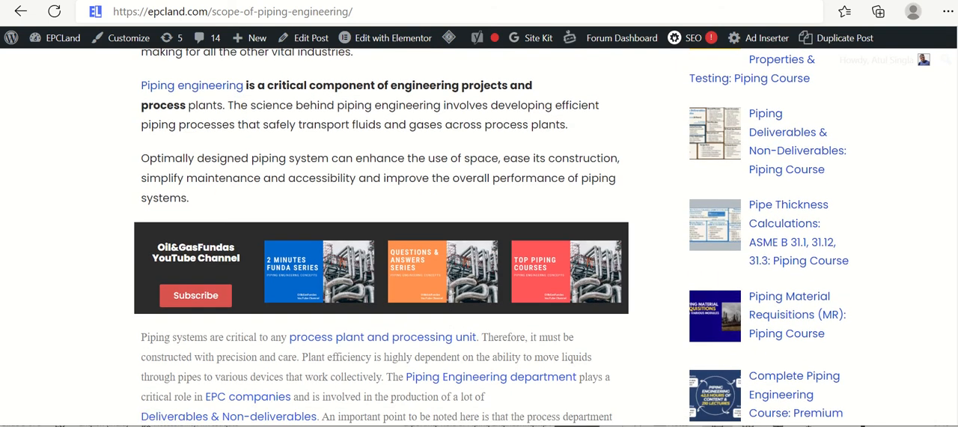
scroll("down", 3)
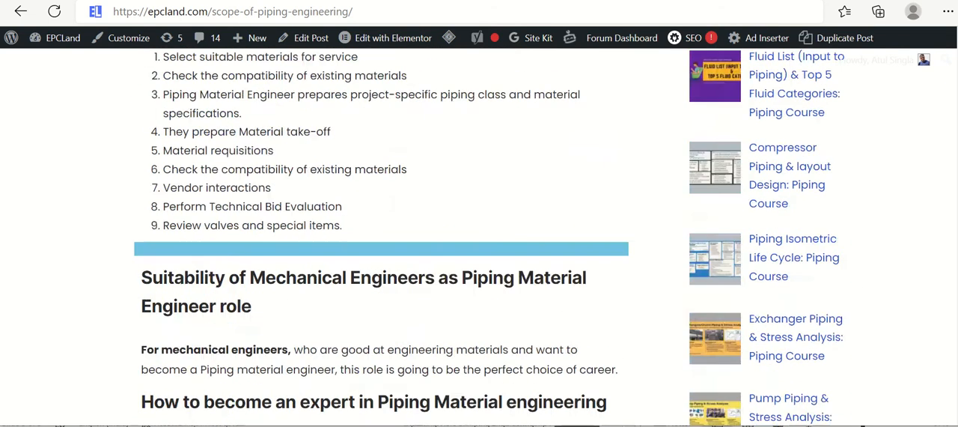
scroll("down", 3)
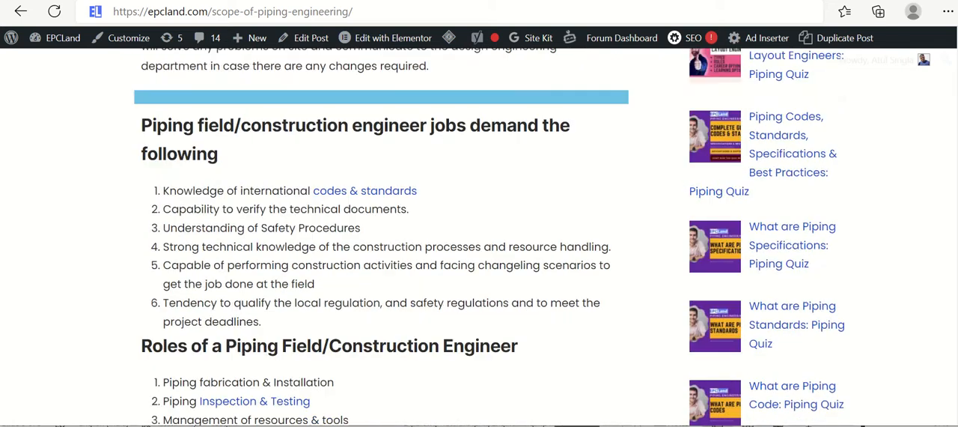
scroll("down", 3)
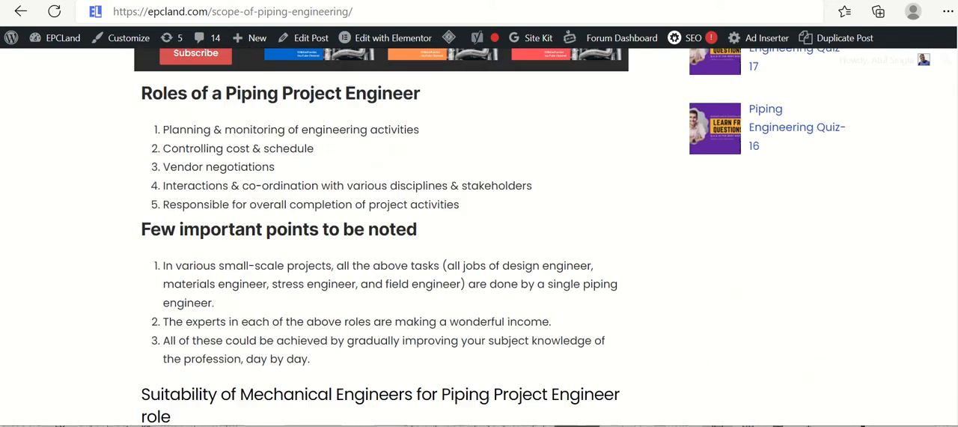
scroll("down", 3)
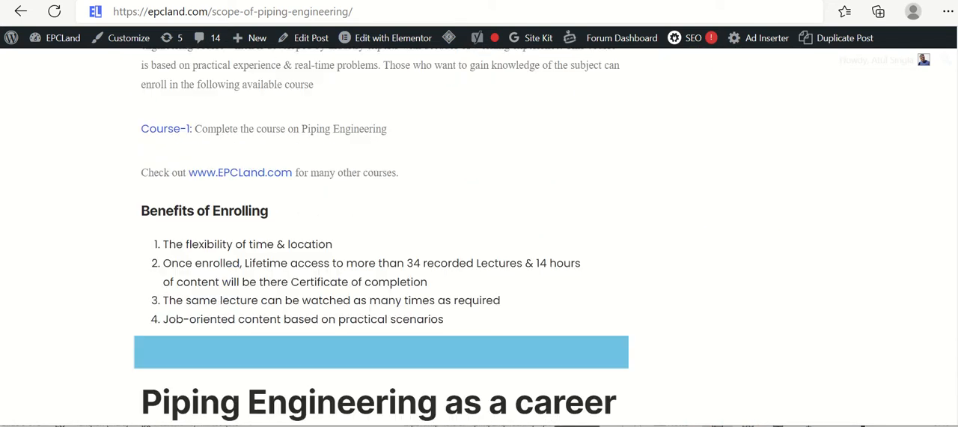
- Read into the career section and highlight 'Project Management Skills' in the skills list
scroll("down", 3)
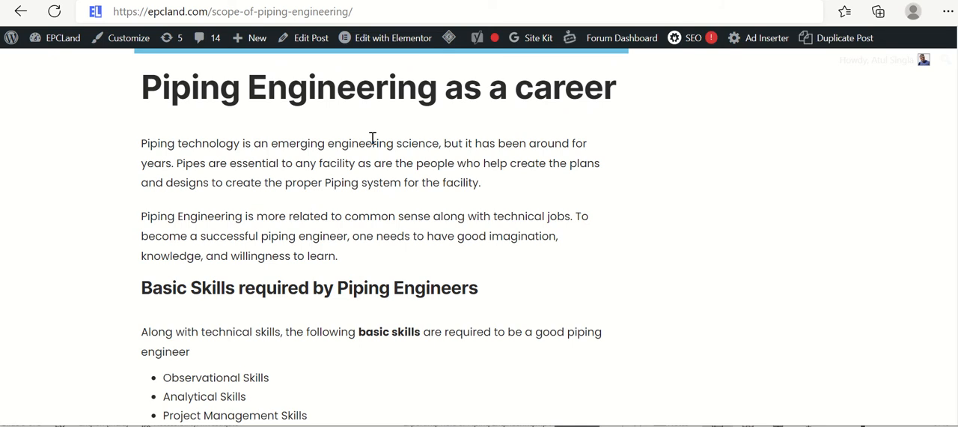
mouse_move(723, 340)
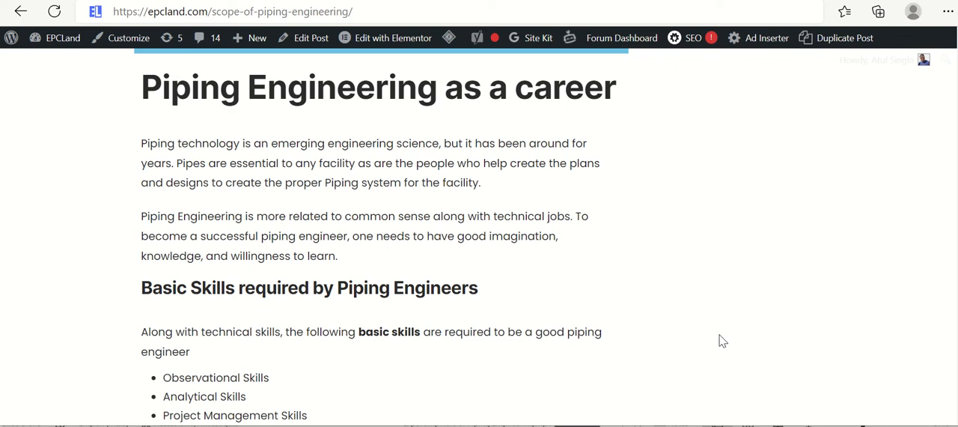
scroll("down", 3)
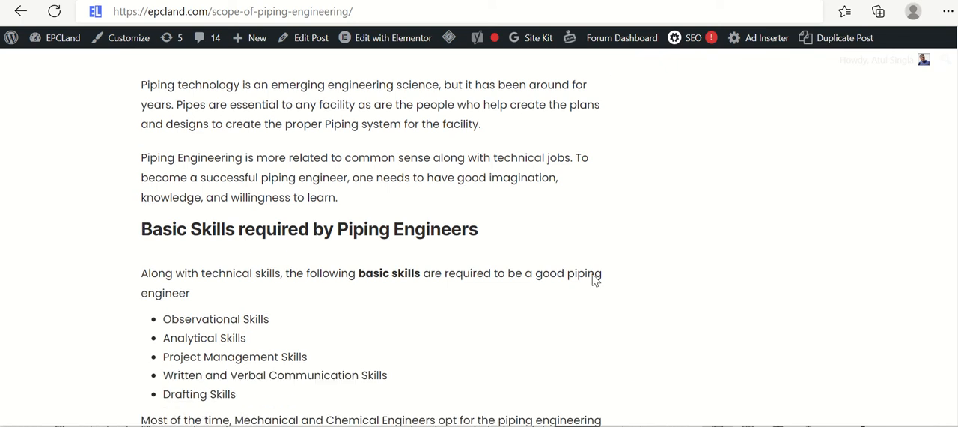
scroll("down", 3)
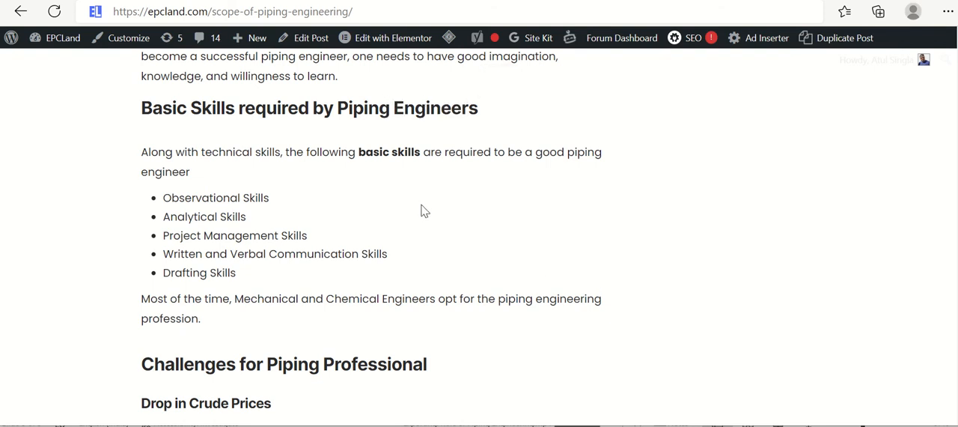
double_click(185, 198)
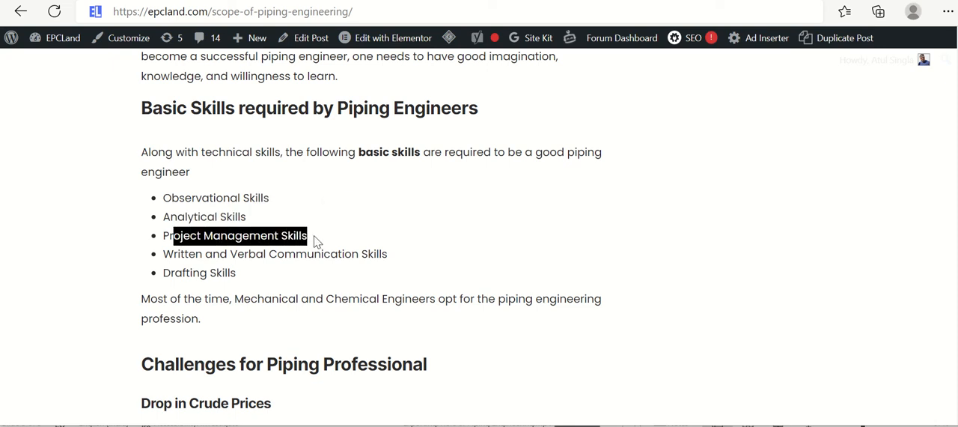
left_click_drag(172, 235, 389, 253)
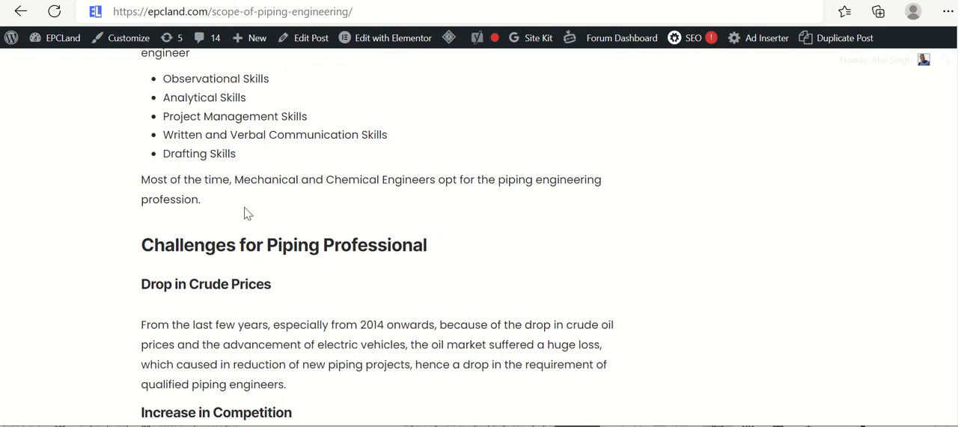
mouse_move(316, 179)
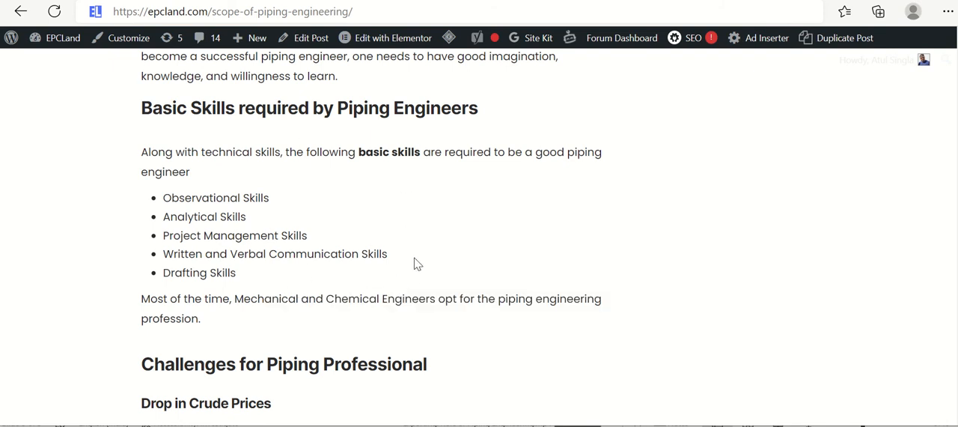
scroll("down", 3)
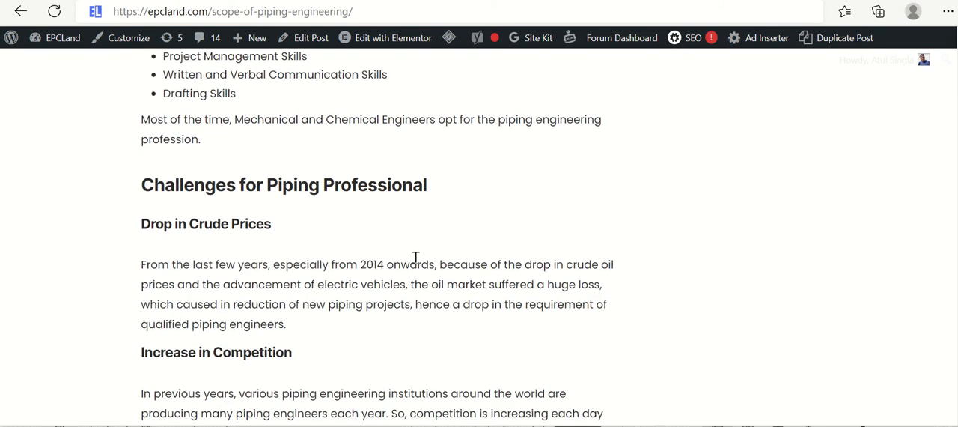
mouse_move(380, 251)
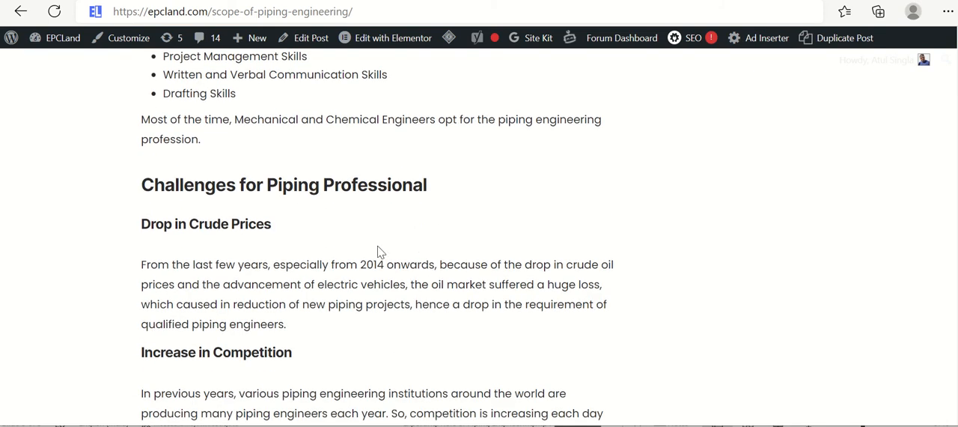
scroll("down", 3)
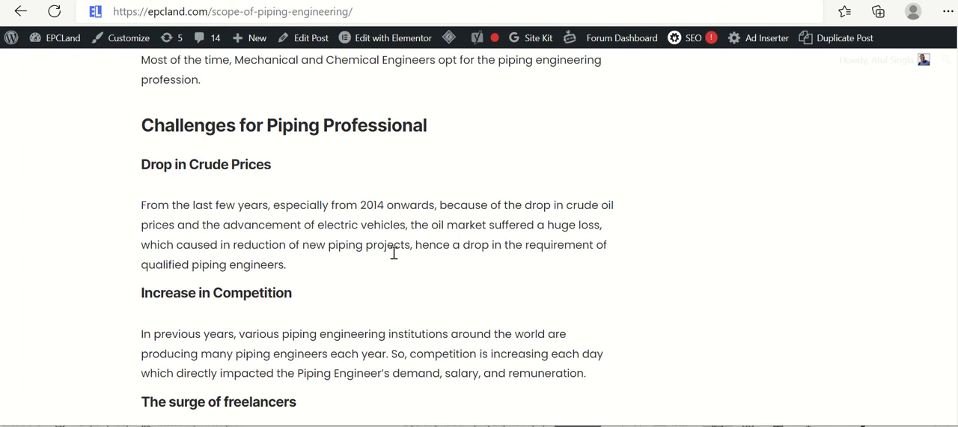
mouse_move(143, 163)
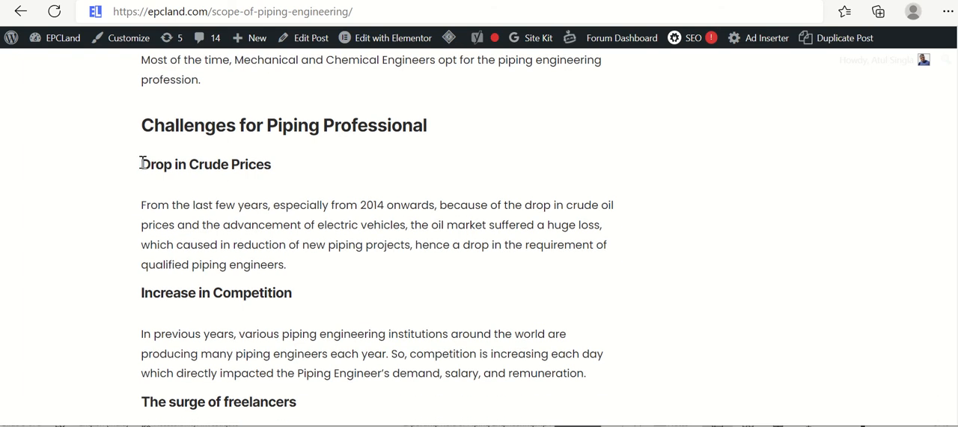
double_click(206, 164)
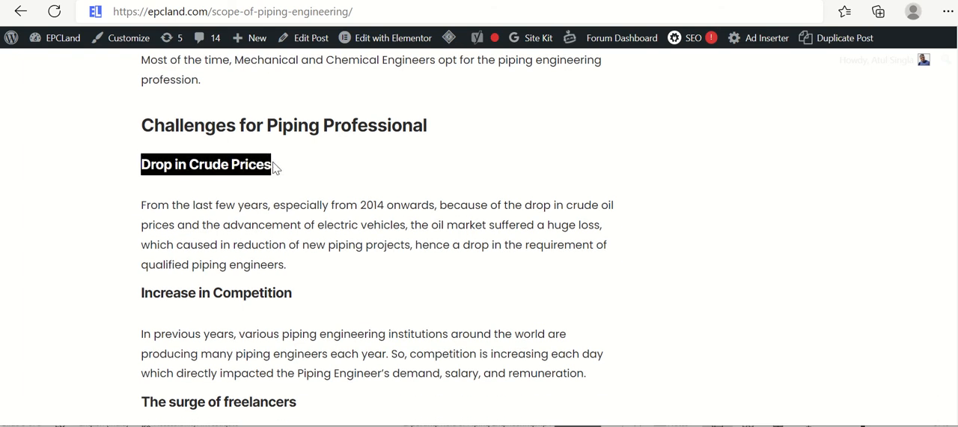
left_click(329, 244)
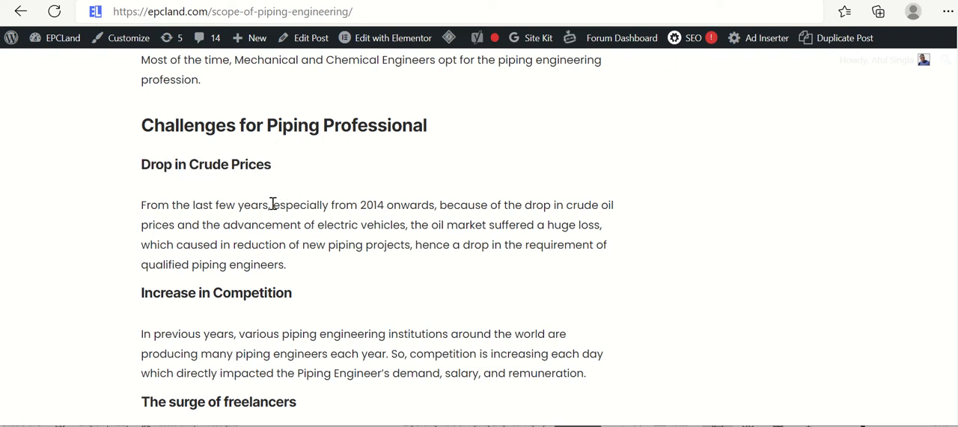
left_click_drag(272, 205, 435, 204)
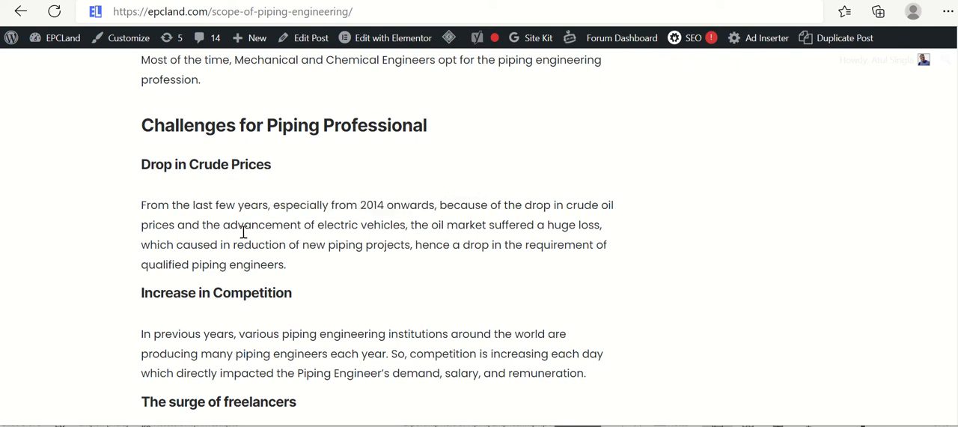
left_click_drag(222, 225, 408, 225)
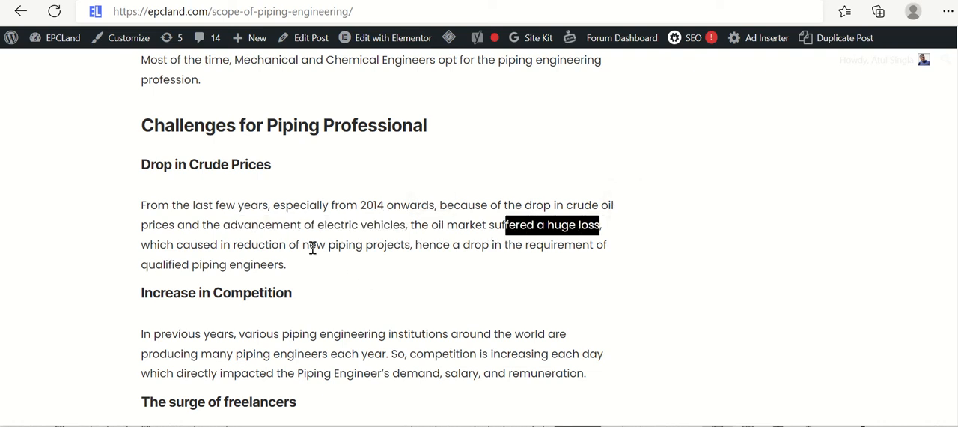
double_click(355, 244)
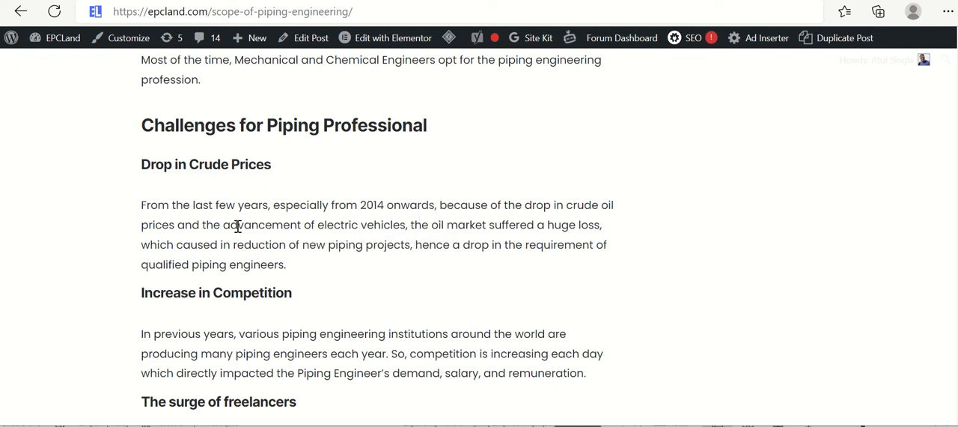
left_click_drag(177, 225, 404, 225)
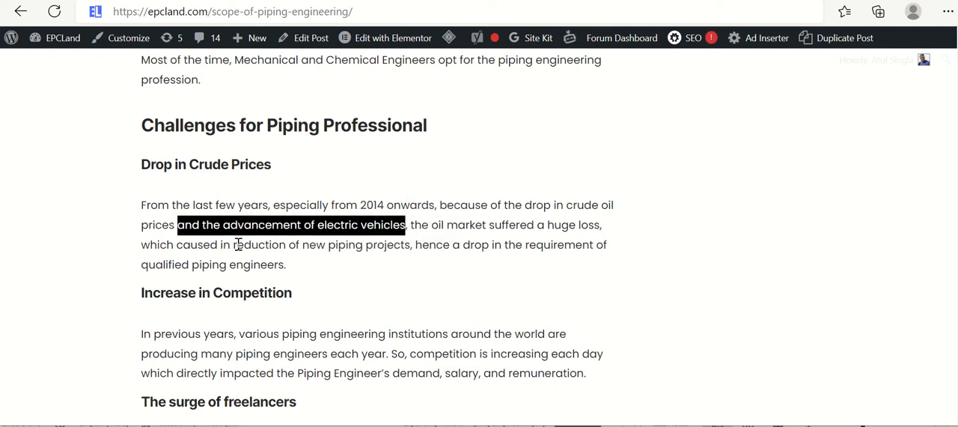
left_click_drag(232, 244, 410, 244)
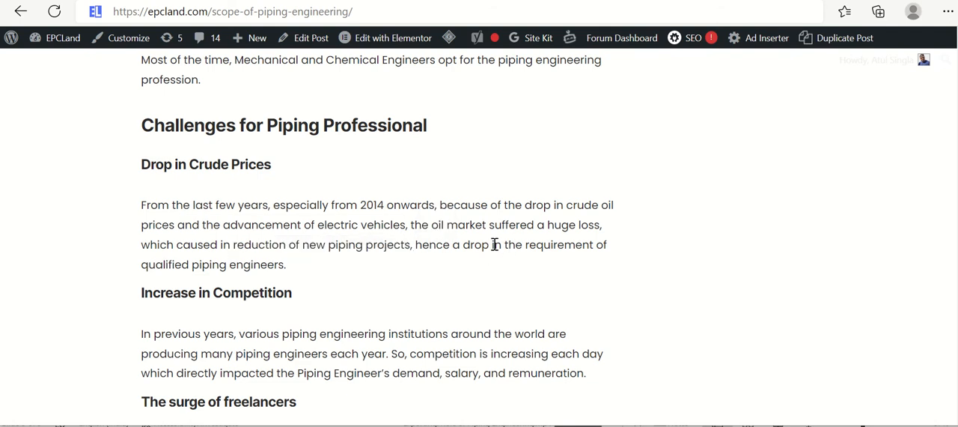
left_click_drag(494, 244, 287, 264)
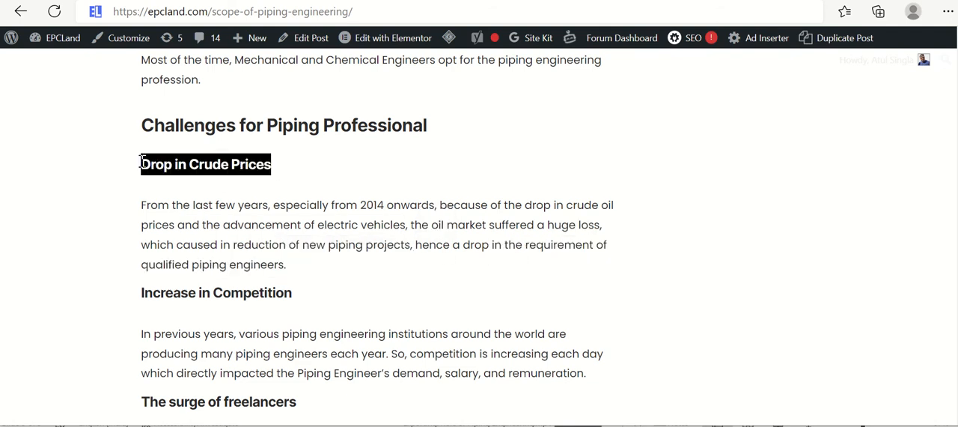
mouse_move(365, 251)
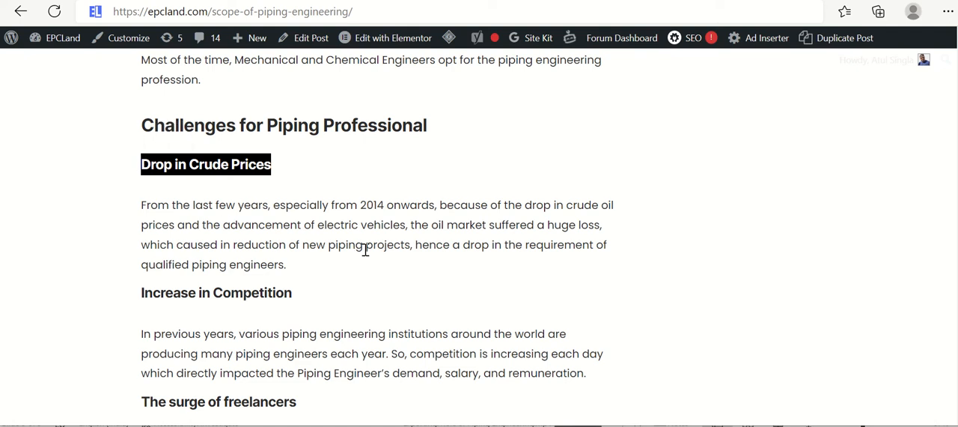
mouse_move(252, 230)
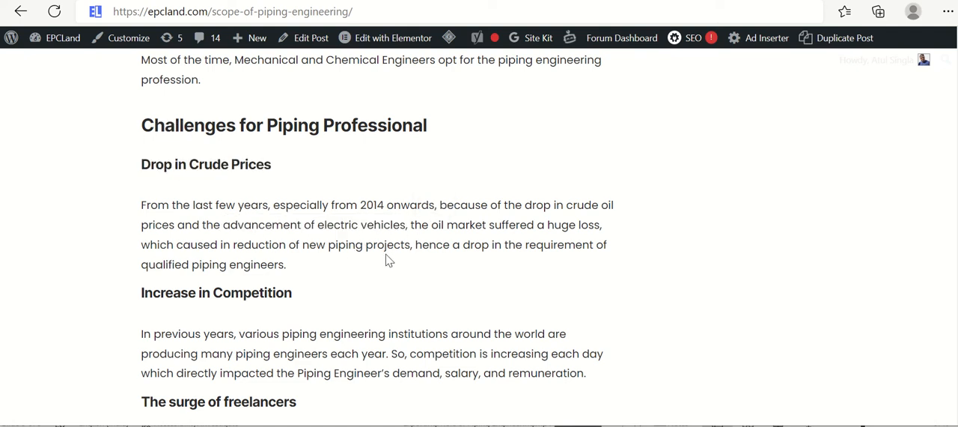
mouse_move(398, 224)
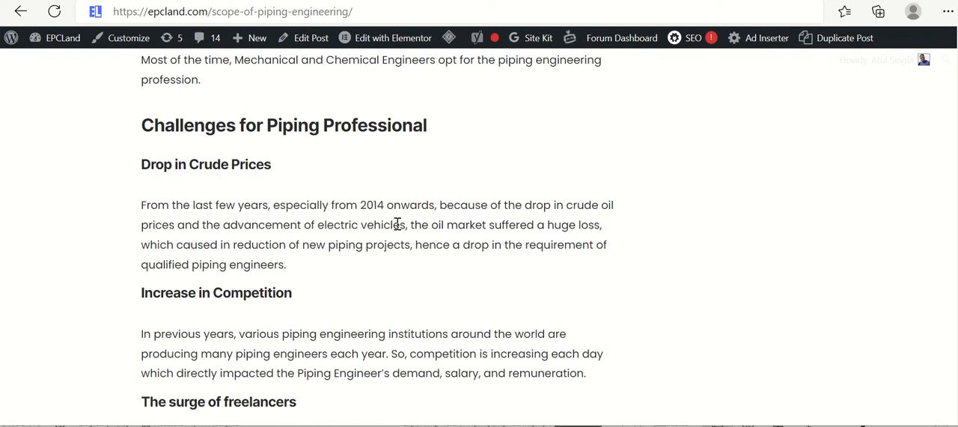
mouse_move(306, 263)
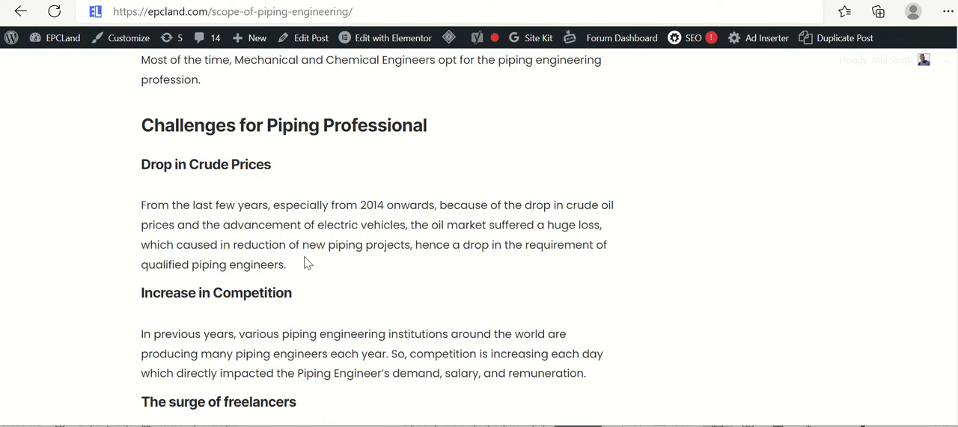
double_click(298, 224)
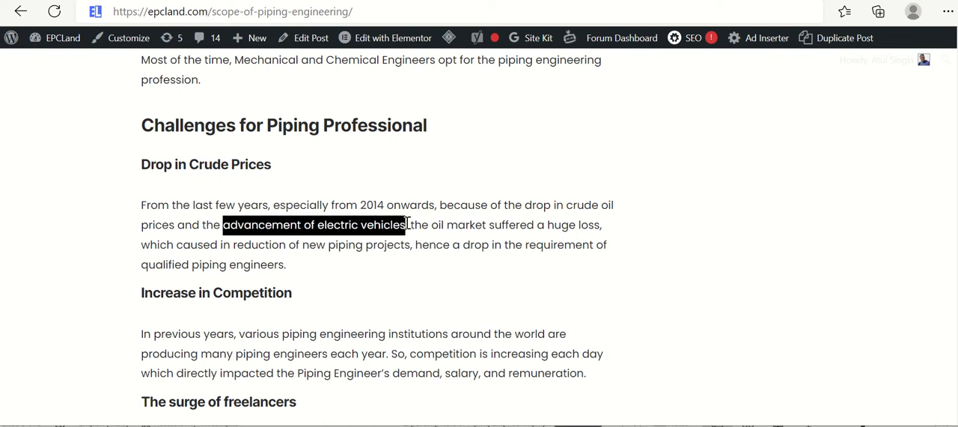
double_click(187, 125)
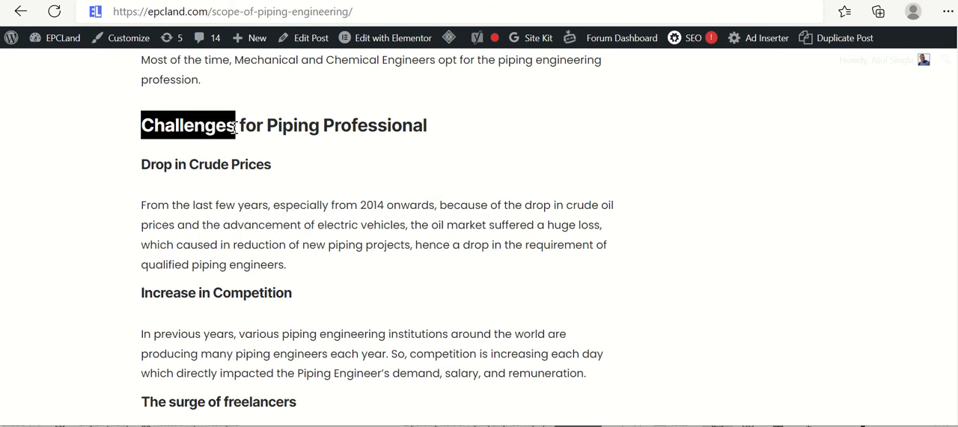
left_click(337, 283)
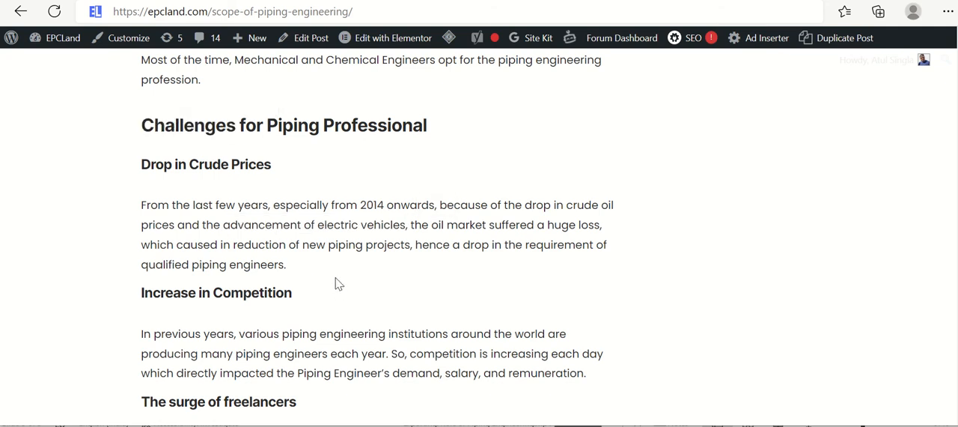
mouse_move(304, 266)
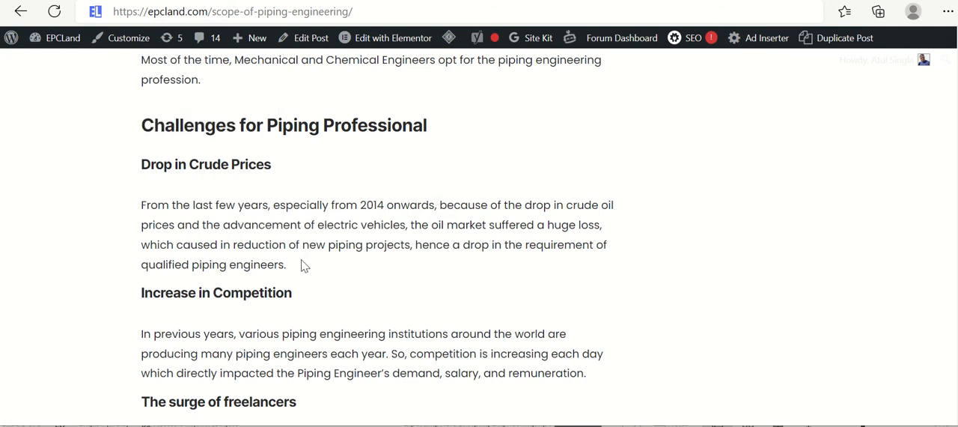
- Highlight the engineers-produced-each-year phrase and the 'Increase in Competition' subheading
scroll("down", 3)
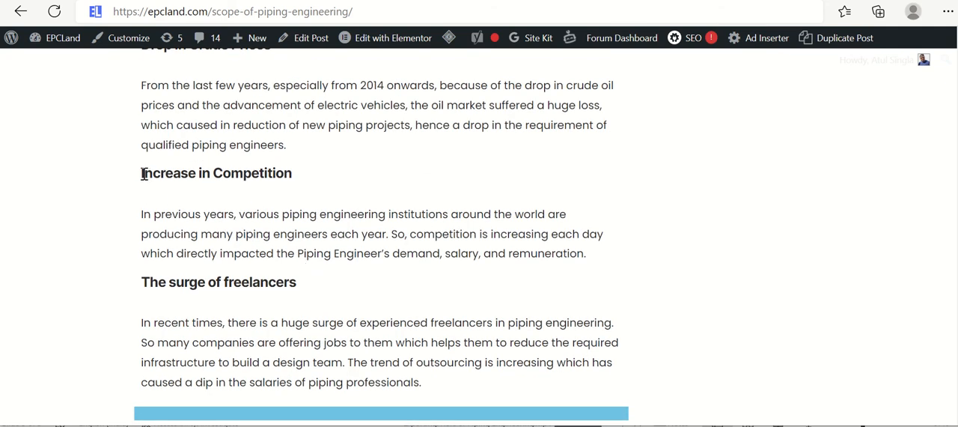
double_click(217, 172)
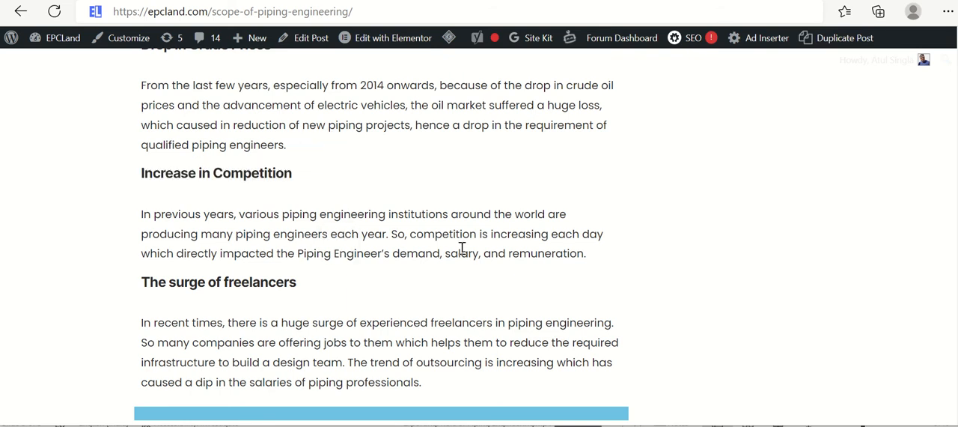
mouse_move(283, 214)
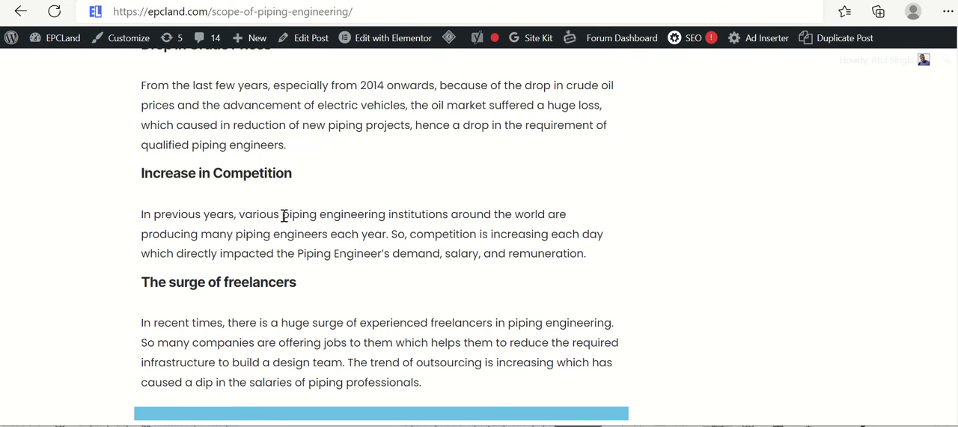
left_click_drag(282, 214, 457, 215)
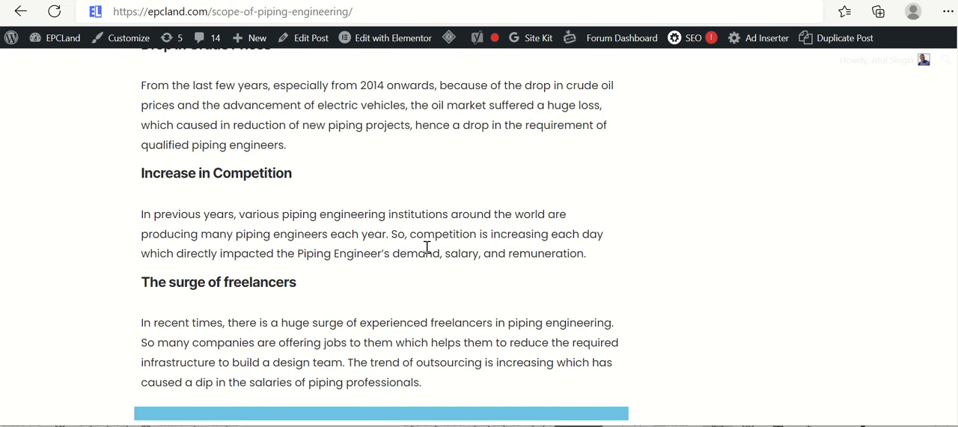
mouse_move(203, 255)
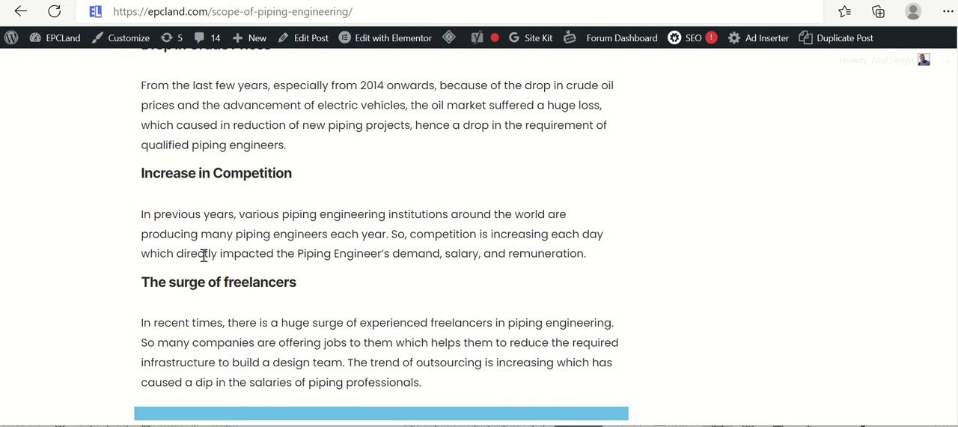
mouse_move(215, 233)
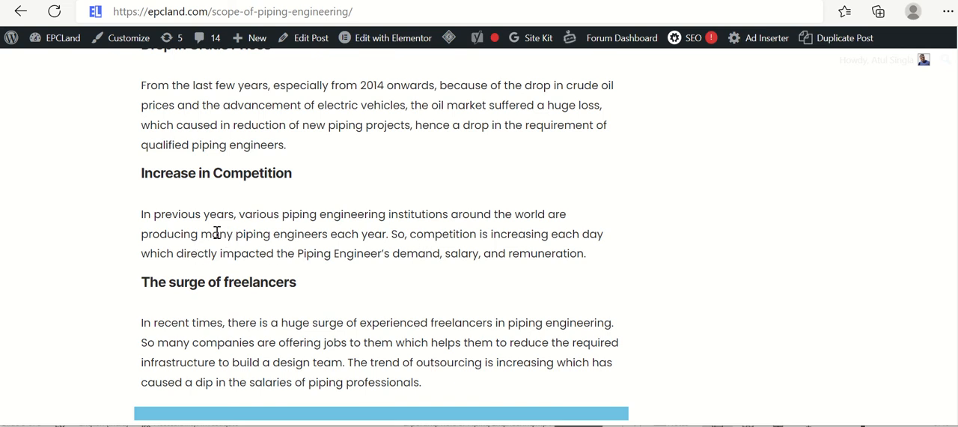
left_click_drag(212, 234, 388, 234)
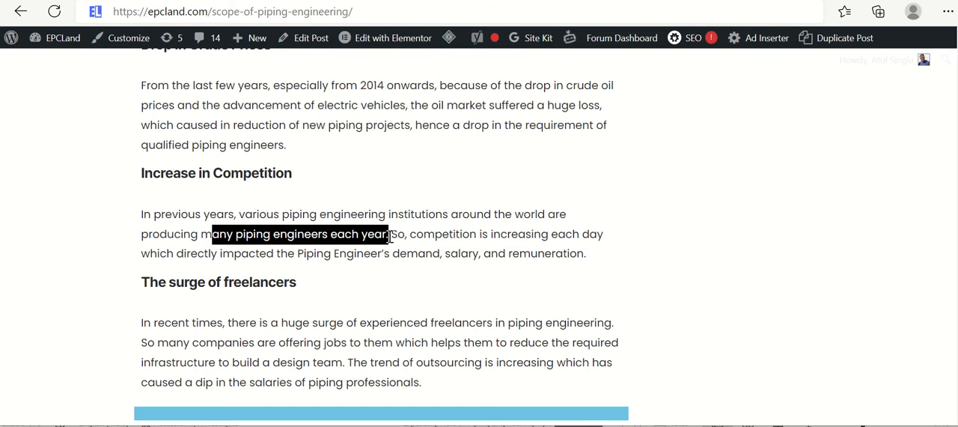
left_click(303, 218)
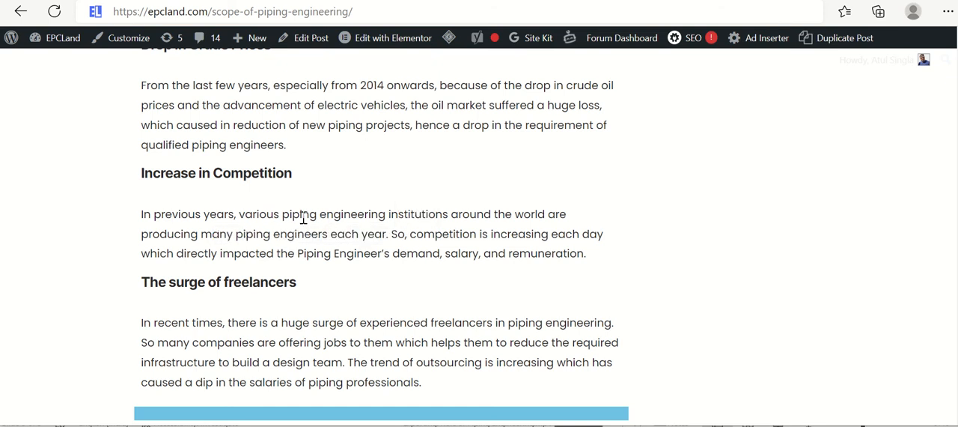
left_click_drag(282, 214, 448, 213)
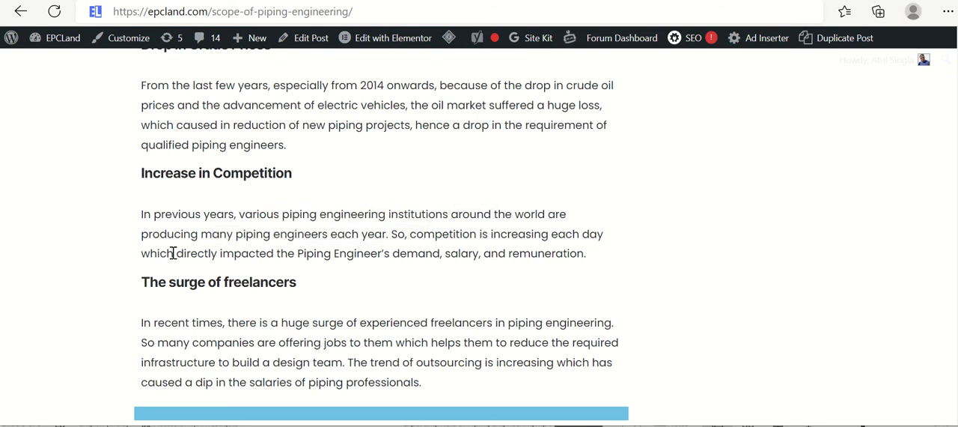
left_click_drag(176, 253, 438, 253)
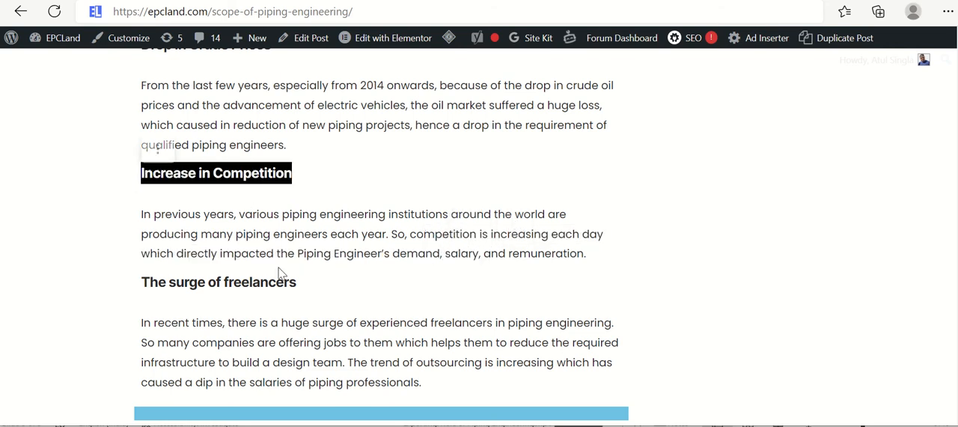
- Mark words in the surge of freelancers paragraph, then highlight 'Challenges' in the section heading
scroll("down", 3)
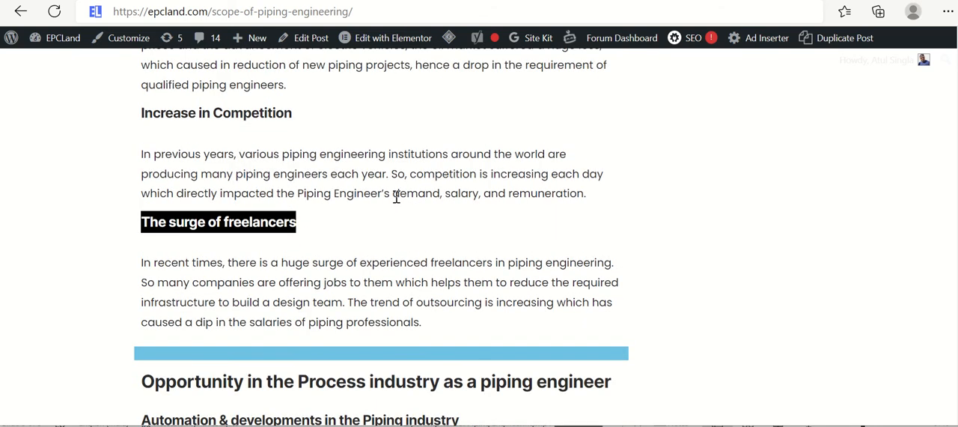
mouse_move(399, 238)
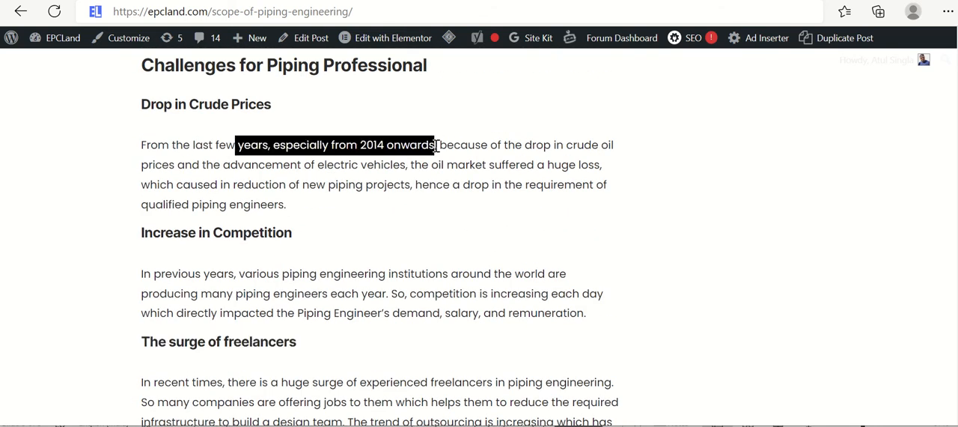
scroll("down", 3)
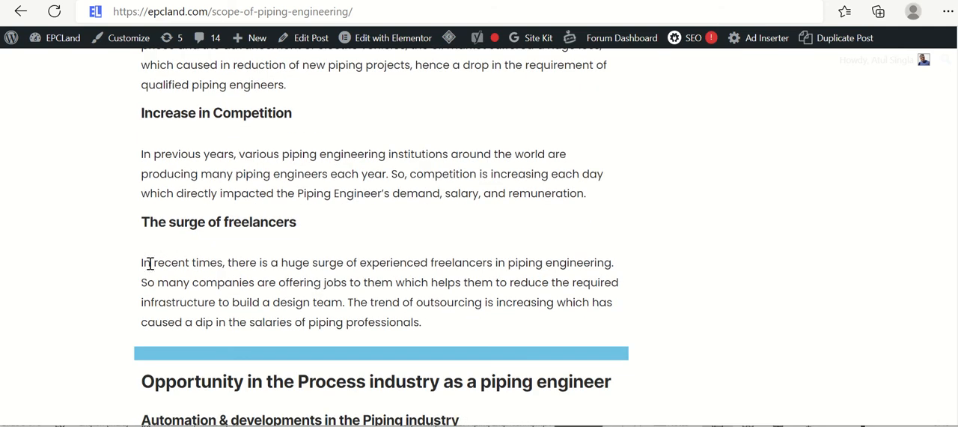
mouse_move(289, 225)
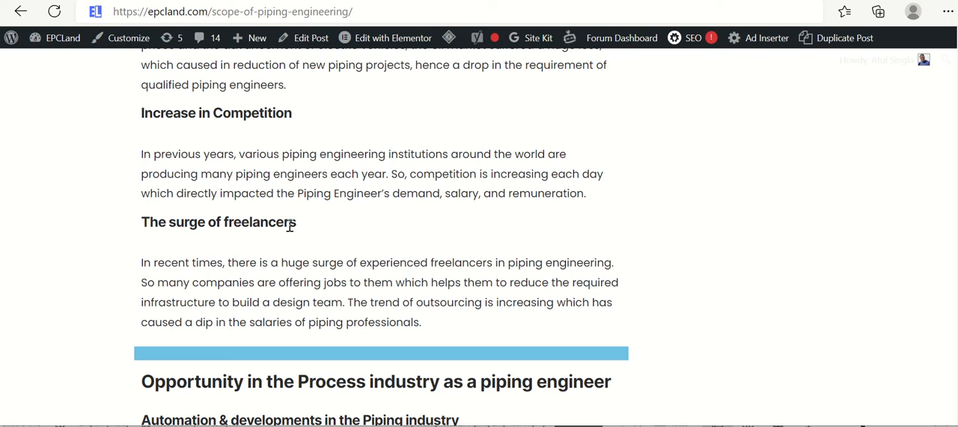
mouse_move(304, 235)
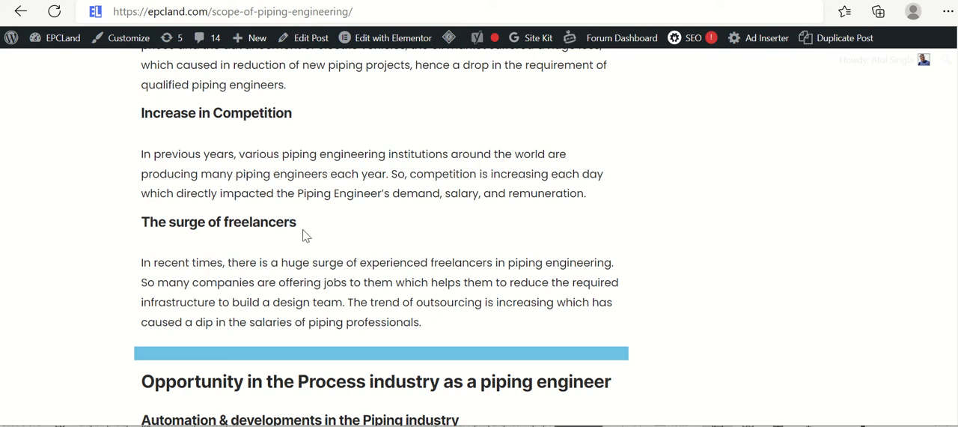
mouse_move(373, 298)
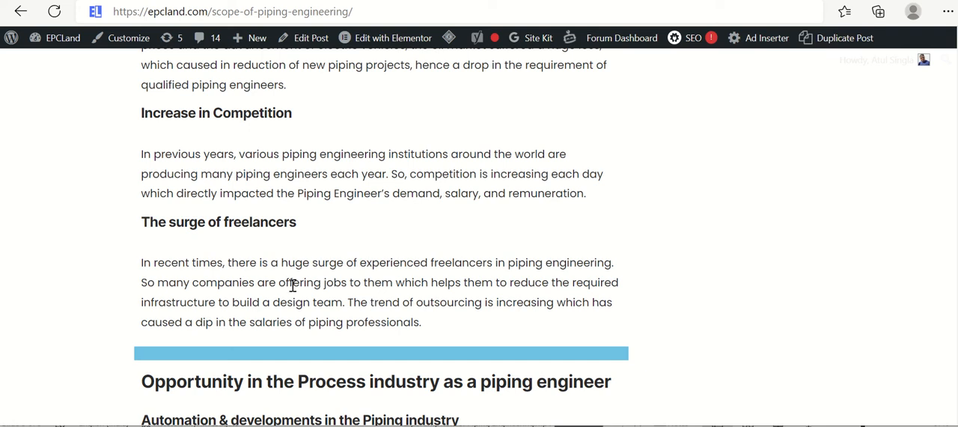
double_click(314, 282)
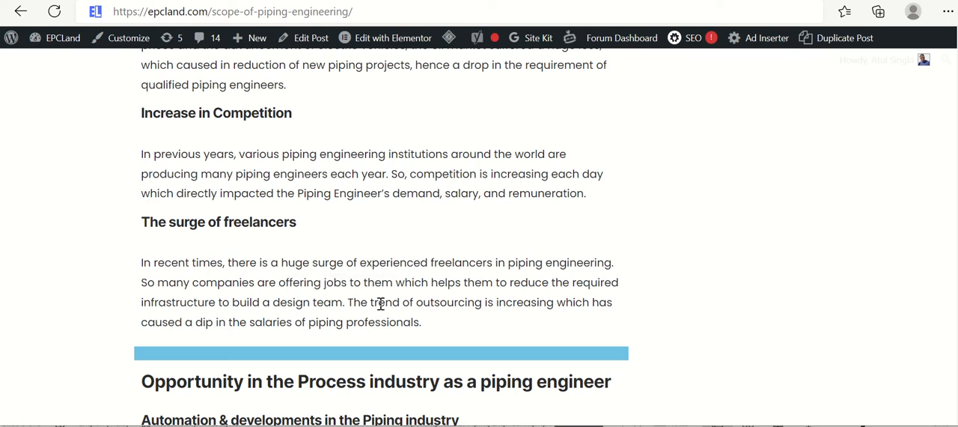
mouse_move(385, 302)
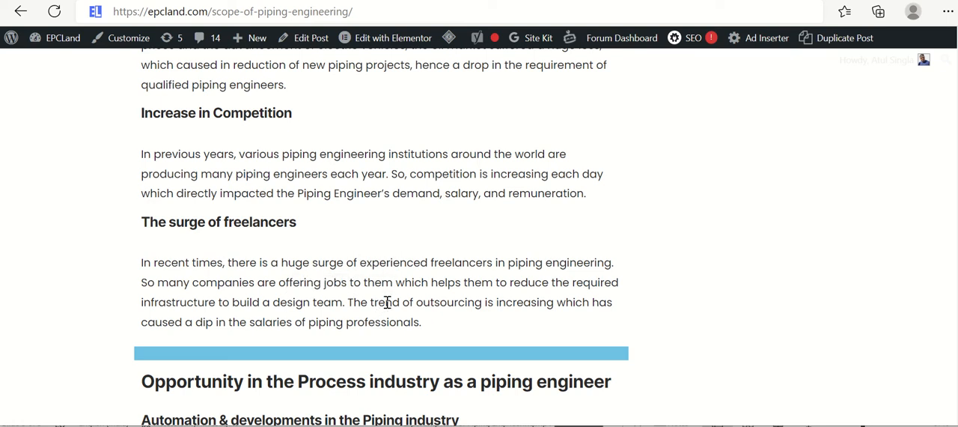
left_click_drag(347, 302, 486, 302)
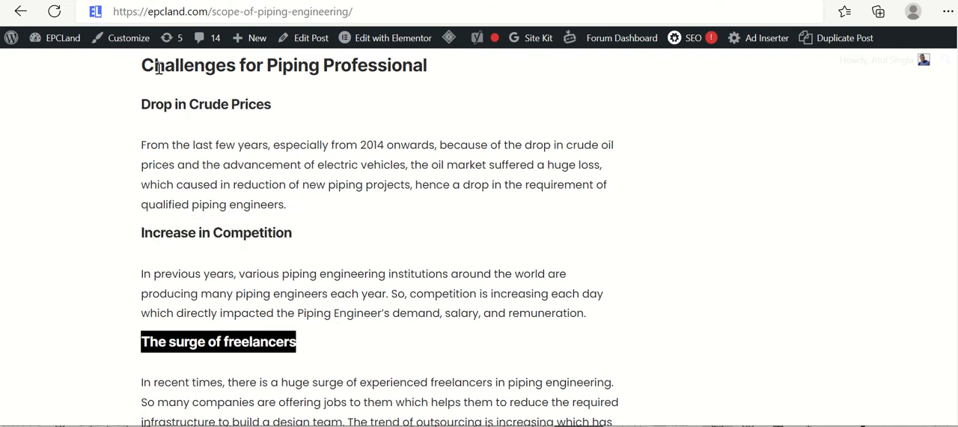
double_click(190, 66)
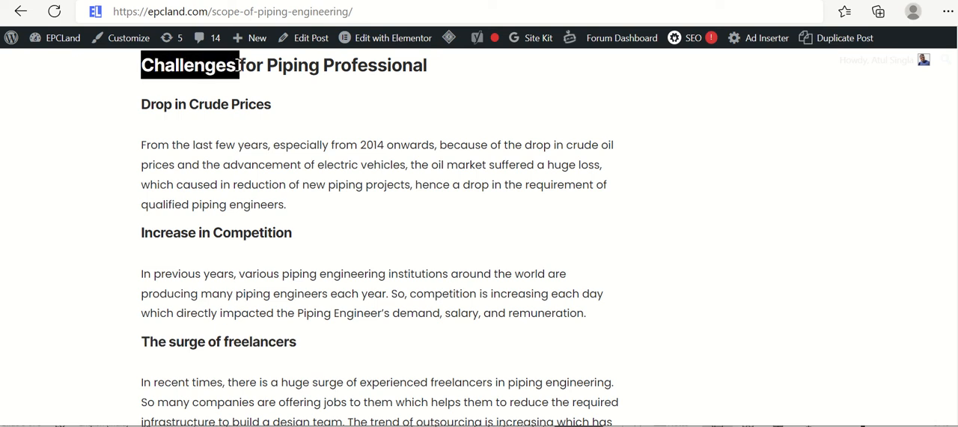
- Highlight the Opportunity and Automation & developments headings and the piping-system construction sentence
scroll("down", 3)
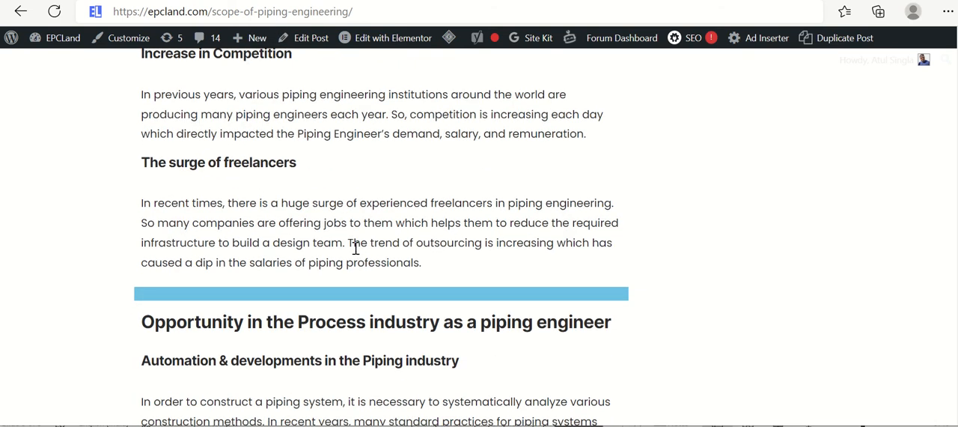
scroll("up", 3)
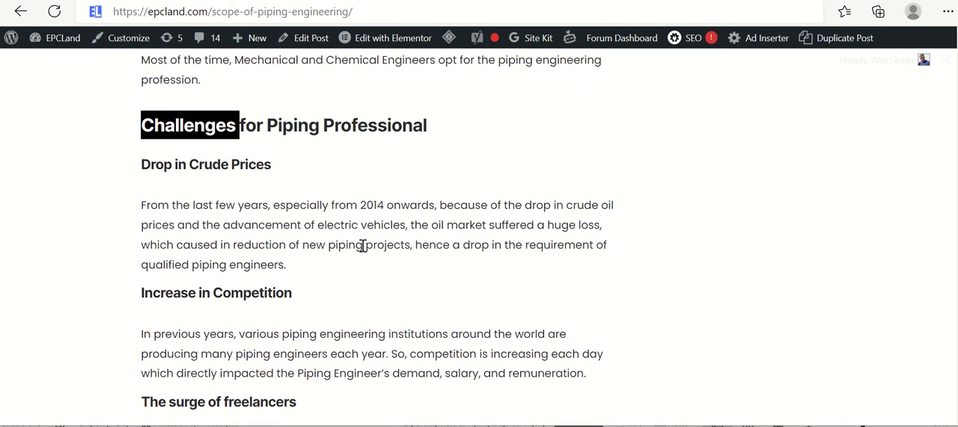
scroll("down", 3)
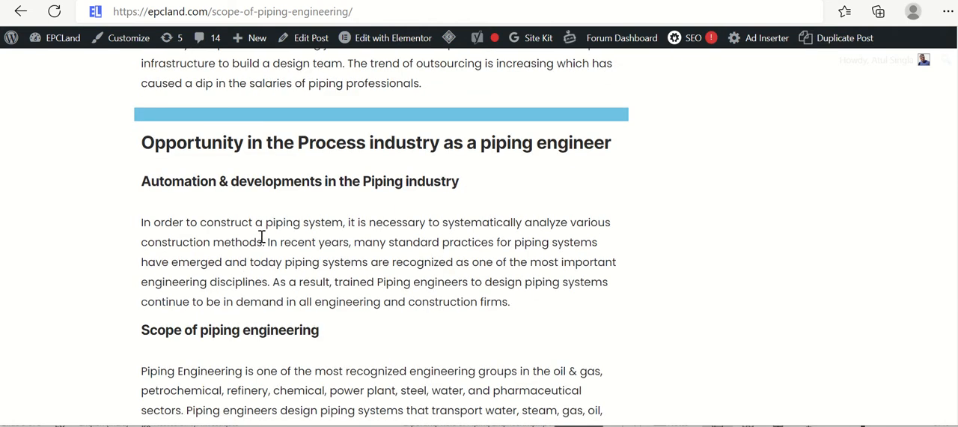
double_click(147, 142)
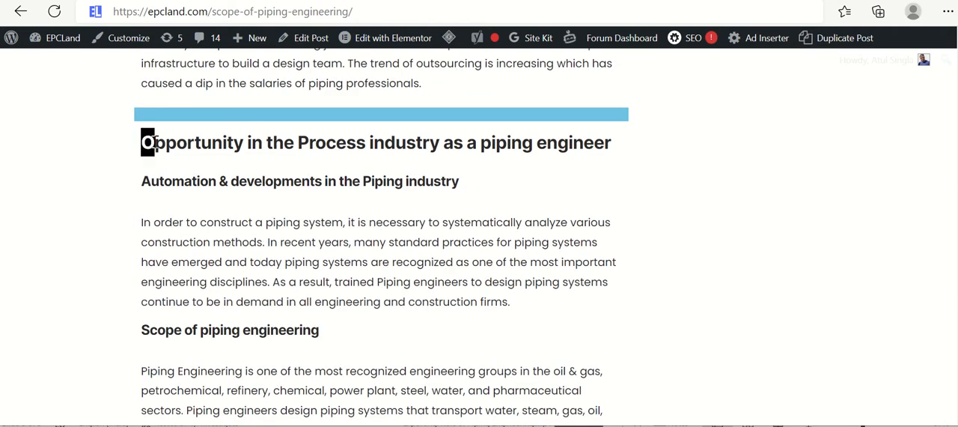
left_click_drag(146, 142, 442, 143)
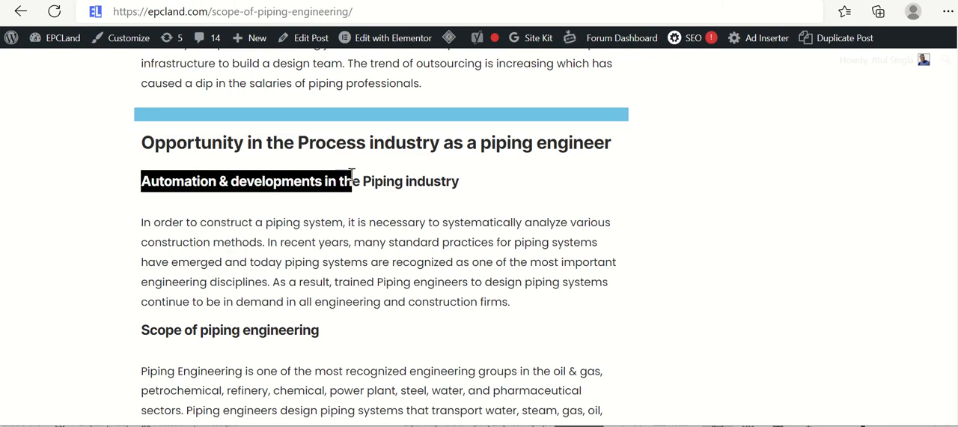
left_click_drag(352, 181, 460, 181)
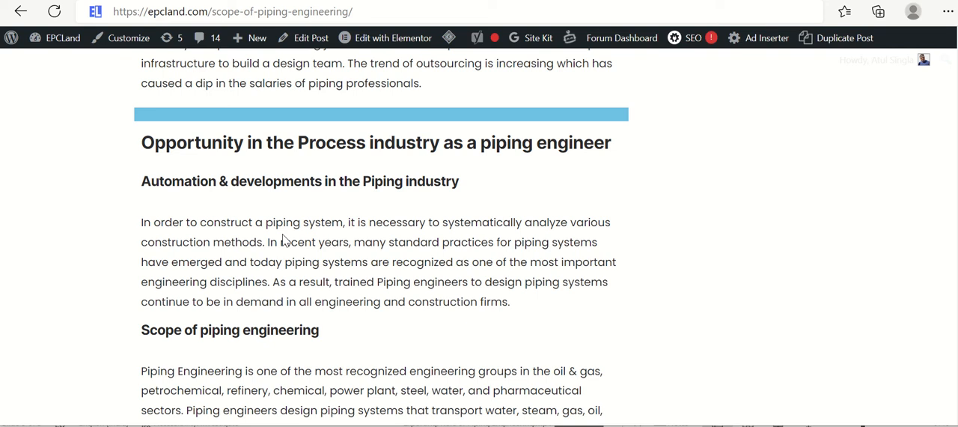
left_click_drag(141, 221, 263, 241)
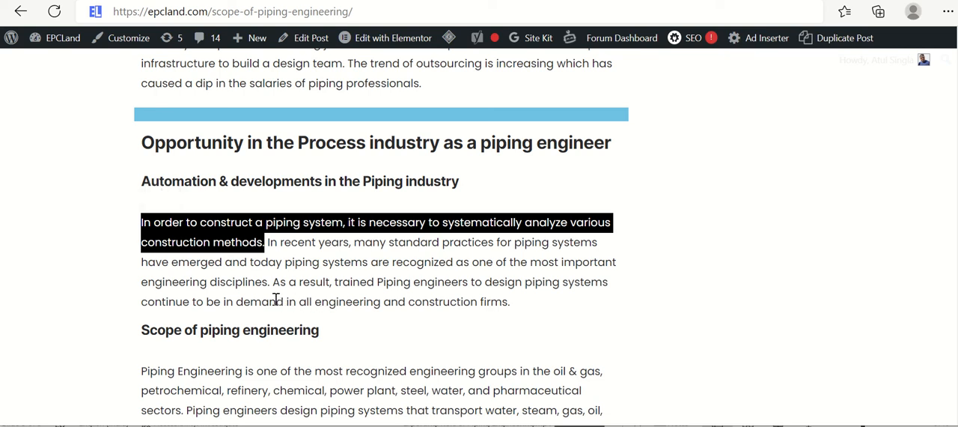
- Highlight the sentence that engineers continue to be in demand, then scroll onward
left_click(191, 301)
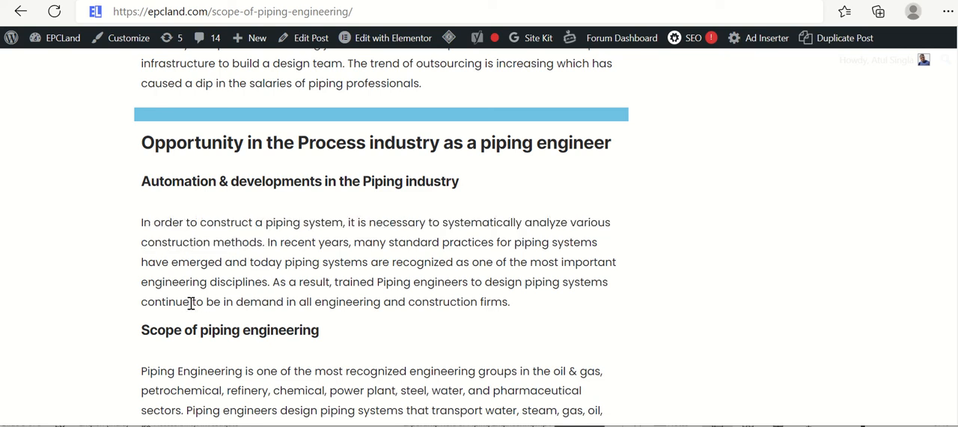
left_click_drag(183, 301, 473, 302)
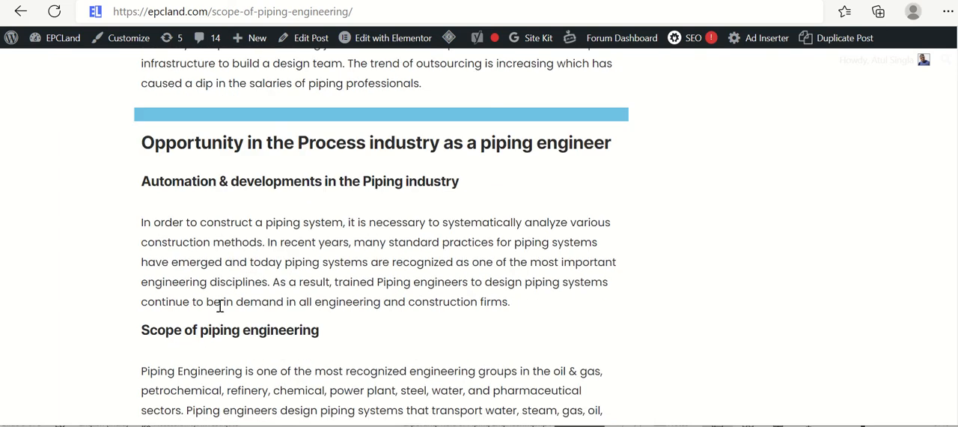
left_click_drag(141, 301, 311, 301)
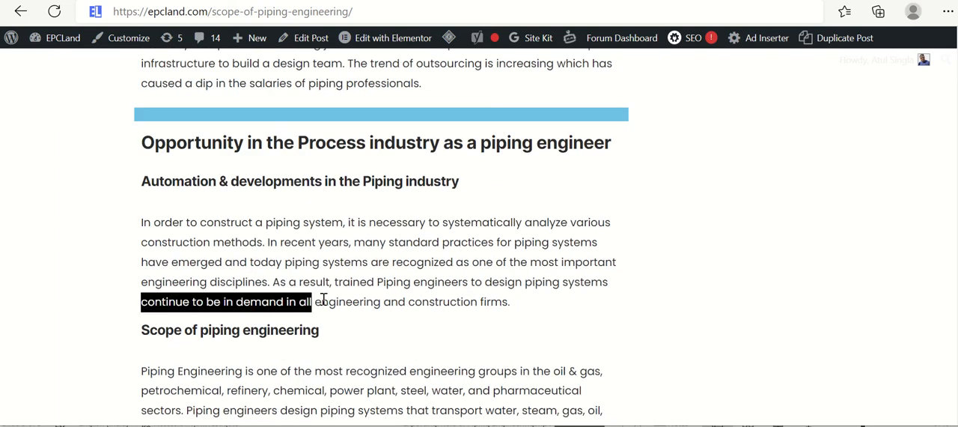
left_click_drag(311, 301, 509, 301)
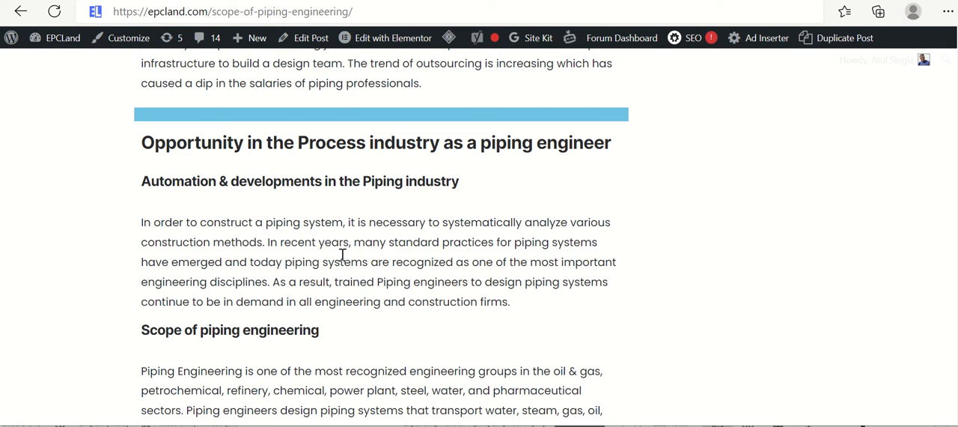
scroll("down", 3)
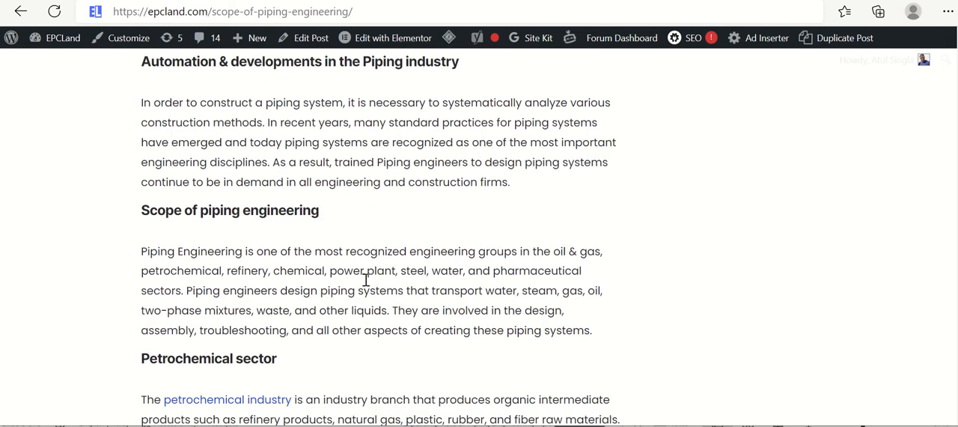
- Highlight 'piping engineering' in the Scope heading and 'petrochemical, refinery, chemical' in the sector list
scroll("down", 3)
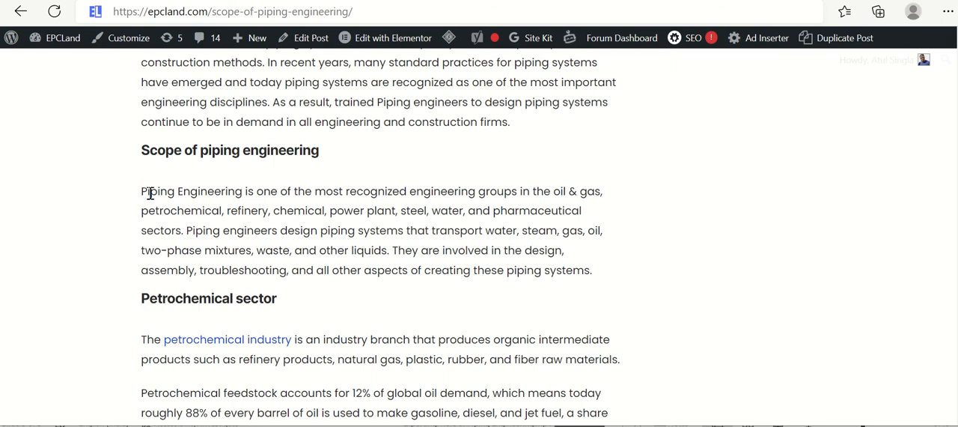
double_click(258, 149)
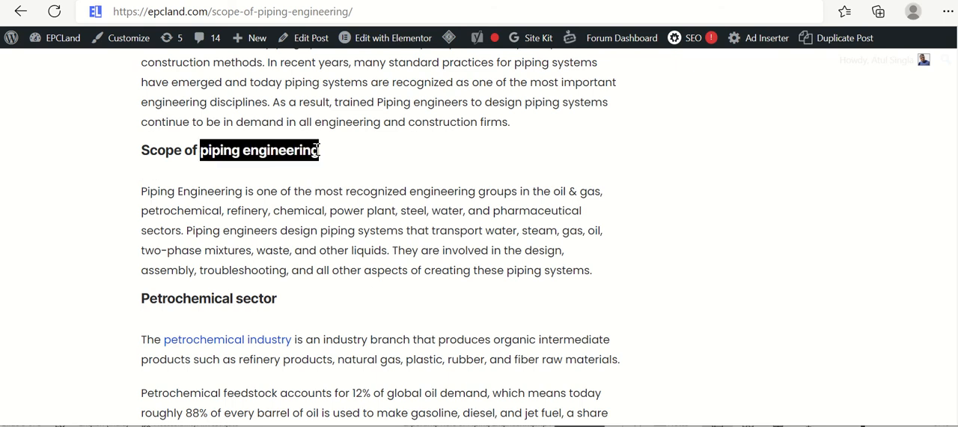
double_click(165, 210)
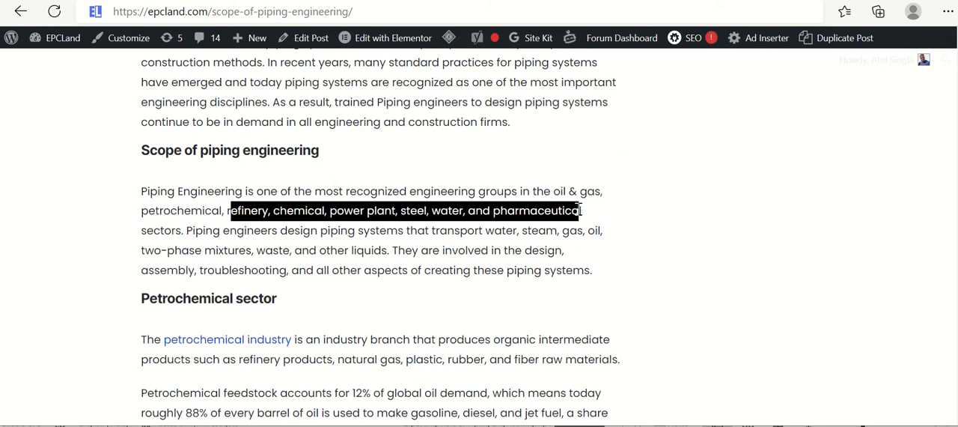
mouse_move(180, 245)
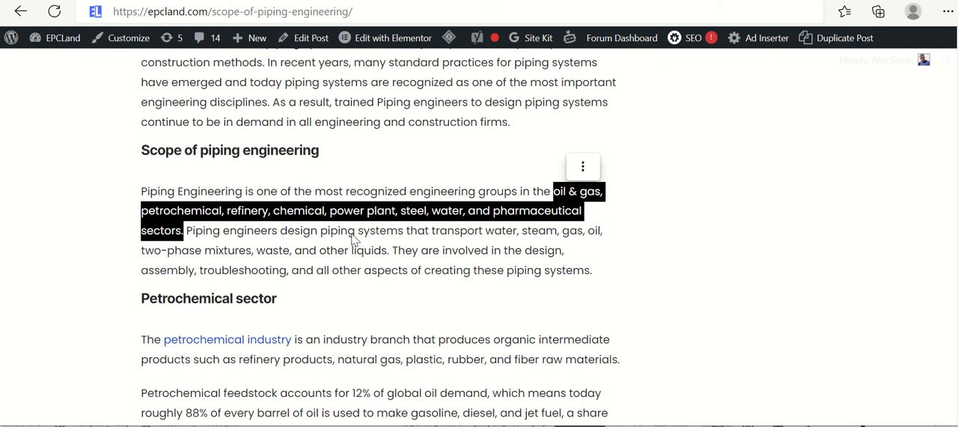
mouse_move(328, 228)
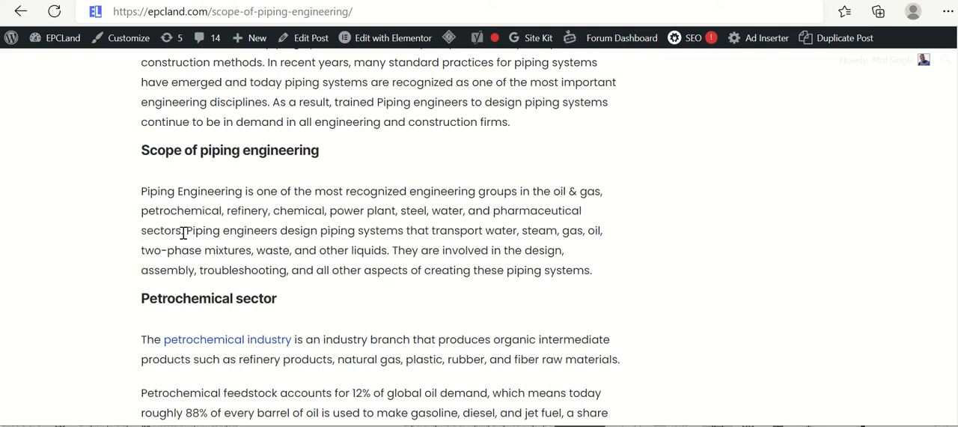
mouse_move(507, 225)
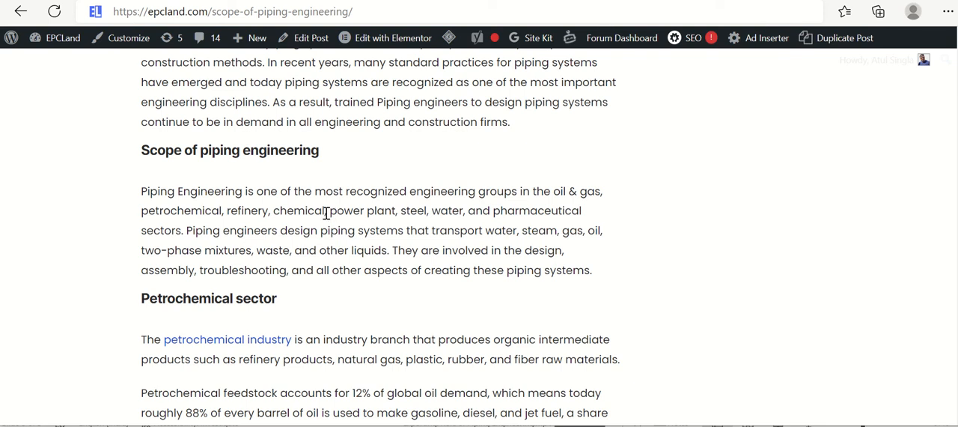
left_click_drag(140, 210, 325, 210)
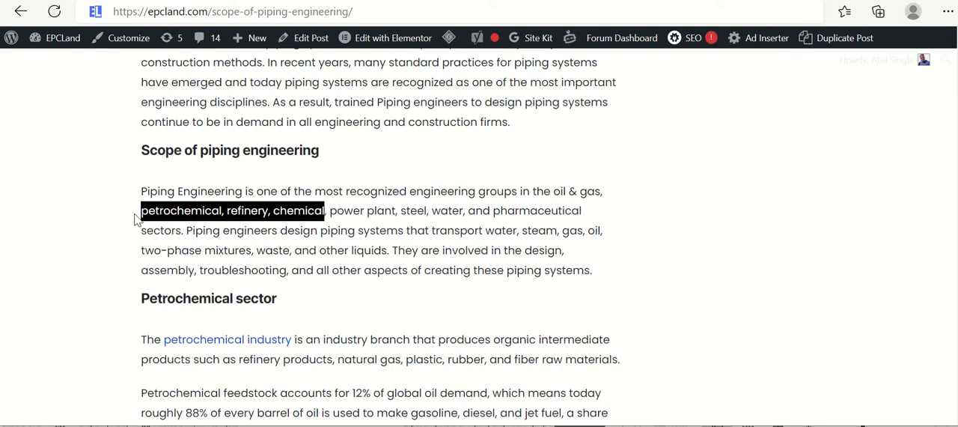
mouse_move(315, 268)
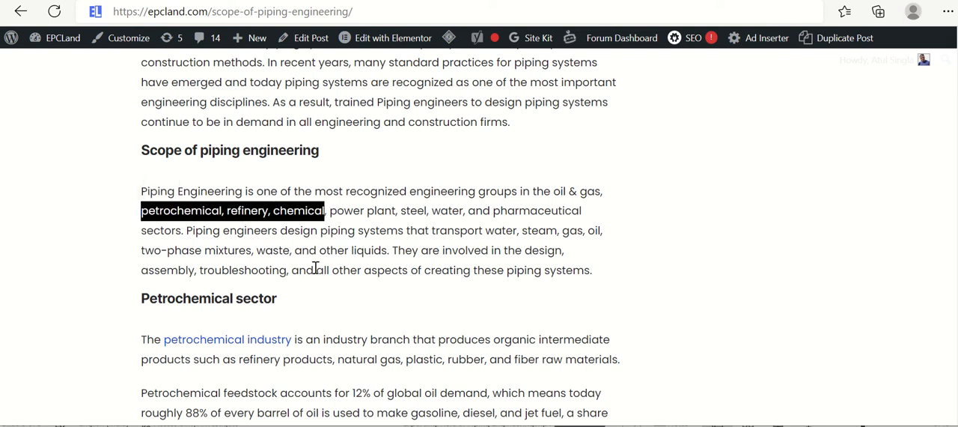
left_click(188, 230)
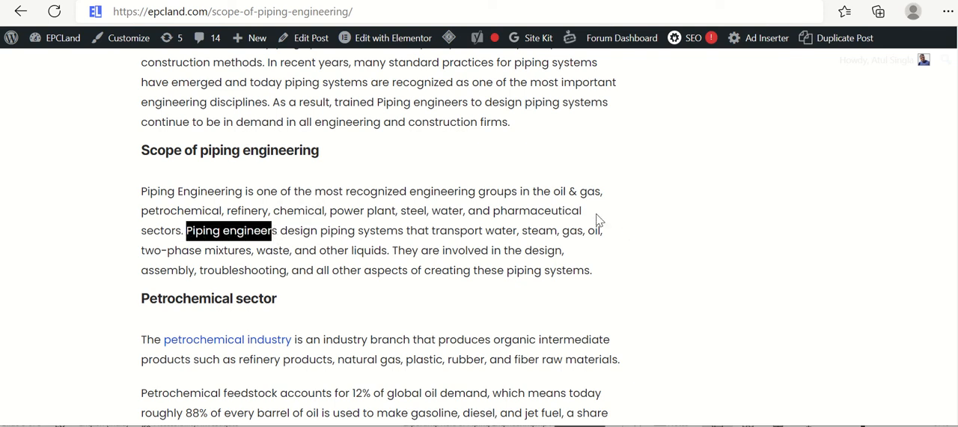
mouse_move(395, 269)
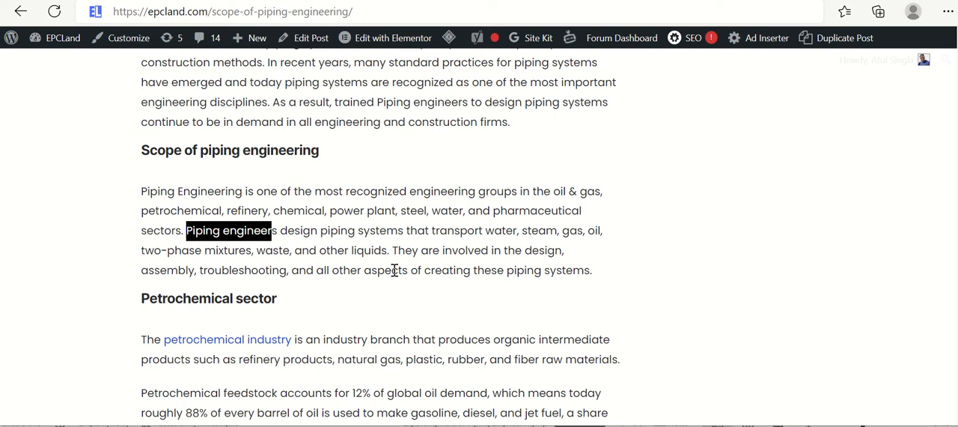
mouse_move(250, 187)
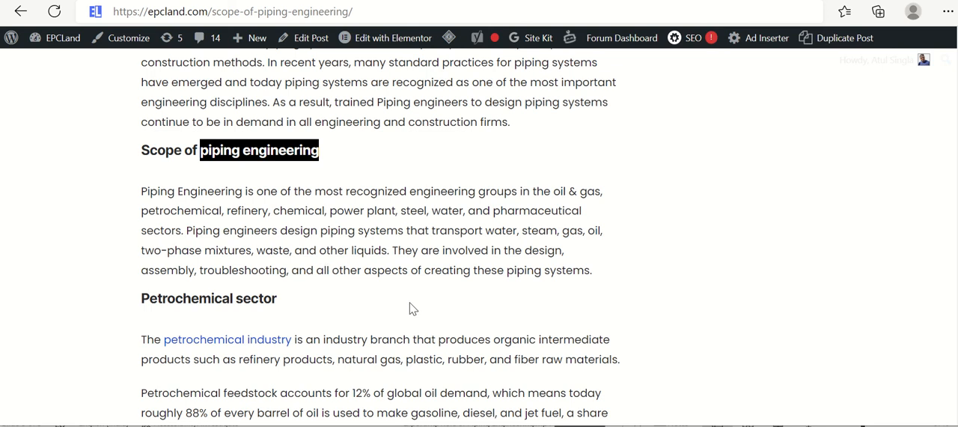
mouse_move(417, 305)
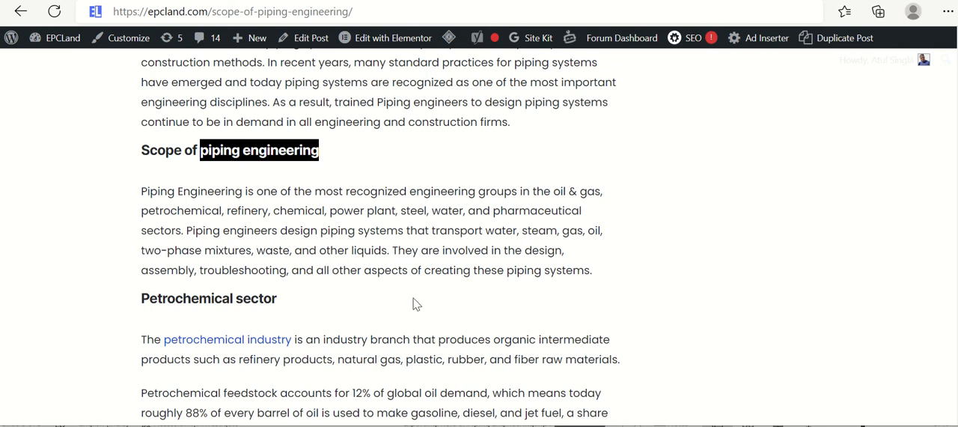
- Highlight the word 'petrochemical' in the scope paragraph
scroll("down", 3)
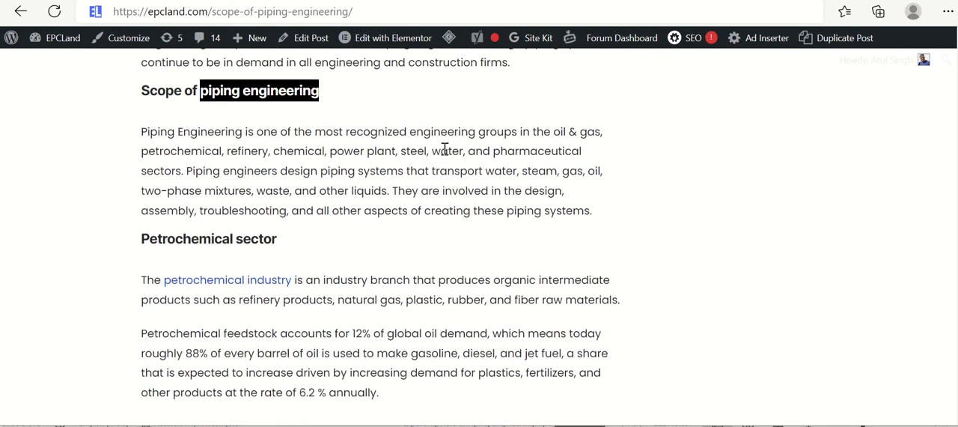
double_click(180, 151)
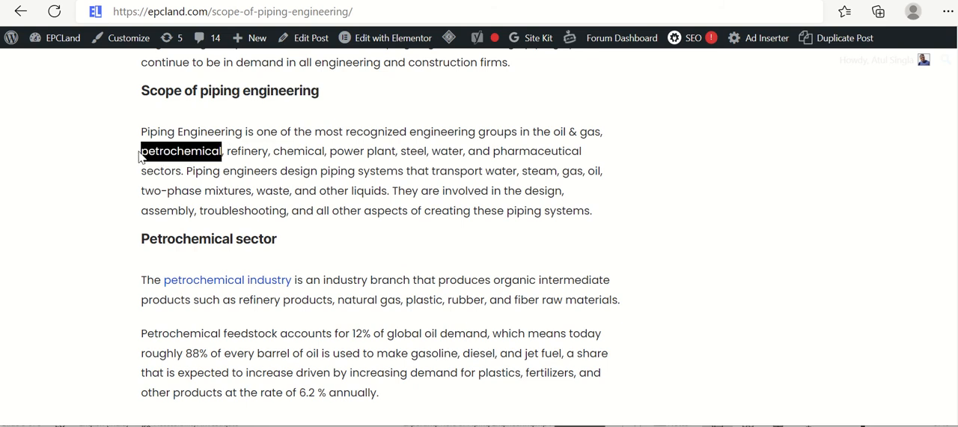
mouse_move(425, 306)
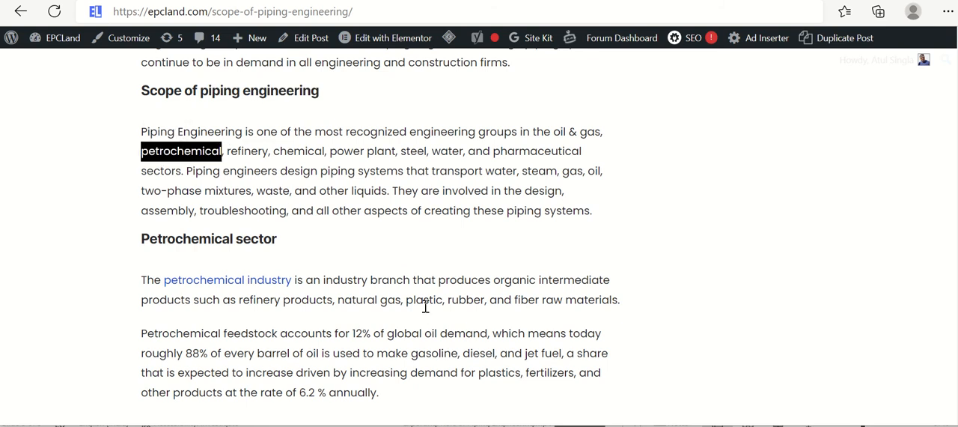
scroll("down", 3)
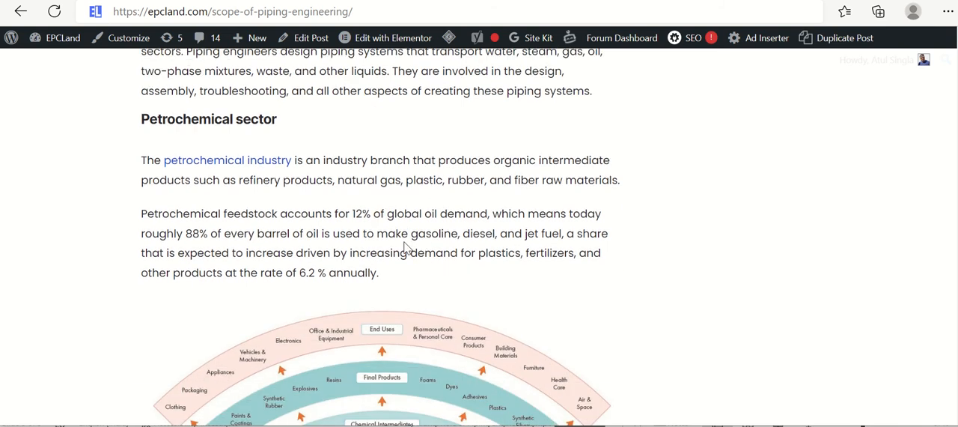
- Highlight 'produces organic intermediate' and the product list from refinery products through raw materials
scroll("down", 3)
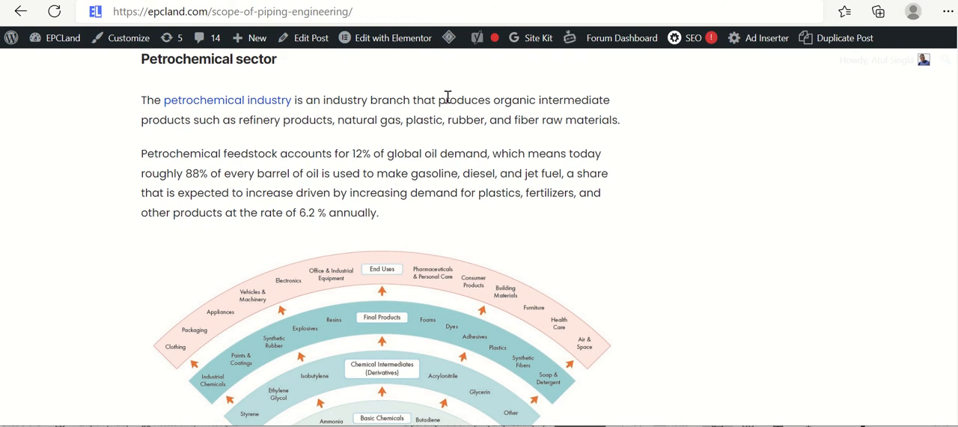
left_click_drag(445, 100, 606, 100)
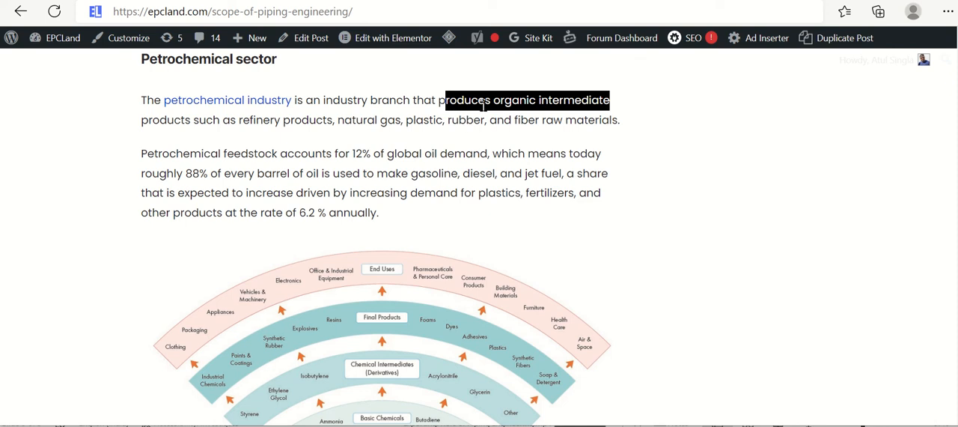
left_click(438, 100)
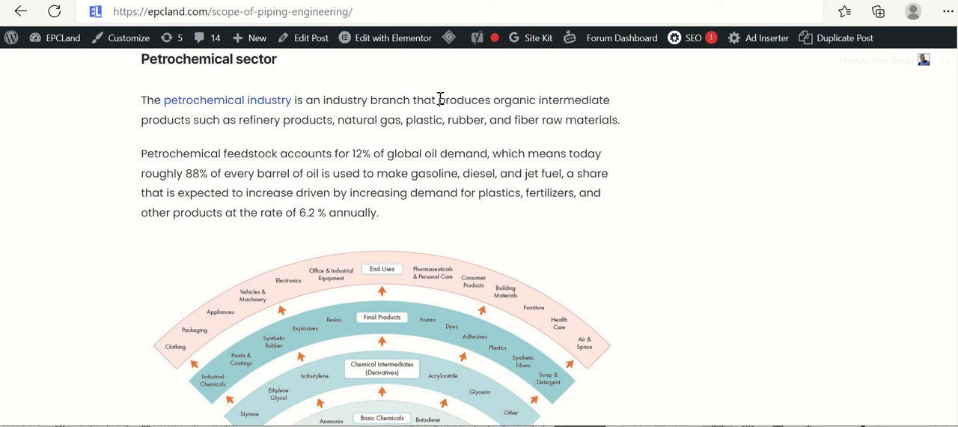
left_click_drag(493, 100, 610, 100)
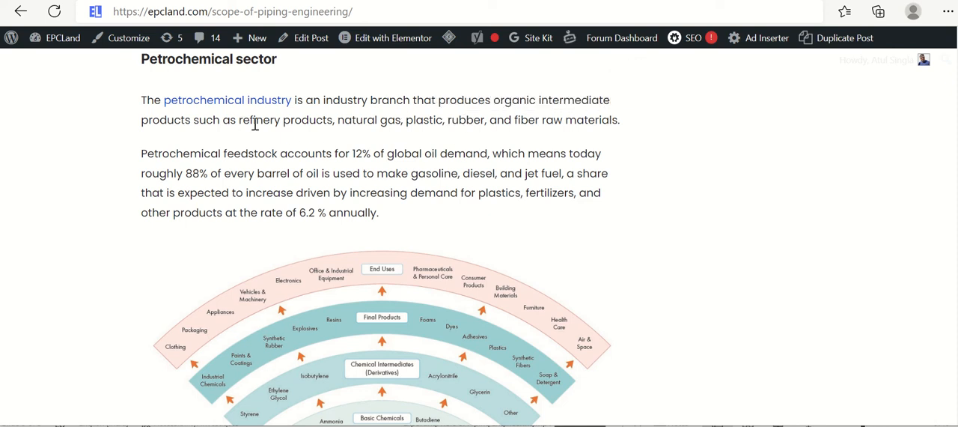
left_click_drag(241, 119, 527, 120)
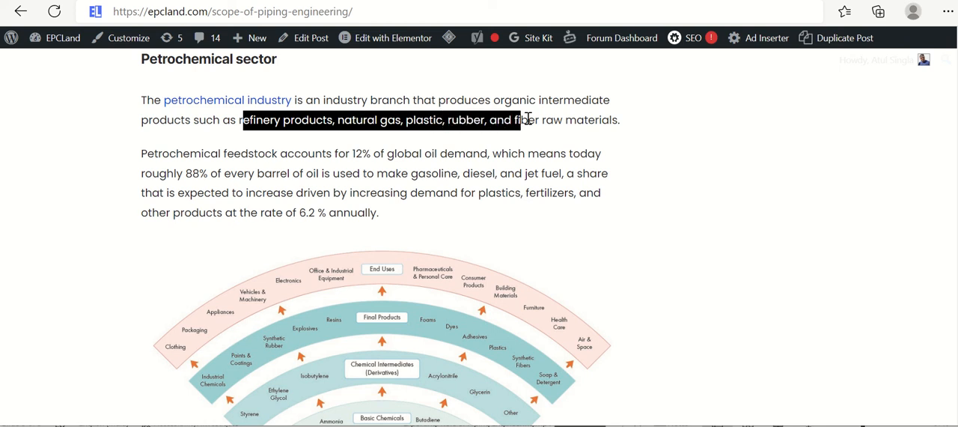
left_click_drag(524, 120, 620, 120)
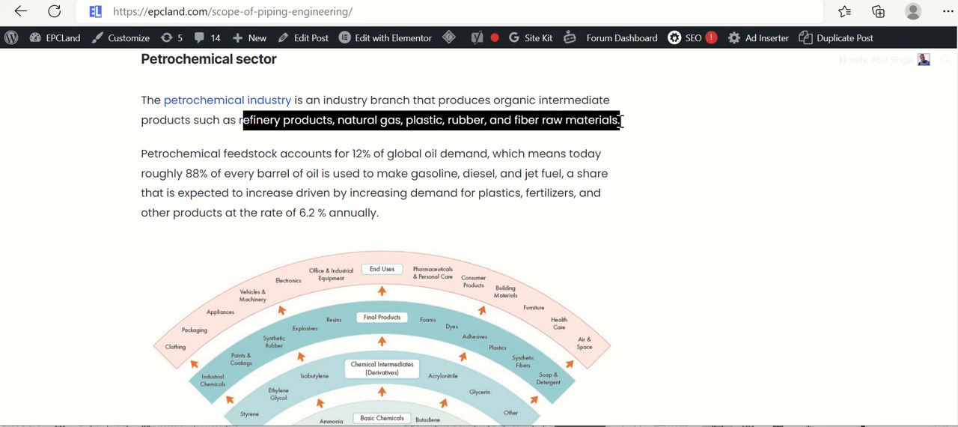
mouse_move(480, 167)
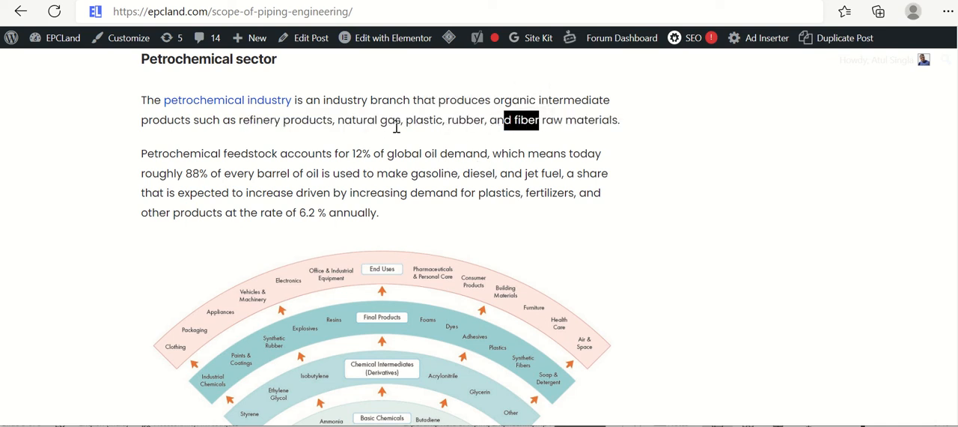
mouse_move(527, 122)
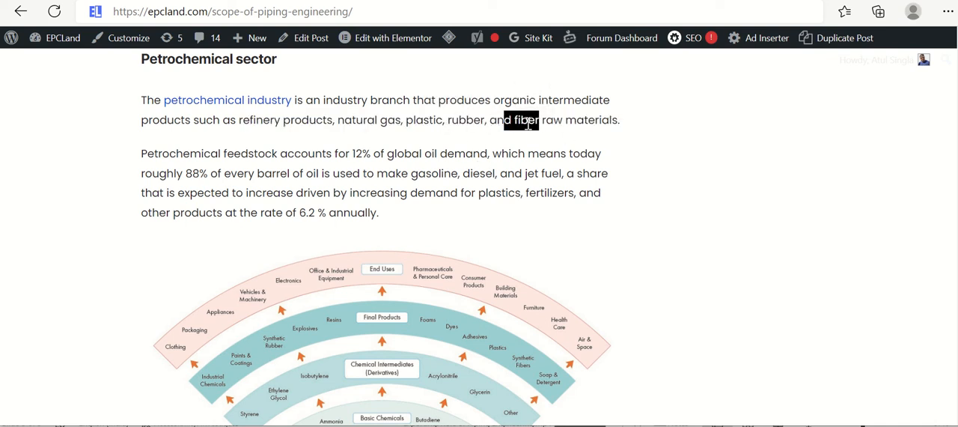
mouse_move(228, 100)
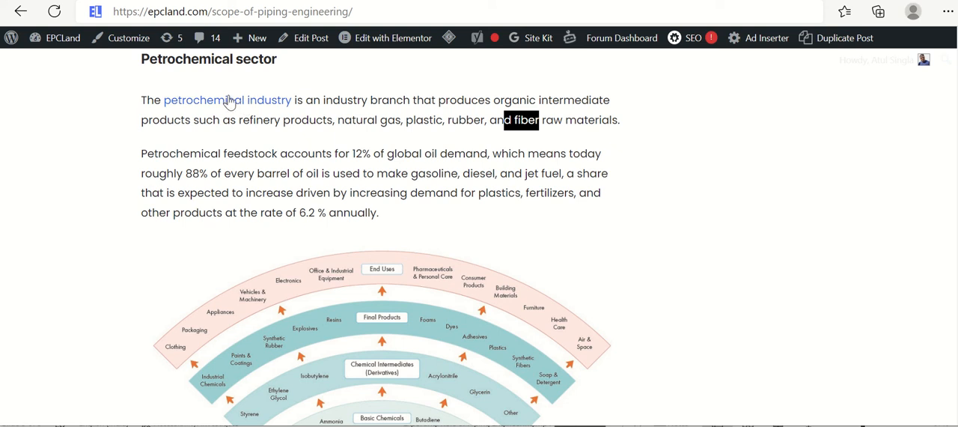
mouse_move(269, 185)
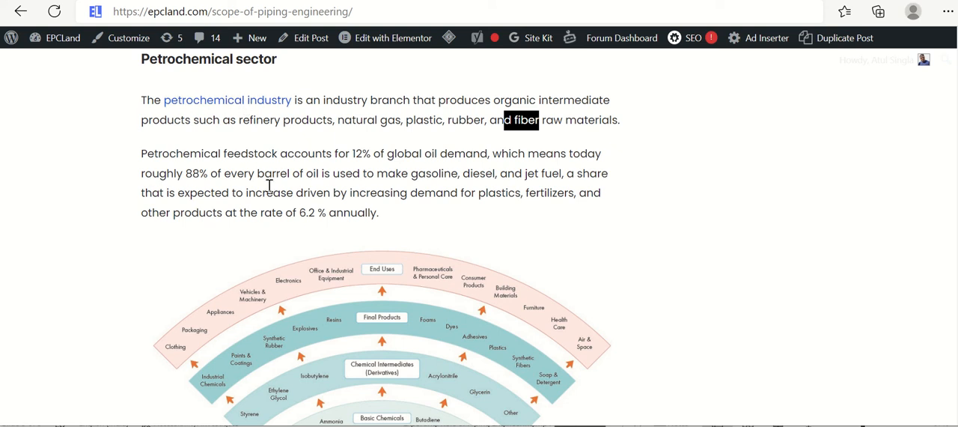
mouse_move(255, 166)
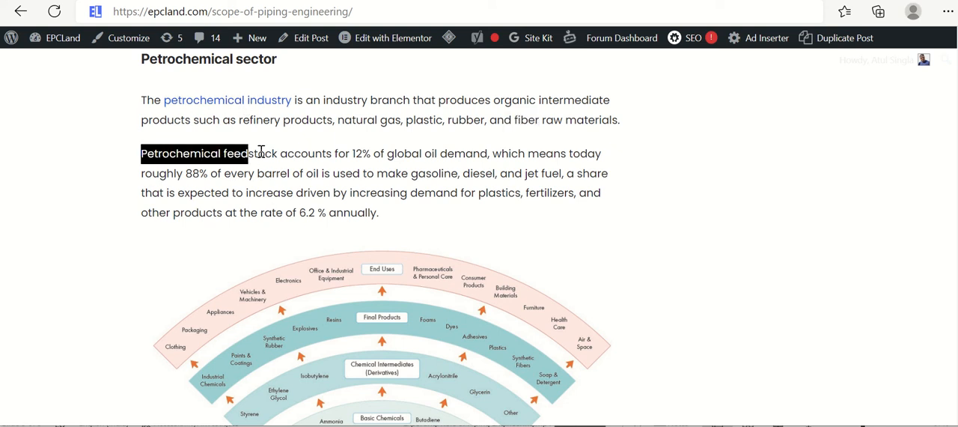
- Highlight the feedstock sentence and '88% of every barrel of oil' used to make gasoline
left_click_drag(247, 153, 382, 154)
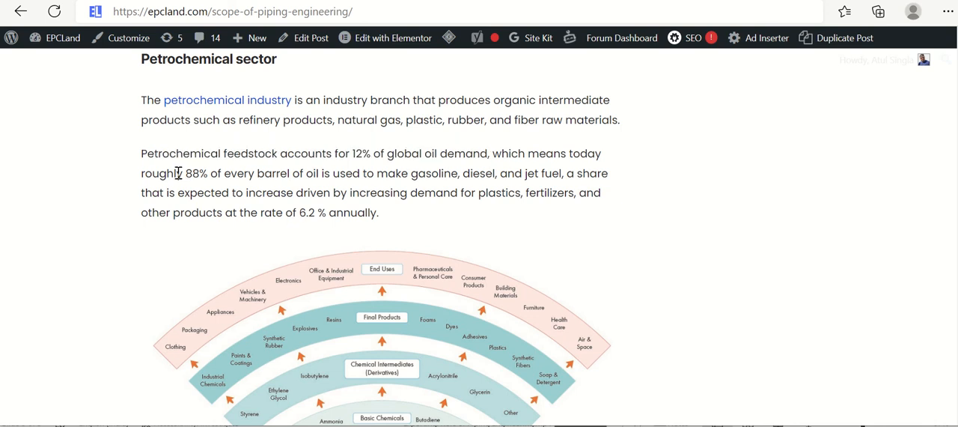
left_click_drag(181, 173, 325, 173)
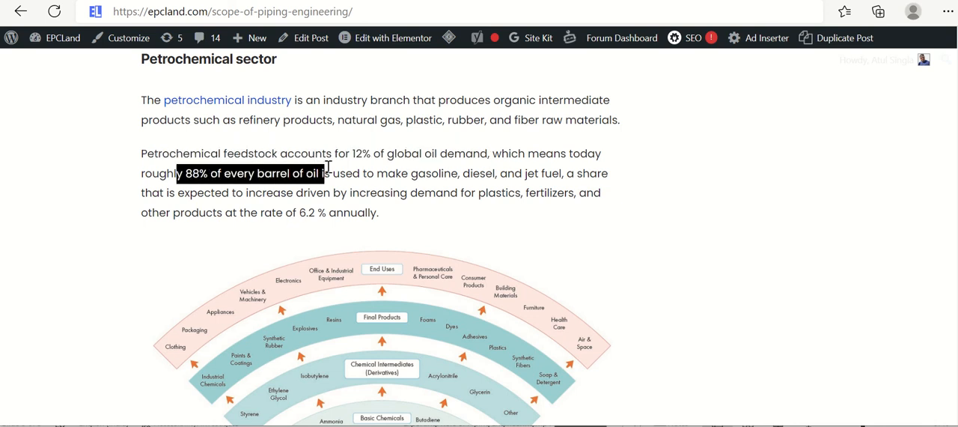
left_click_drag(322, 173, 449, 173)
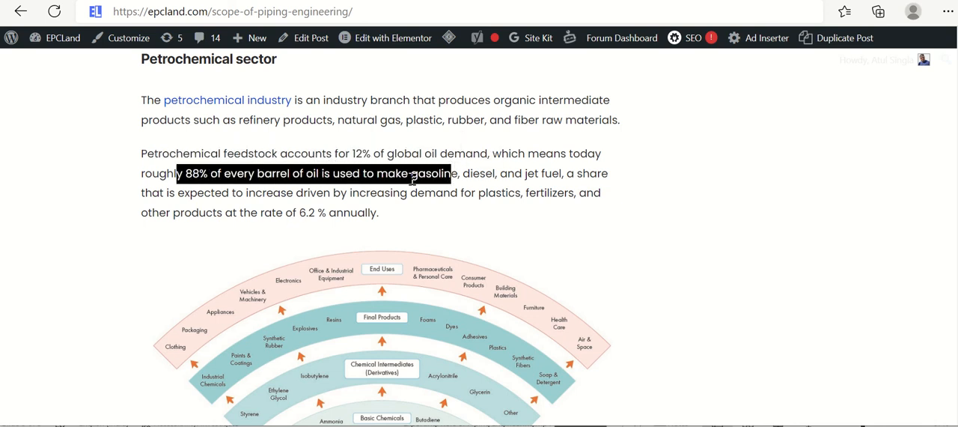
left_click(565, 173)
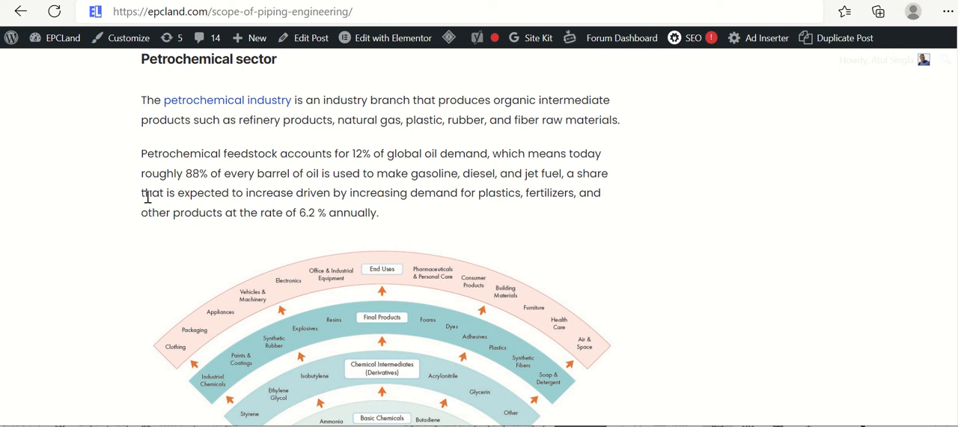
- Mark the demand-growth phrase and '12%' figure, then highlight 'plastic, rubber, and fiber raw materials'
left_click_drag(141, 193, 378, 192)
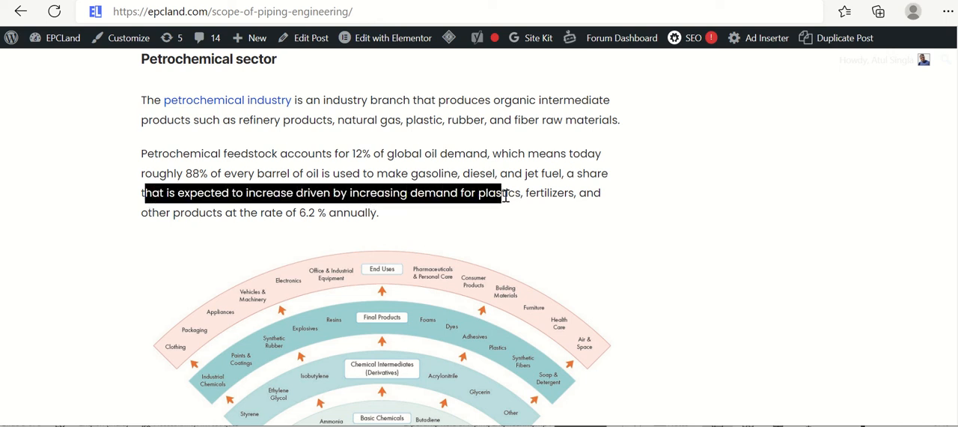
left_click_drag(509, 192, 341, 193)
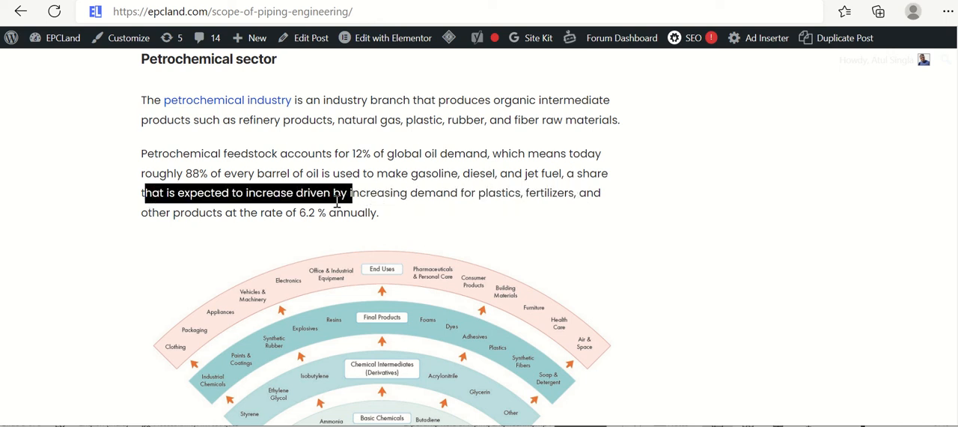
left_click(297, 213)
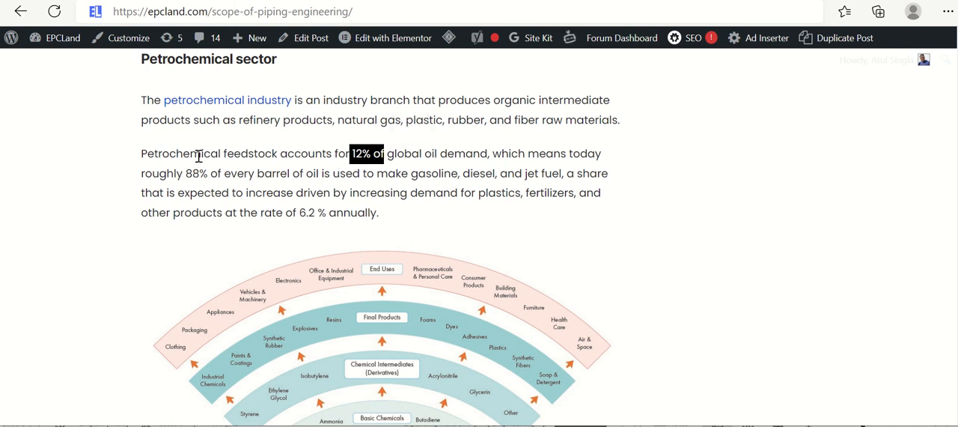
double_click(170, 154)
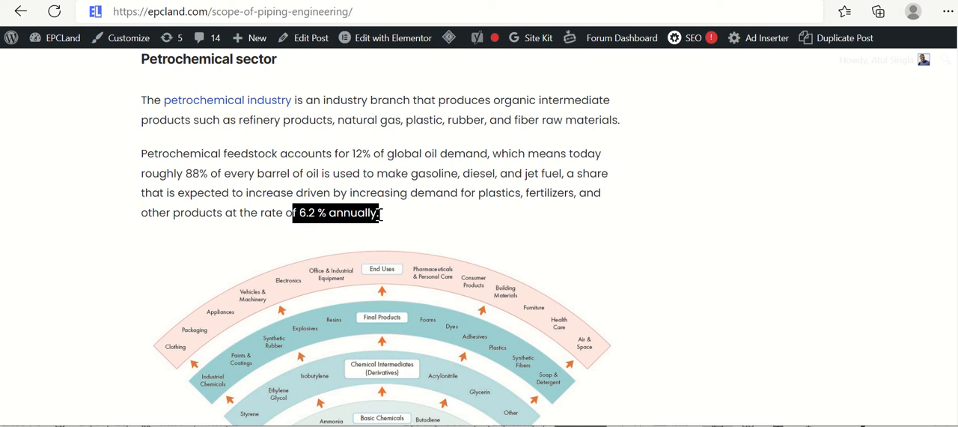
left_click(404, 119)
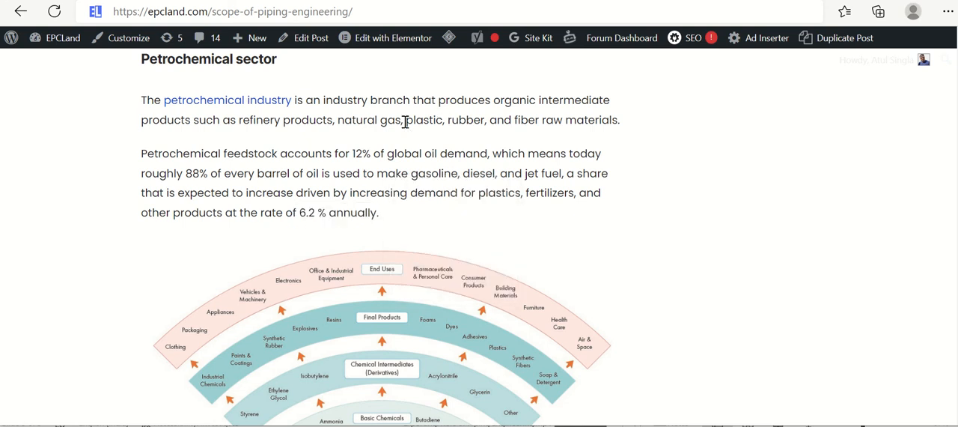
left_click_drag(405, 120, 620, 120)
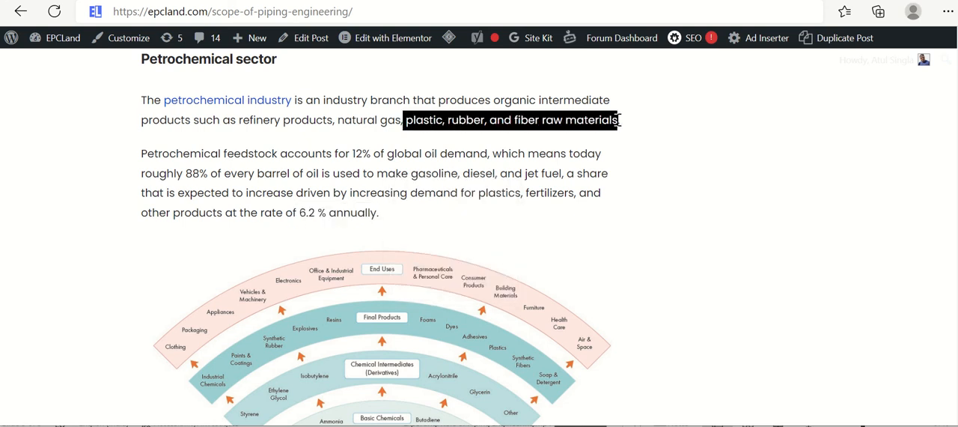
mouse_move(378, 217)
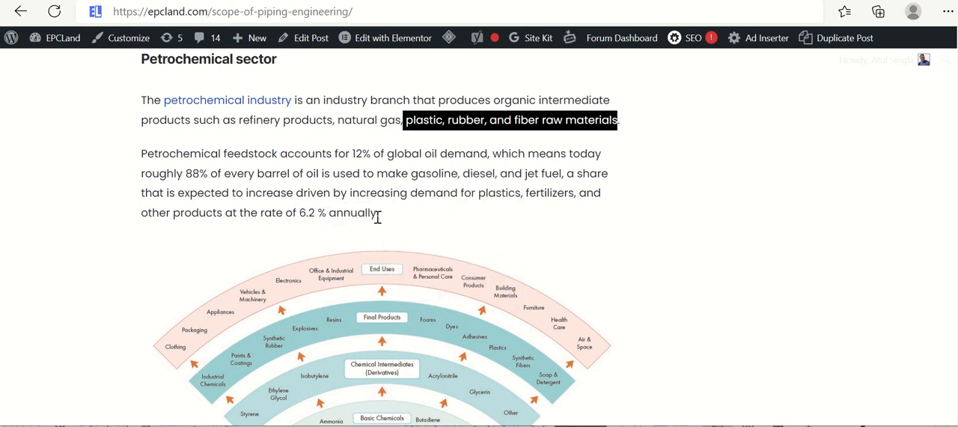
mouse_move(384, 222)
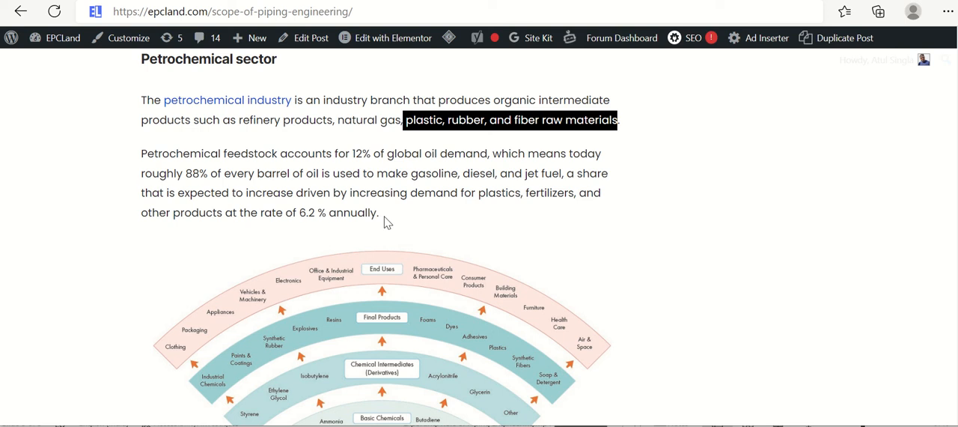
- Scroll through the petrochemical value-chain diagram, highlighting its source credit along the way
scroll("down", 3)
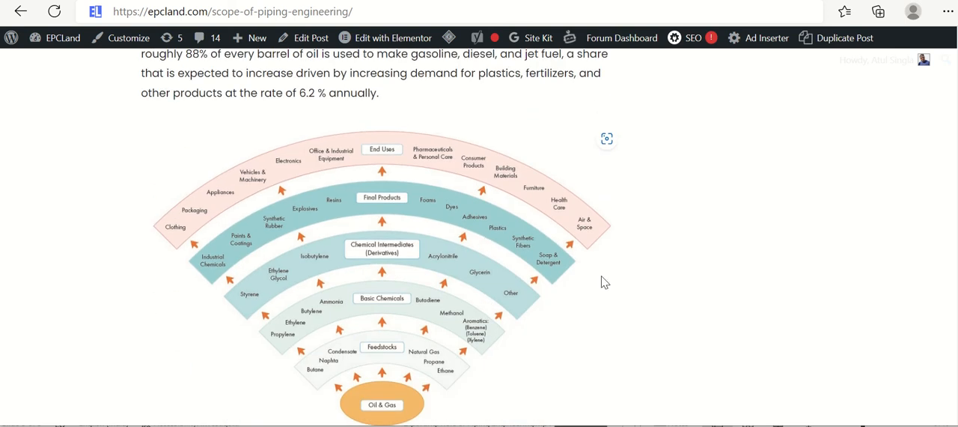
mouse_move(395, 289)
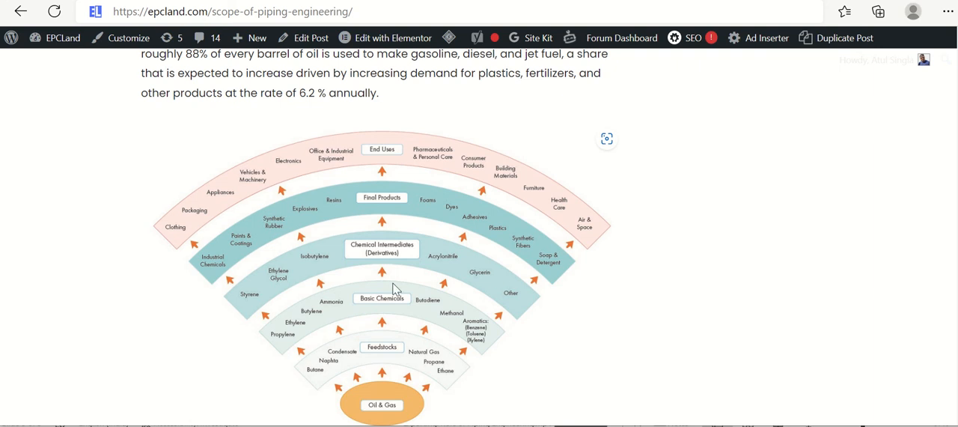
scroll("down", 3)
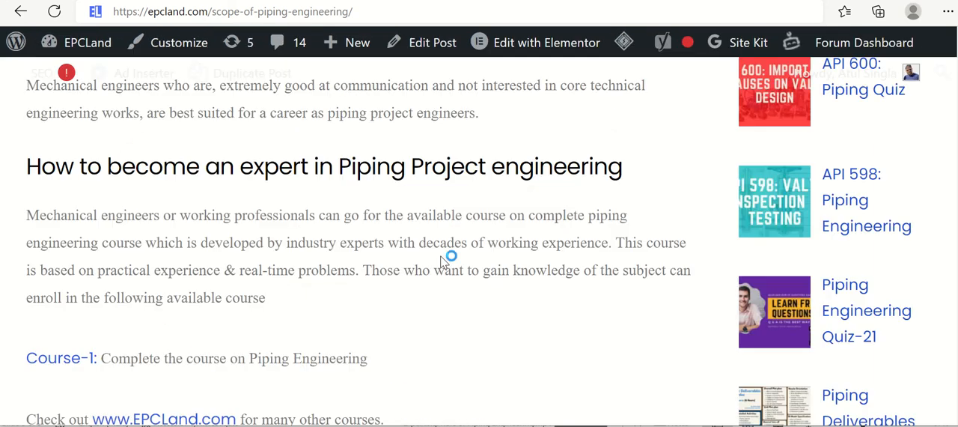
scroll("down", 3)
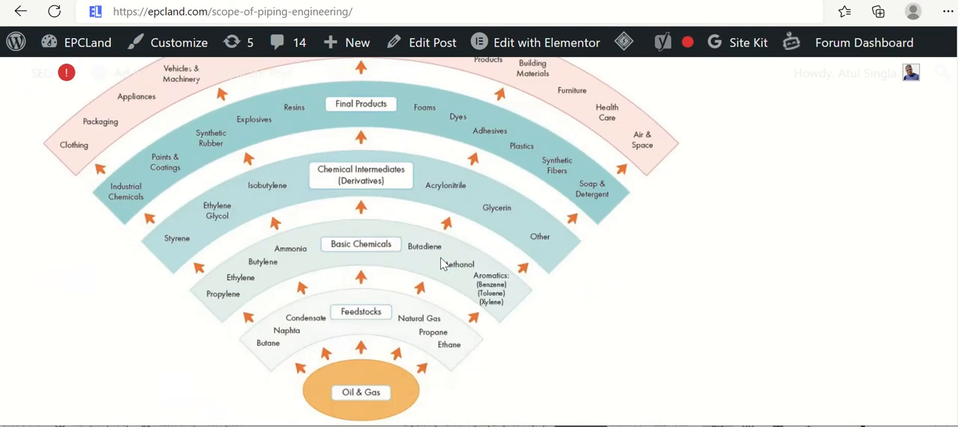
scroll("down", 3)
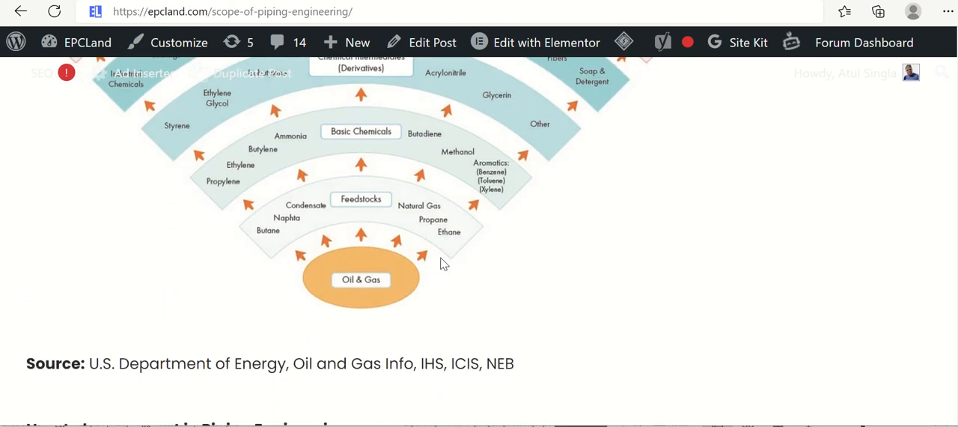
left_click_drag(88, 363, 367, 363)
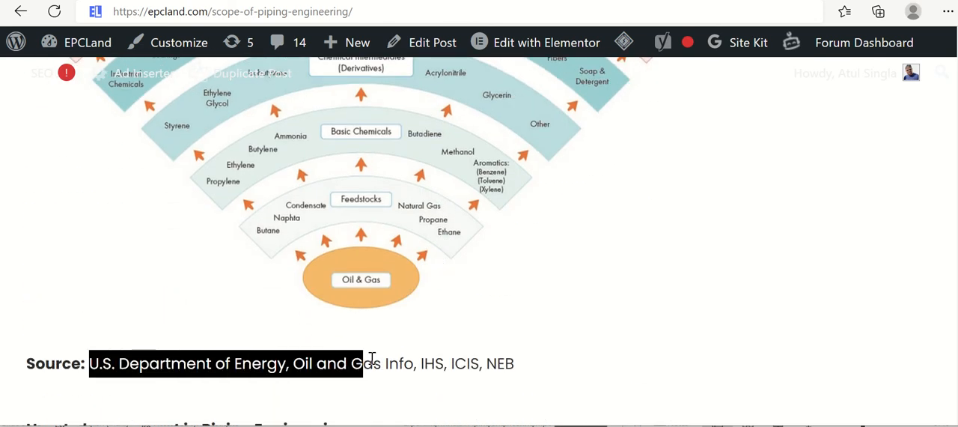
scroll("down", 3)
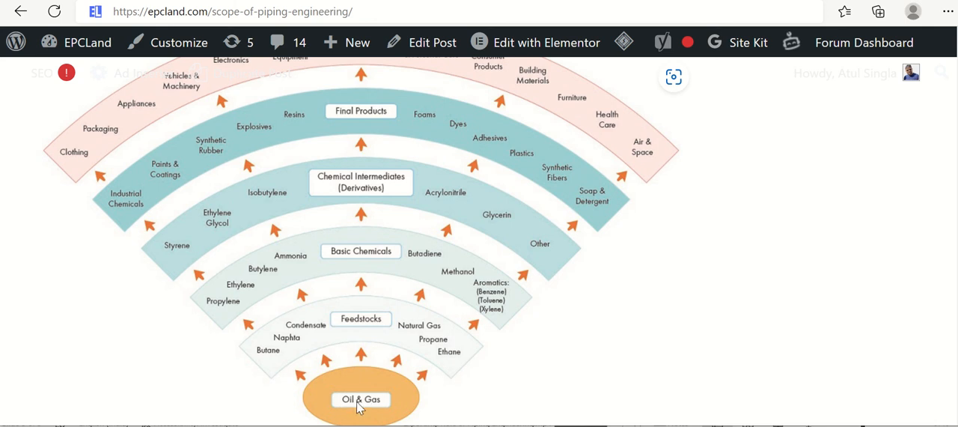
mouse_move(307, 334)
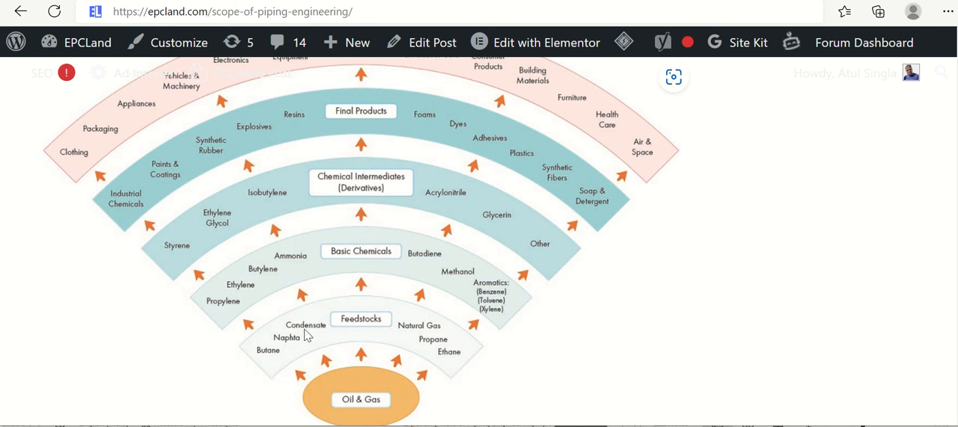
mouse_move(446, 373)
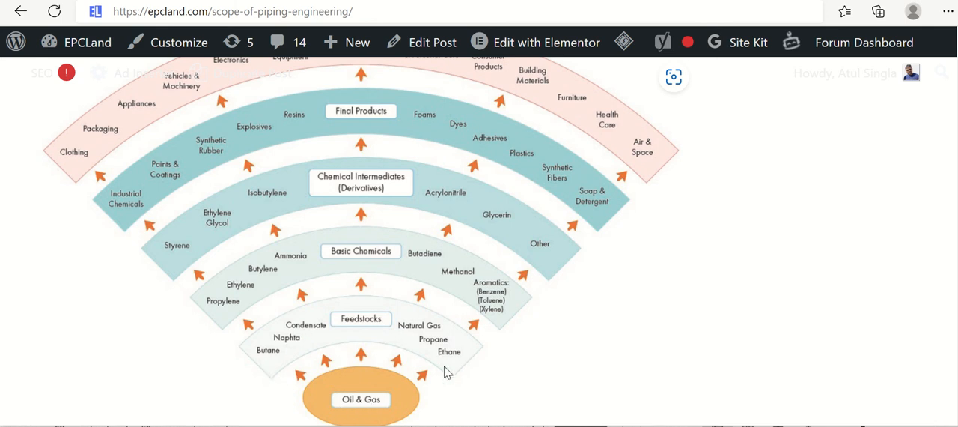
mouse_move(333, 314)
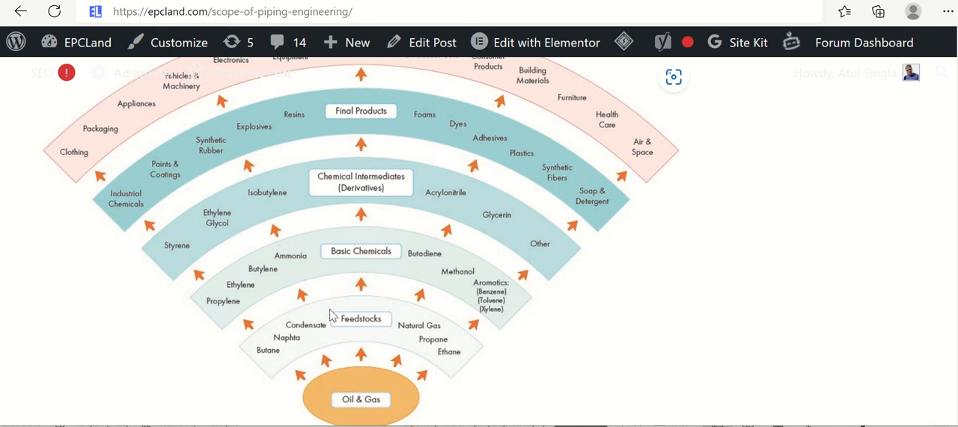
mouse_move(257, 278)
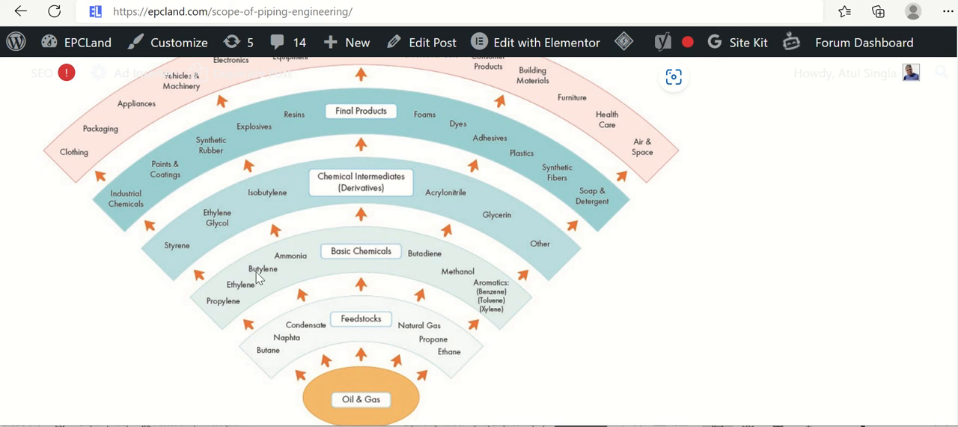
mouse_move(466, 286)
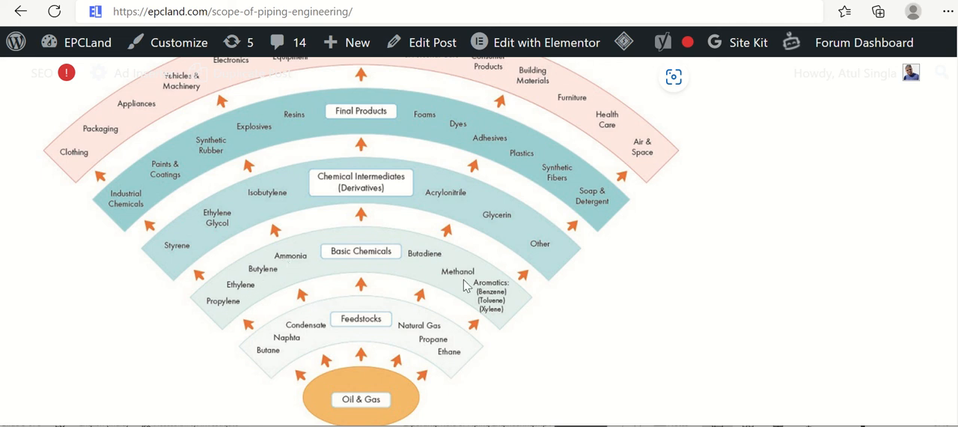
mouse_move(228, 303)
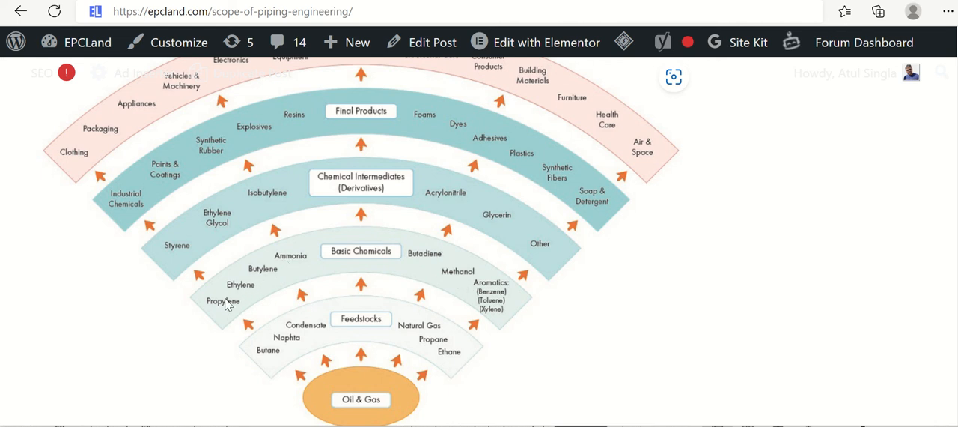
mouse_move(315, 291)
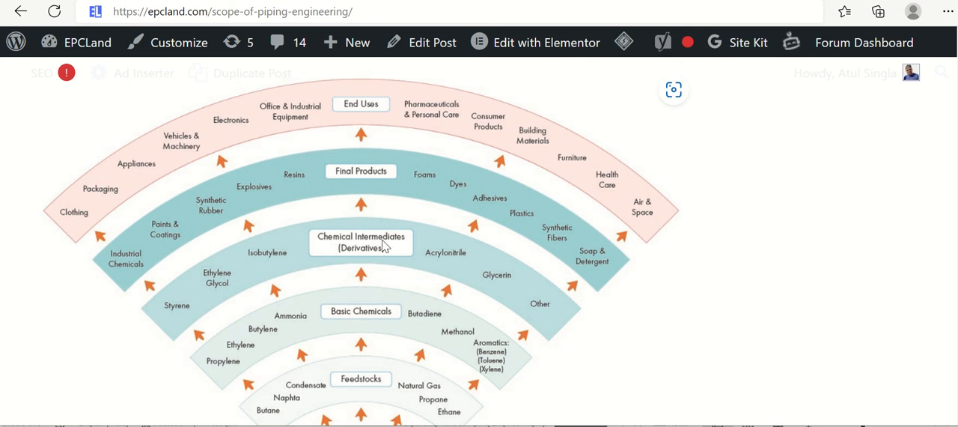
mouse_move(186, 315)
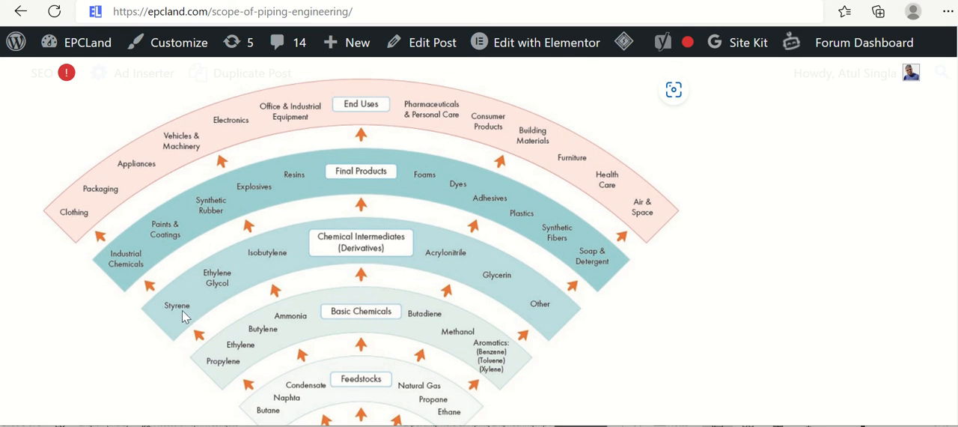
mouse_move(249, 290)
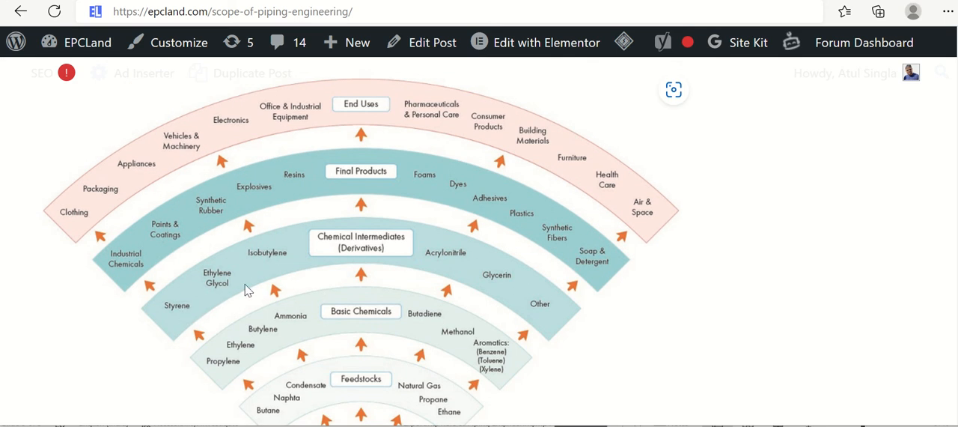
mouse_move(525, 303)
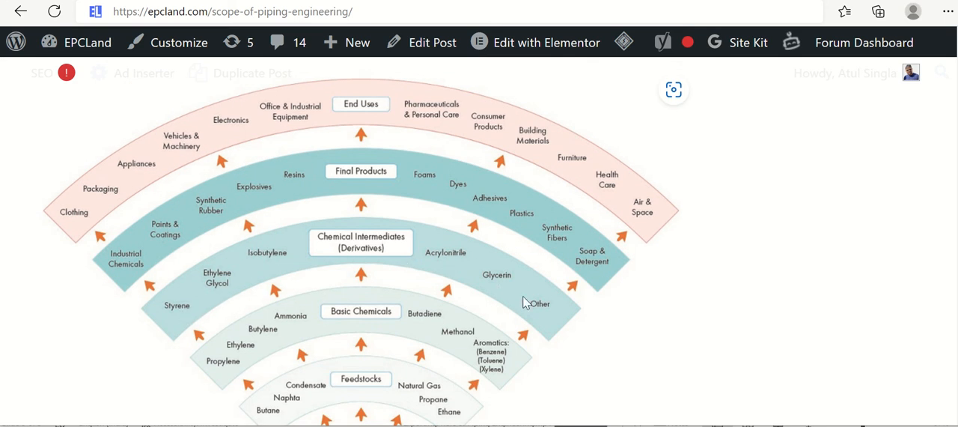
mouse_move(184, 304)
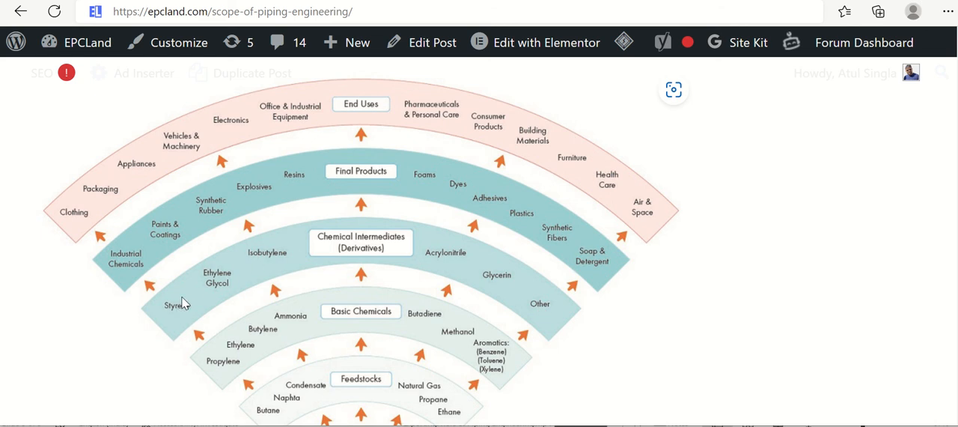
mouse_move(364, 177)
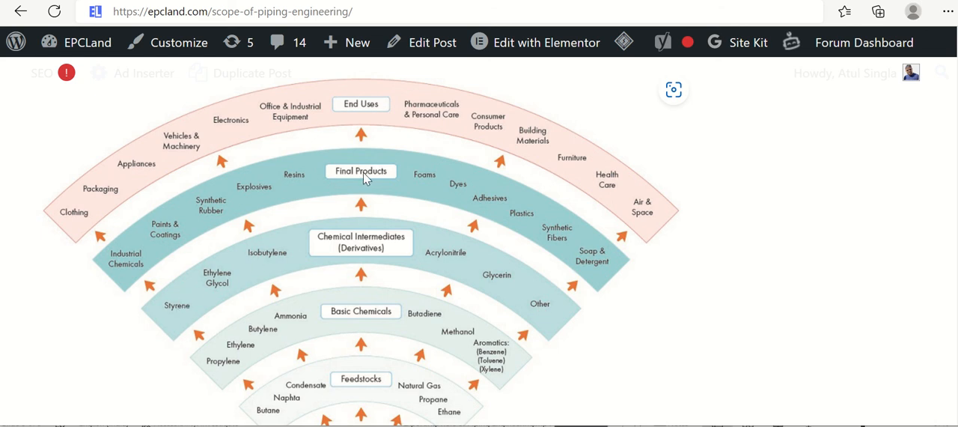
mouse_move(159, 252)
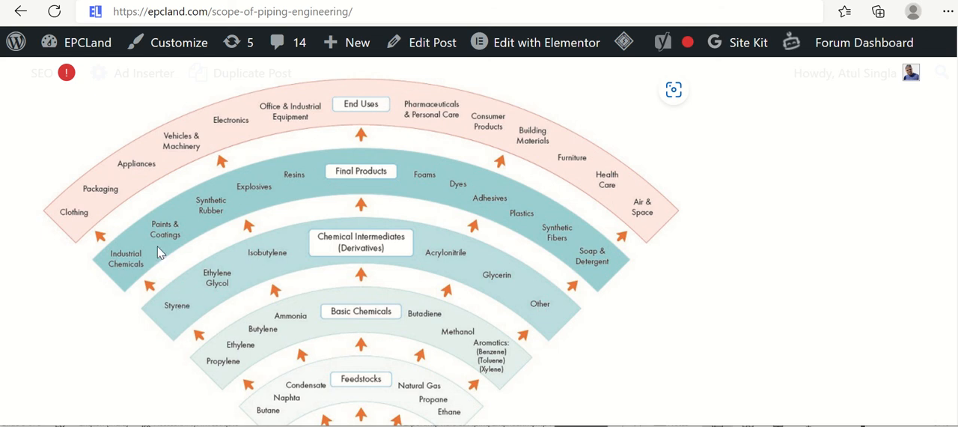
mouse_move(272, 192)
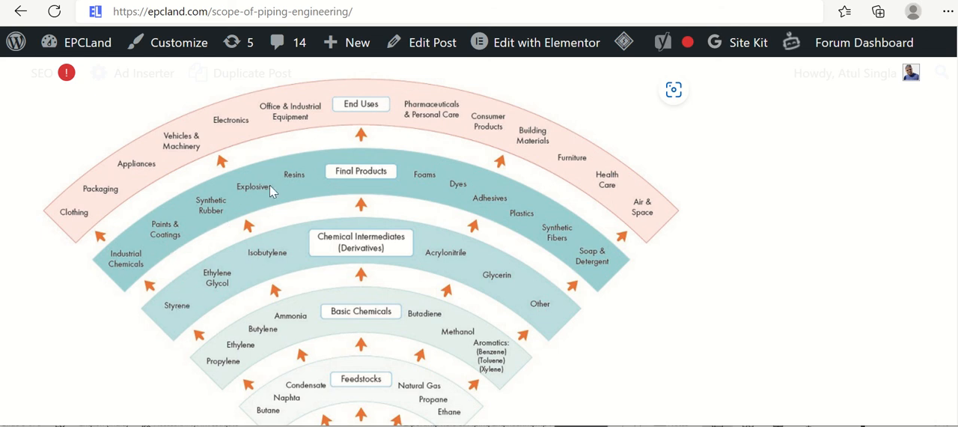
mouse_move(435, 186)
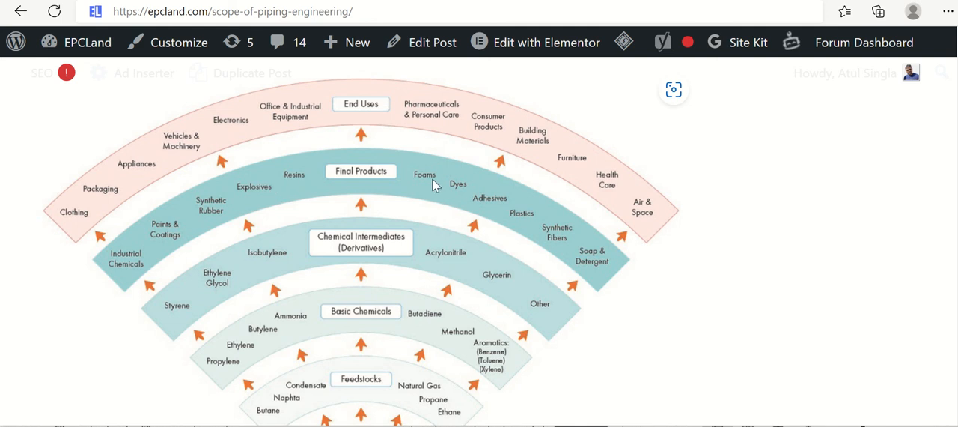
mouse_move(528, 225)
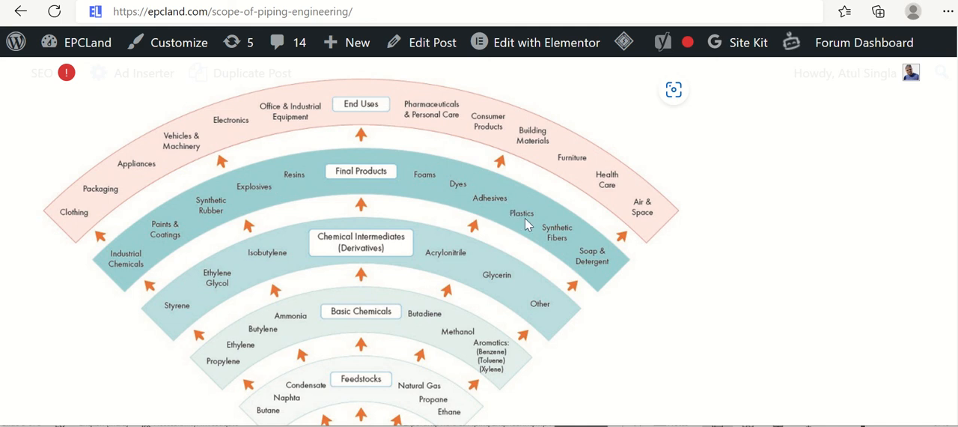
mouse_move(599, 272)
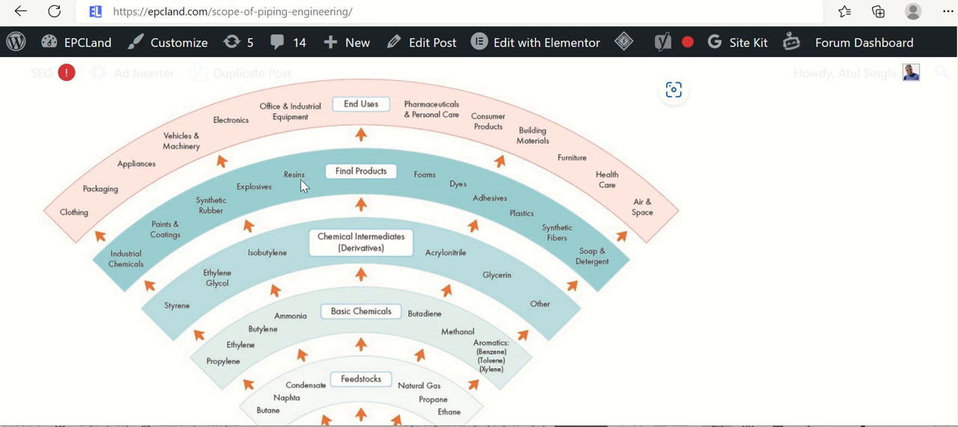
mouse_move(79, 230)
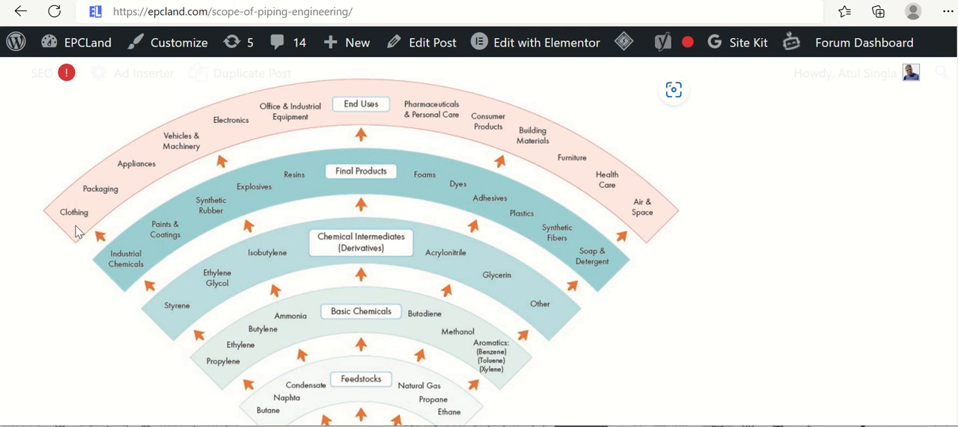
mouse_move(385, 102)
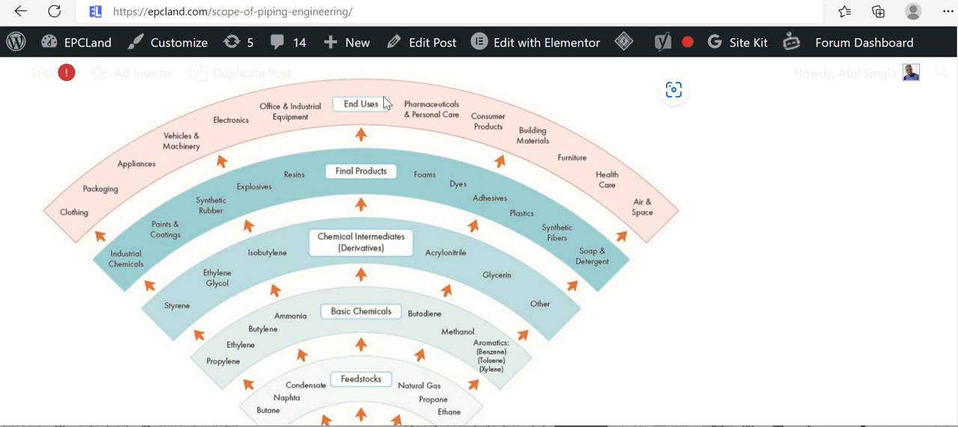
mouse_move(257, 324)
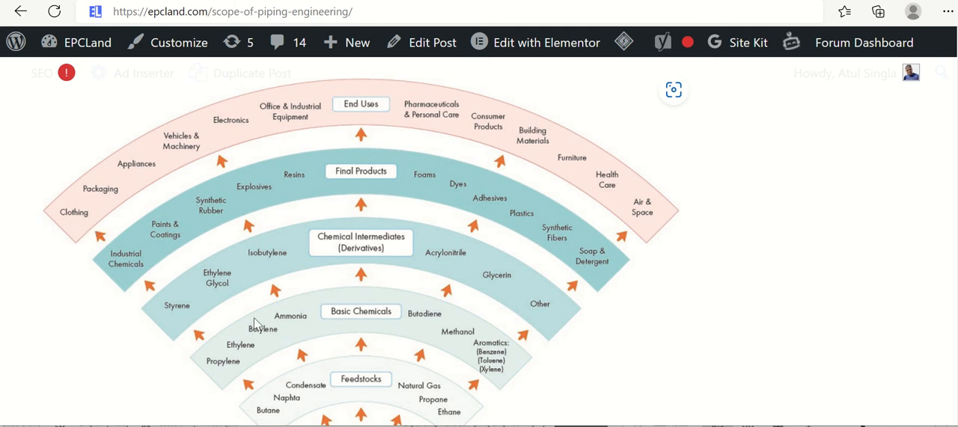
scroll("down", 3)
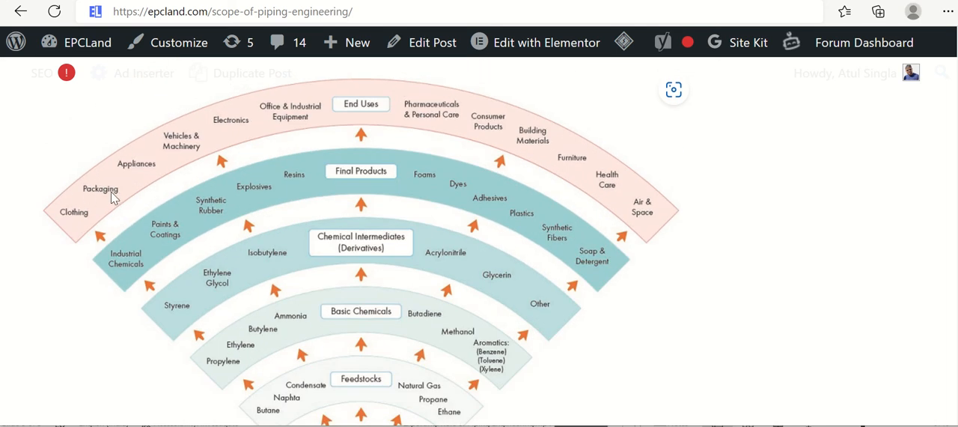
mouse_move(178, 154)
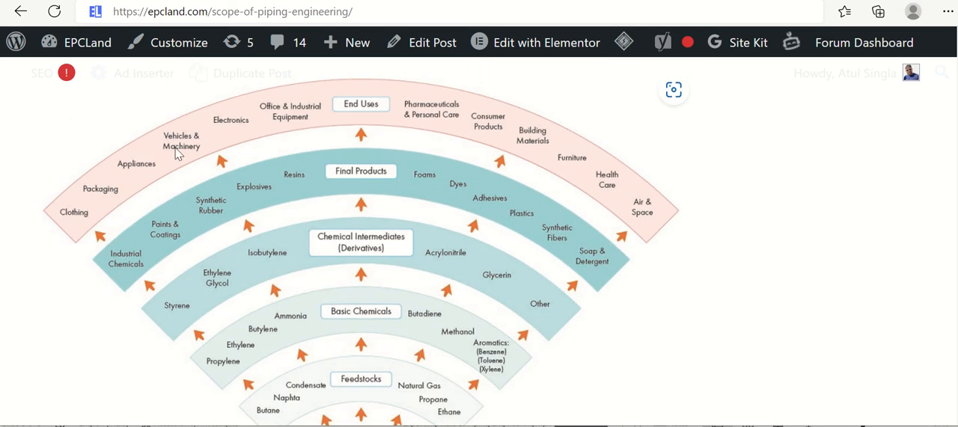
mouse_move(184, 153)
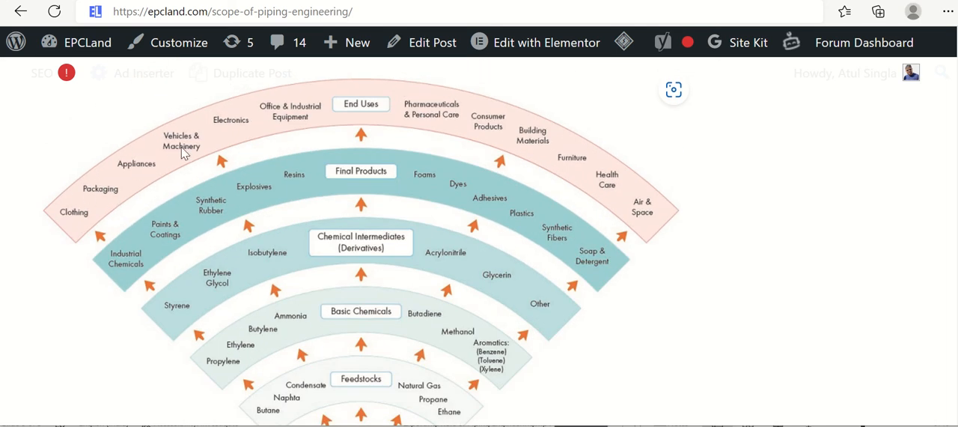
mouse_move(283, 119)
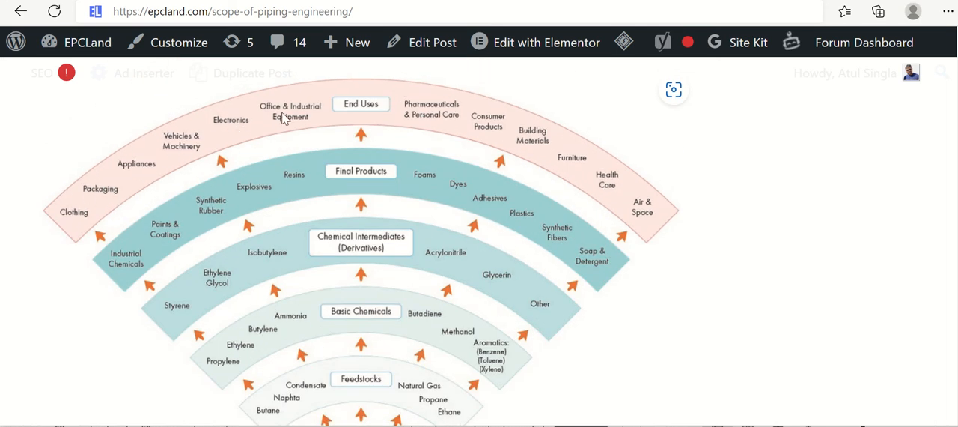
mouse_move(298, 119)
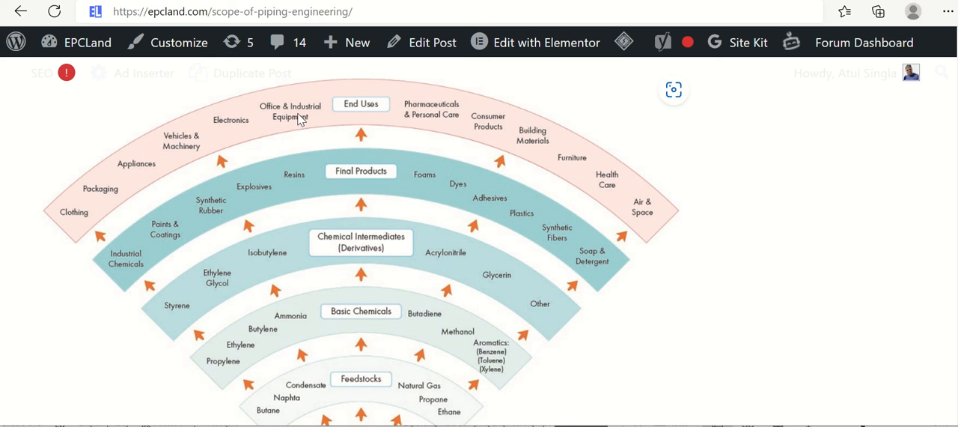
mouse_move(499, 138)
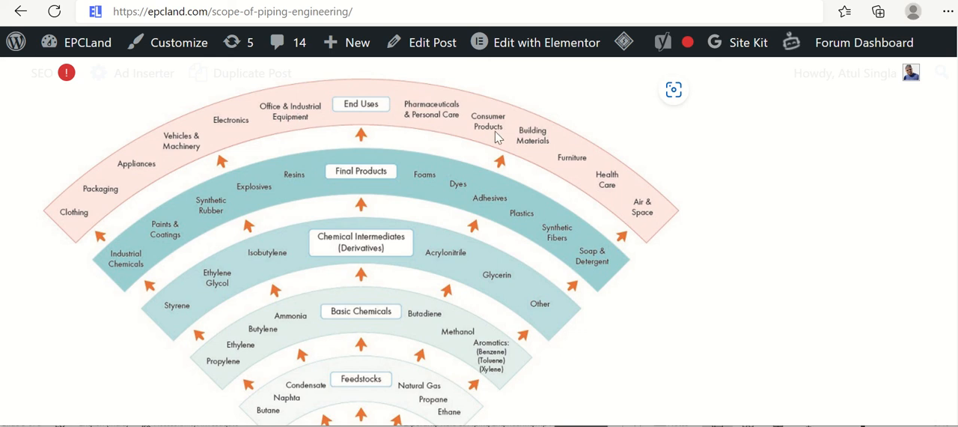
mouse_move(536, 154)
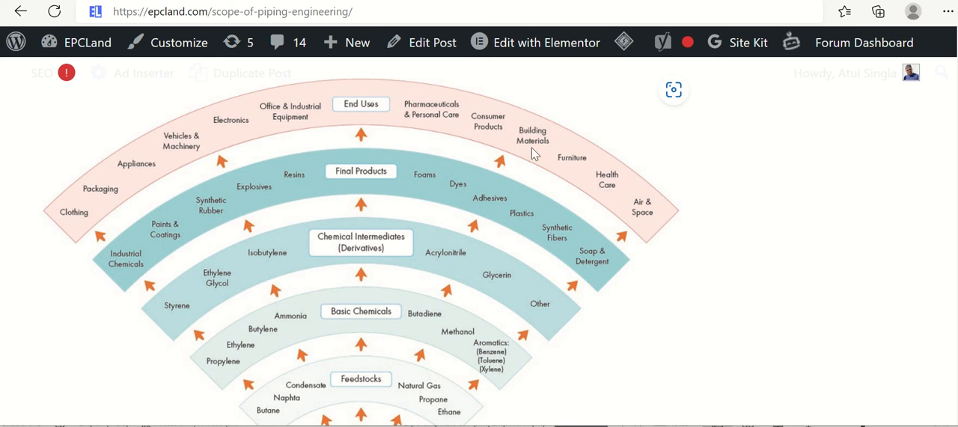
mouse_move(582, 172)
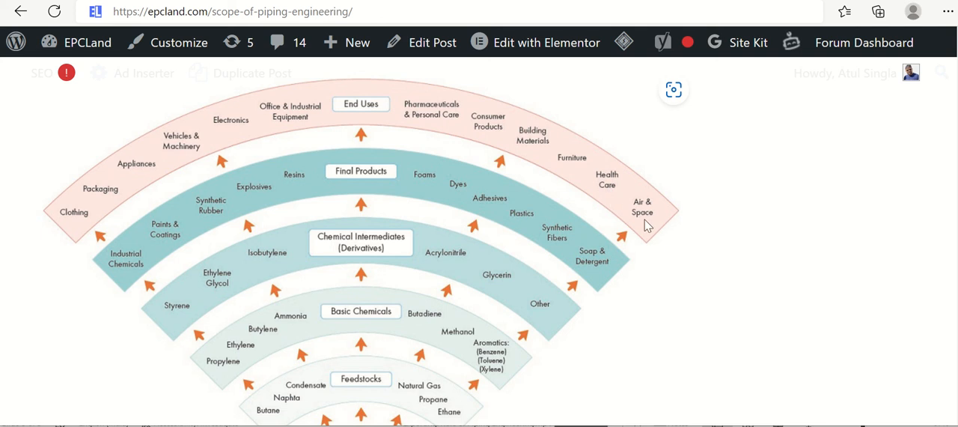
mouse_move(184, 147)
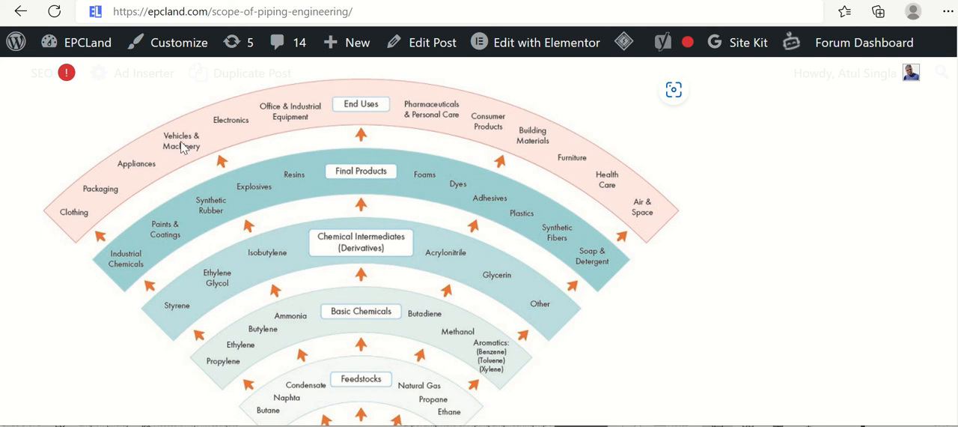
mouse_move(229, 224)
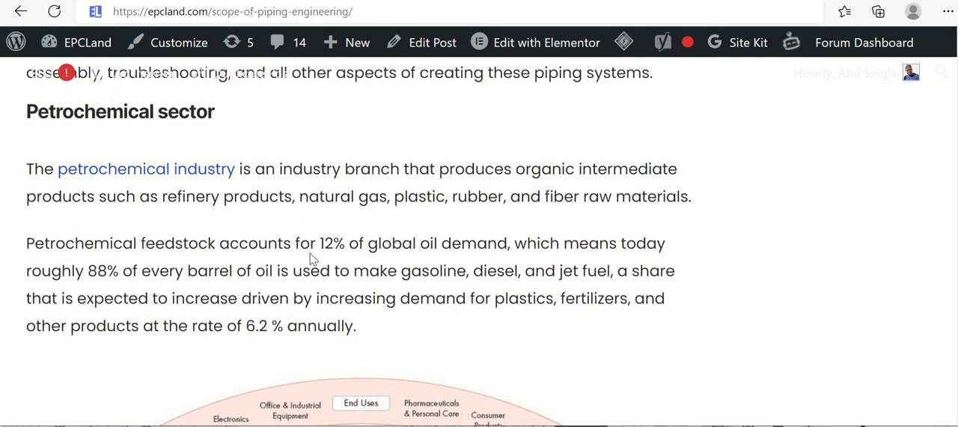
- Select a line of text, then scroll through the diagram down to its Oil & Gas base
left_click_drag(318, 242, 508, 242)
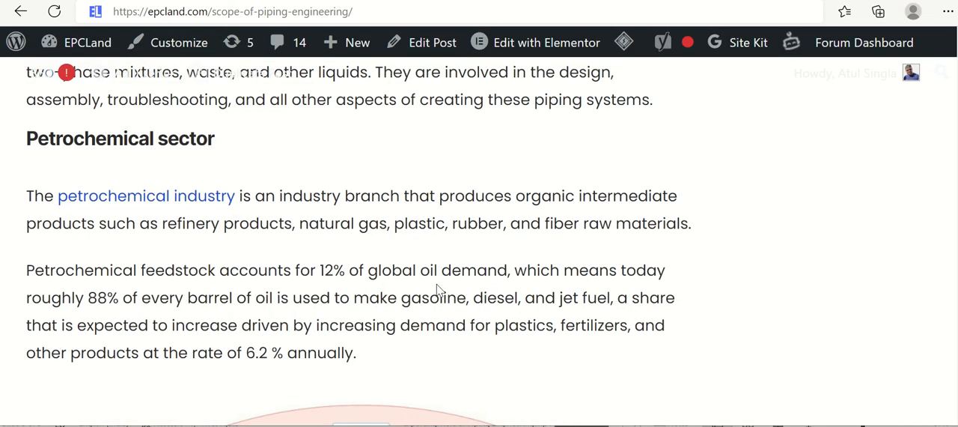
scroll("down", 3)
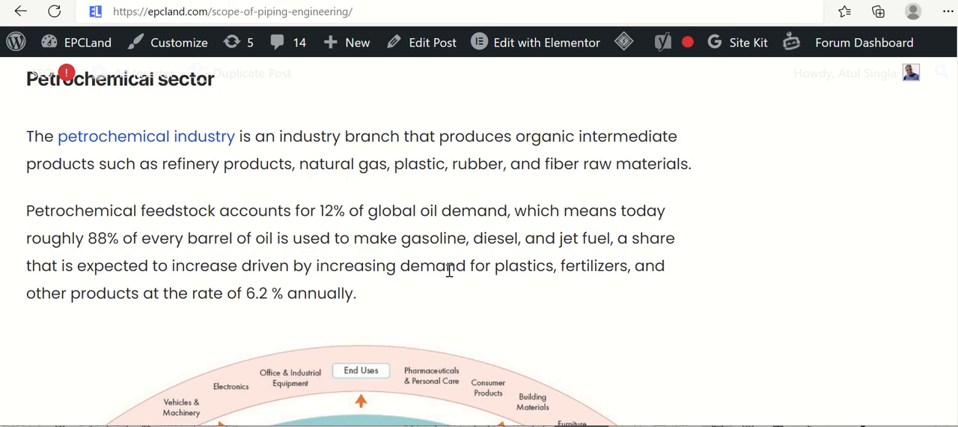
scroll("down", 3)
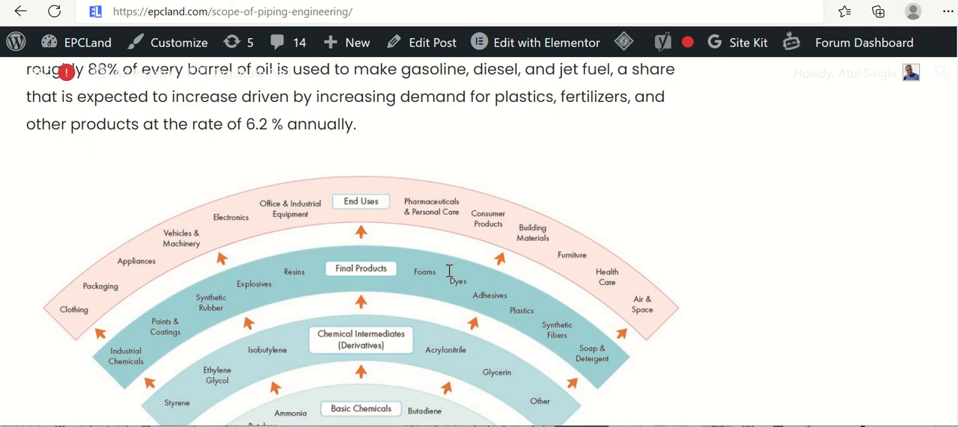
scroll("down", 3)
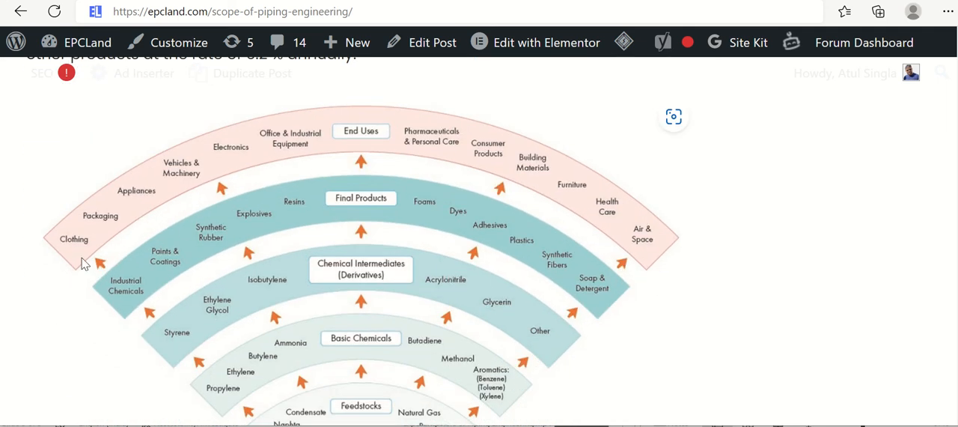
mouse_move(302, 152)
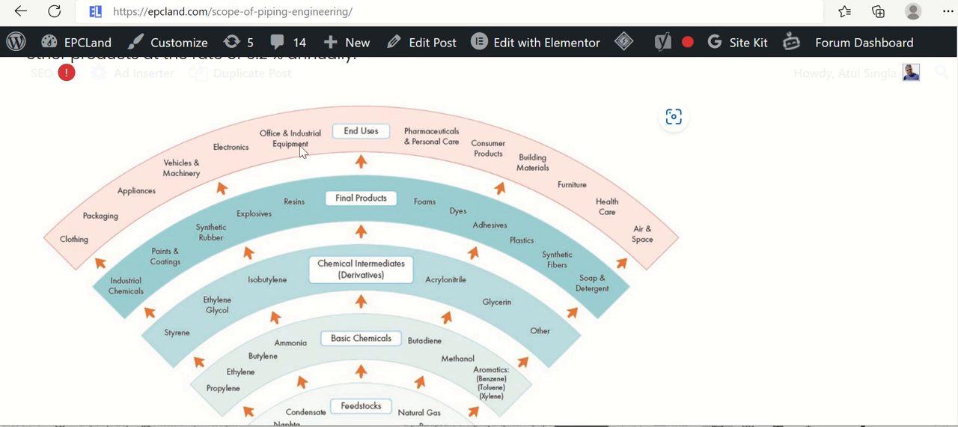
mouse_move(513, 182)
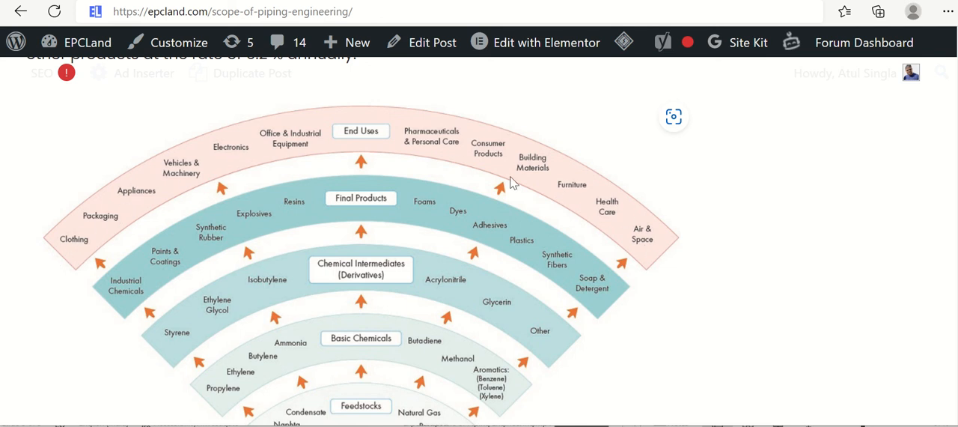
scroll("down", 3)
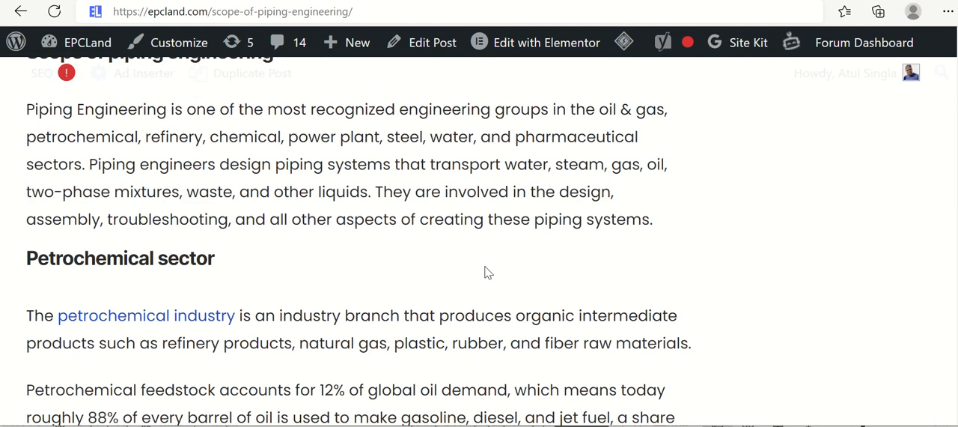
scroll("down", 3)
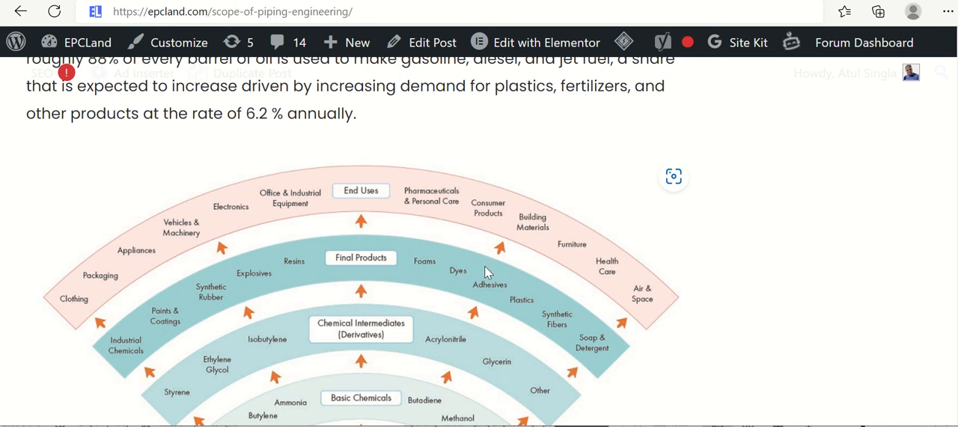
scroll("down", 3)
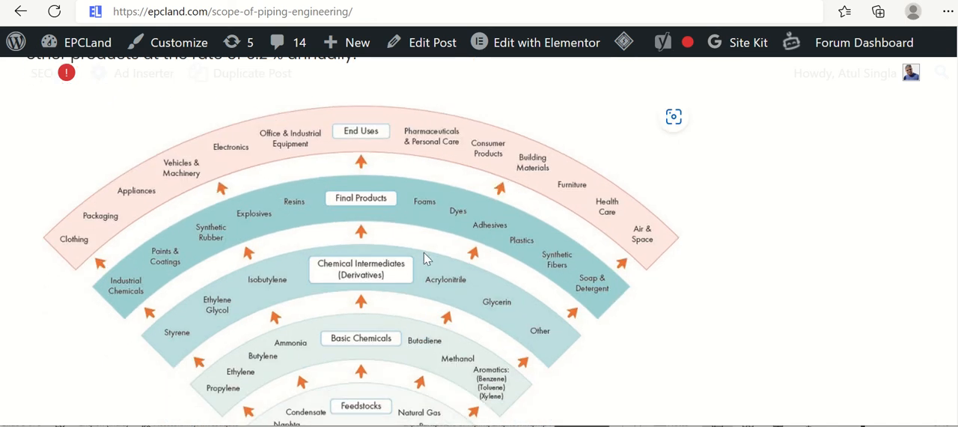
mouse_move(395, 350)
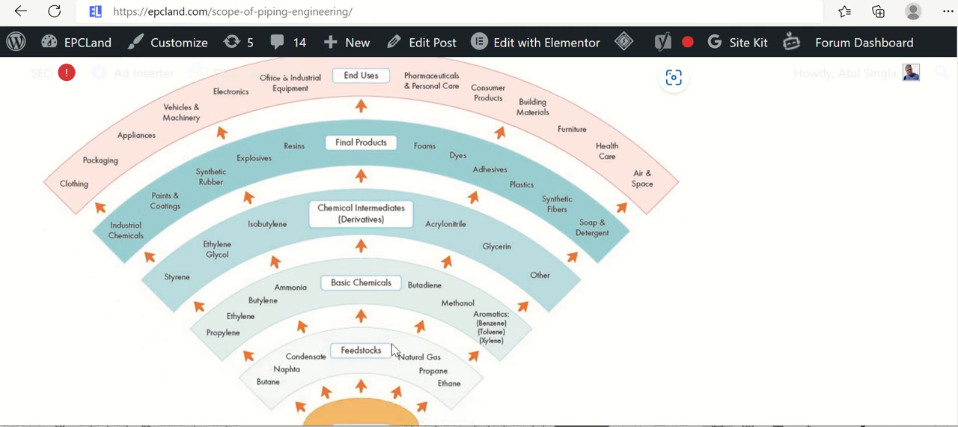
scroll("down", 3)
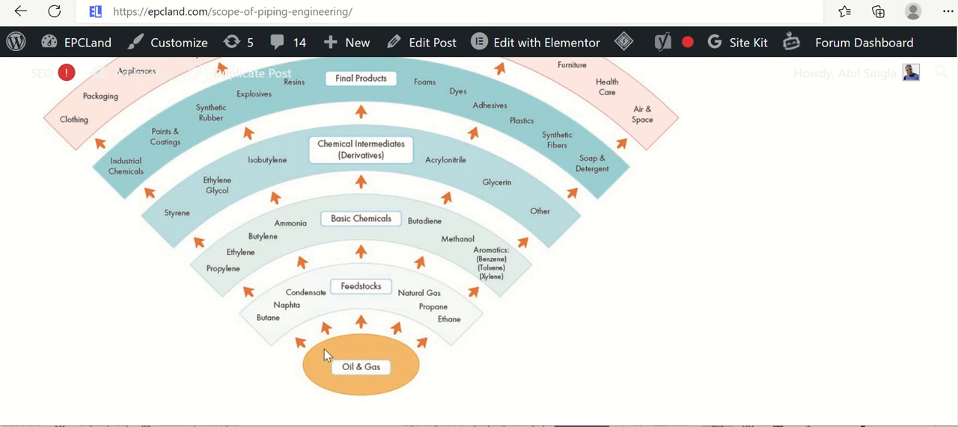
mouse_move(491, 352)
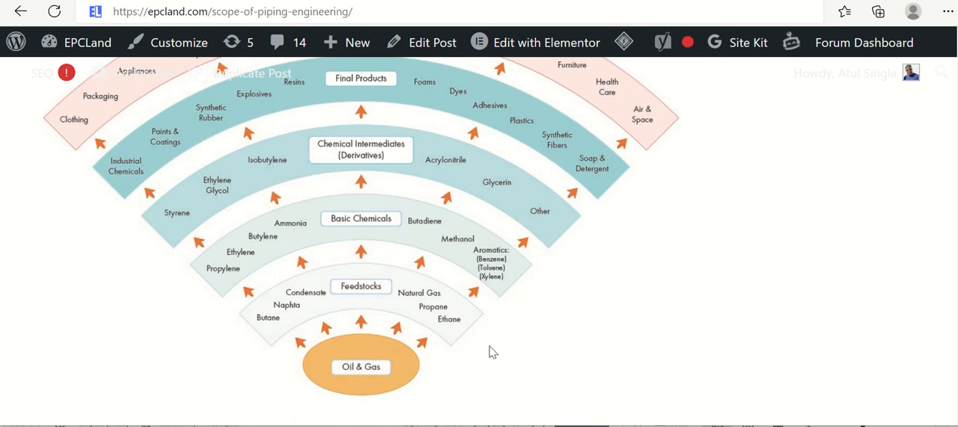
scroll("down", 3)
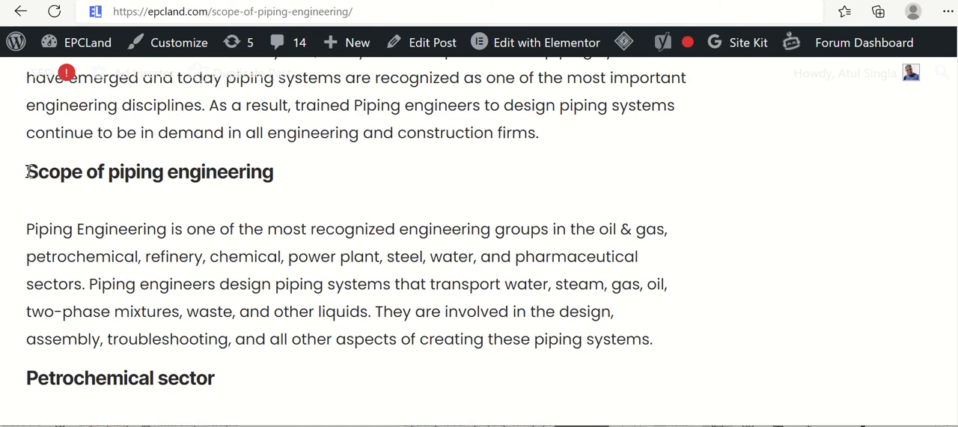
- Highlight the opening Challenges line and the phrase 'Crude Prices'
triple_click(150, 172)
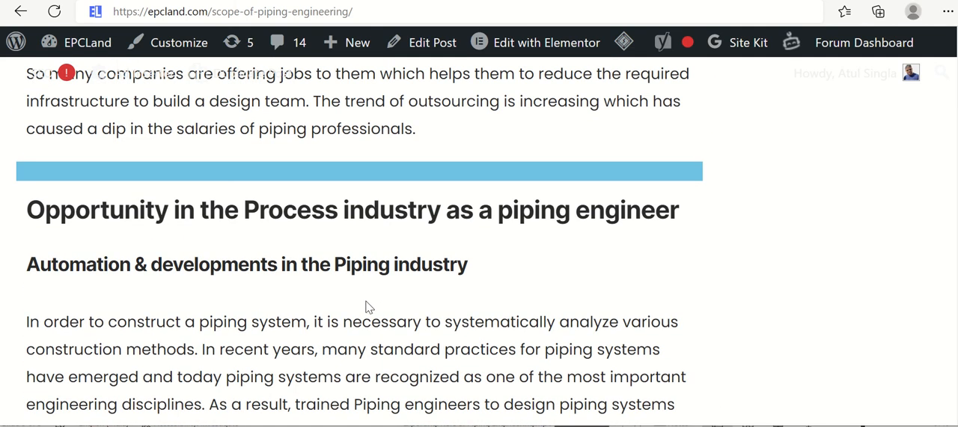
scroll("down", 3)
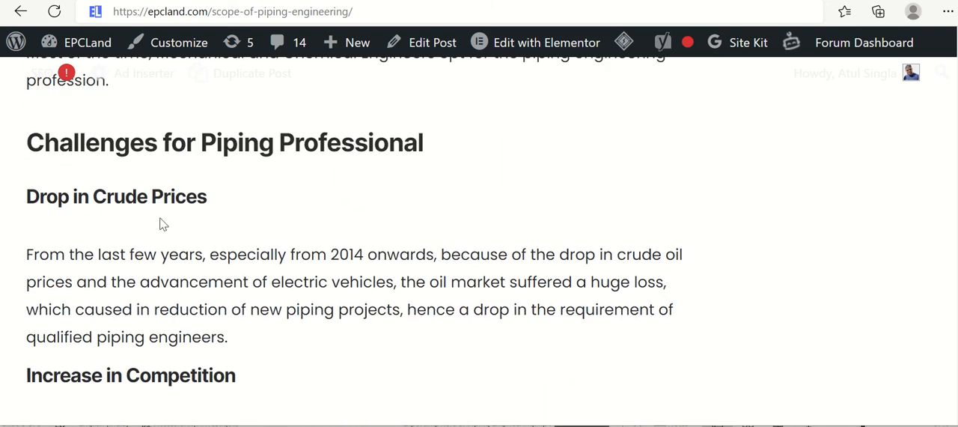
double_click(149, 196)
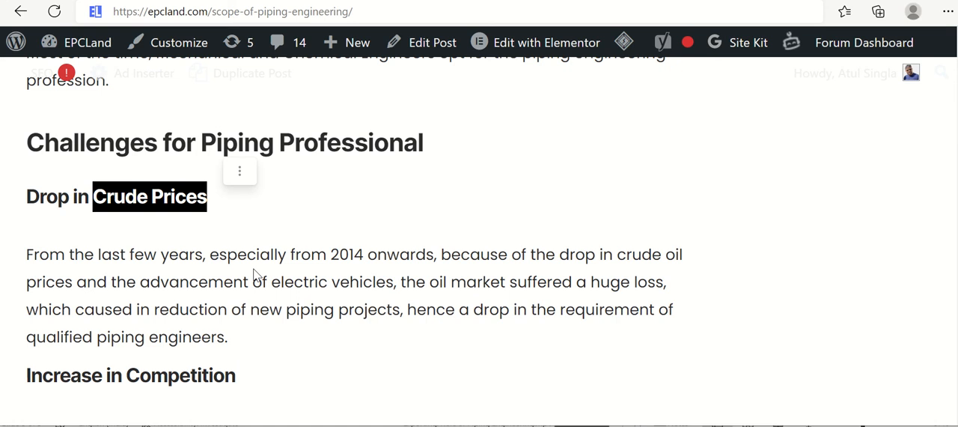
- Read further down, highlighting the 'Increase in Competition' paragraph and the word 'outsourcing'
scroll("down", 3)
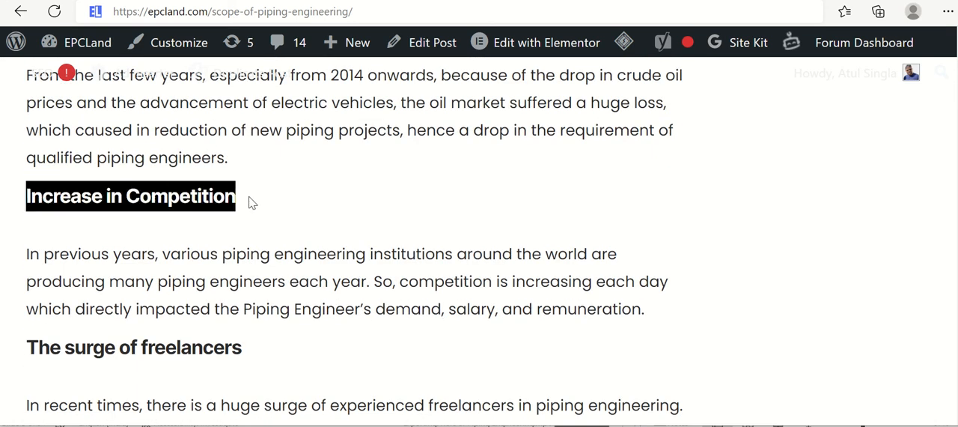
scroll("down", 3)
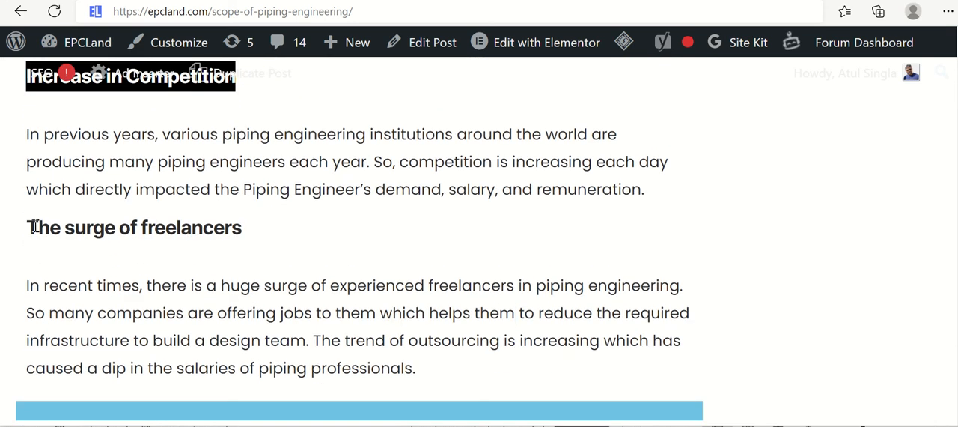
triple_click(133, 228)
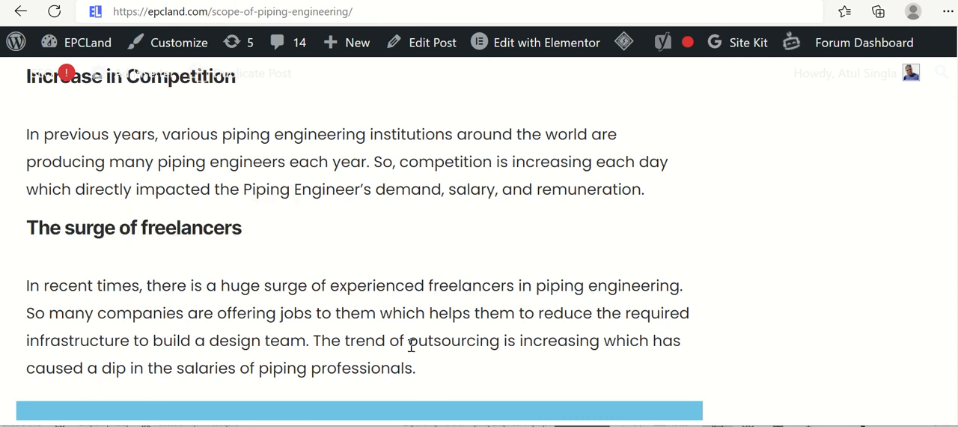
double_click(452, 340)
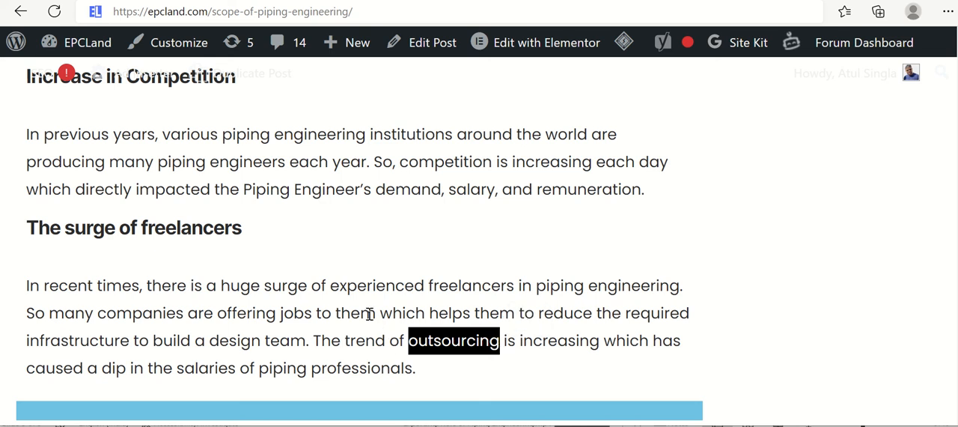
mouse_move(146, 227)
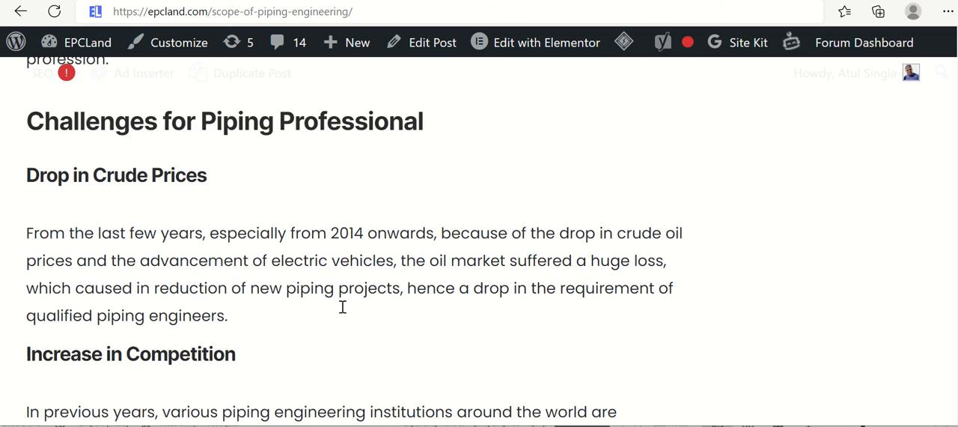
scroll("down", 3)
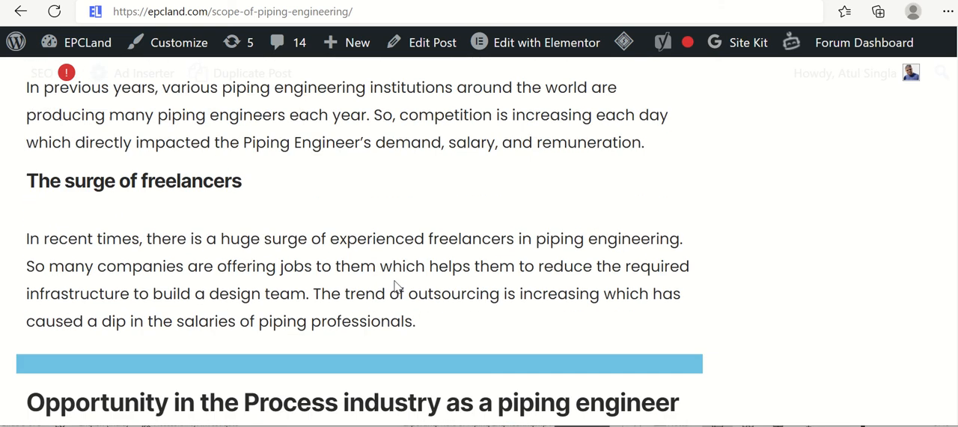